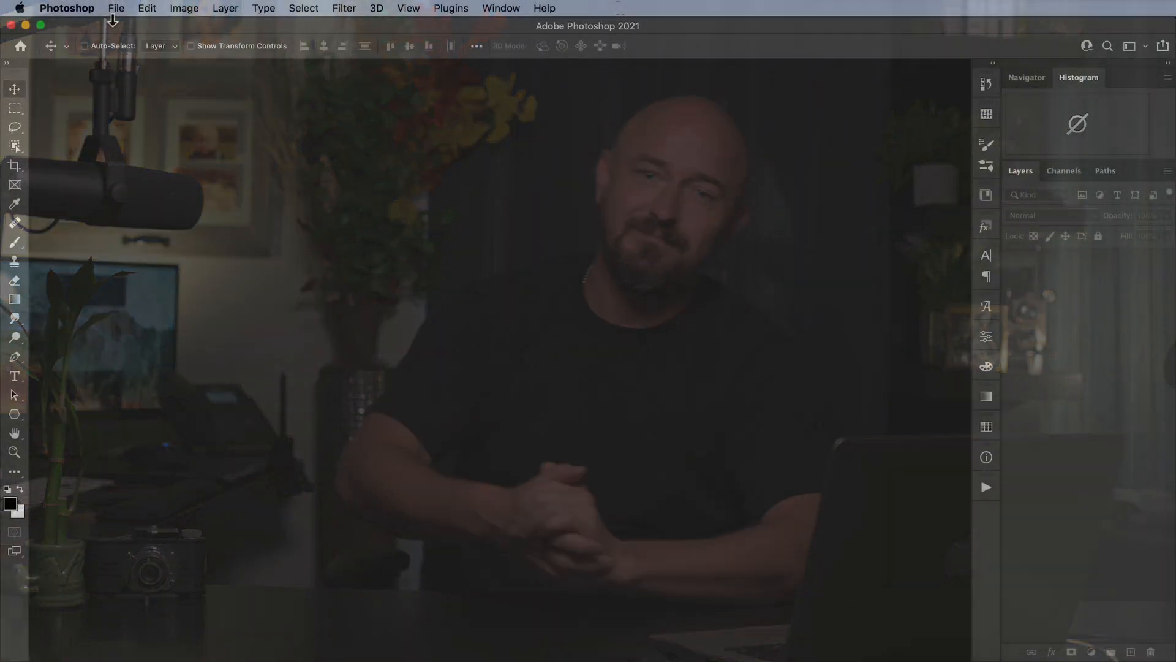
# - Create a 2000 × 3000 px, 72 ppi document using the Working RGB colour profile
pyautogui.click(115, 8)
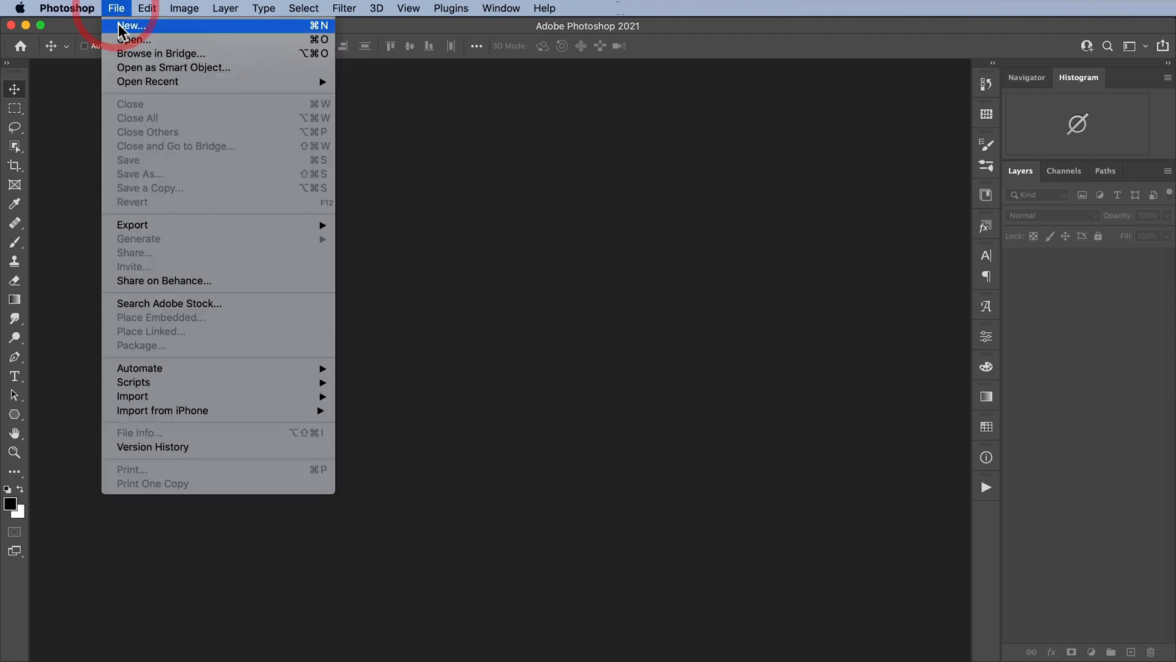
pyautogui.click(131, 26)
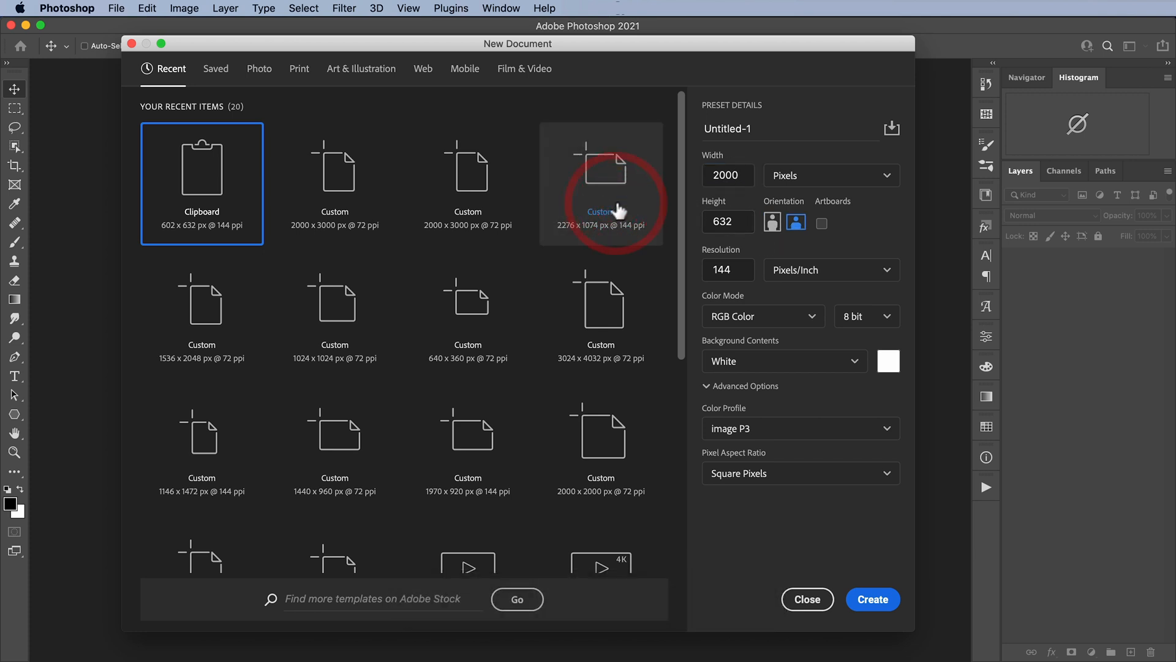
pyautogui.write('3000')
pyautogui.write('72')
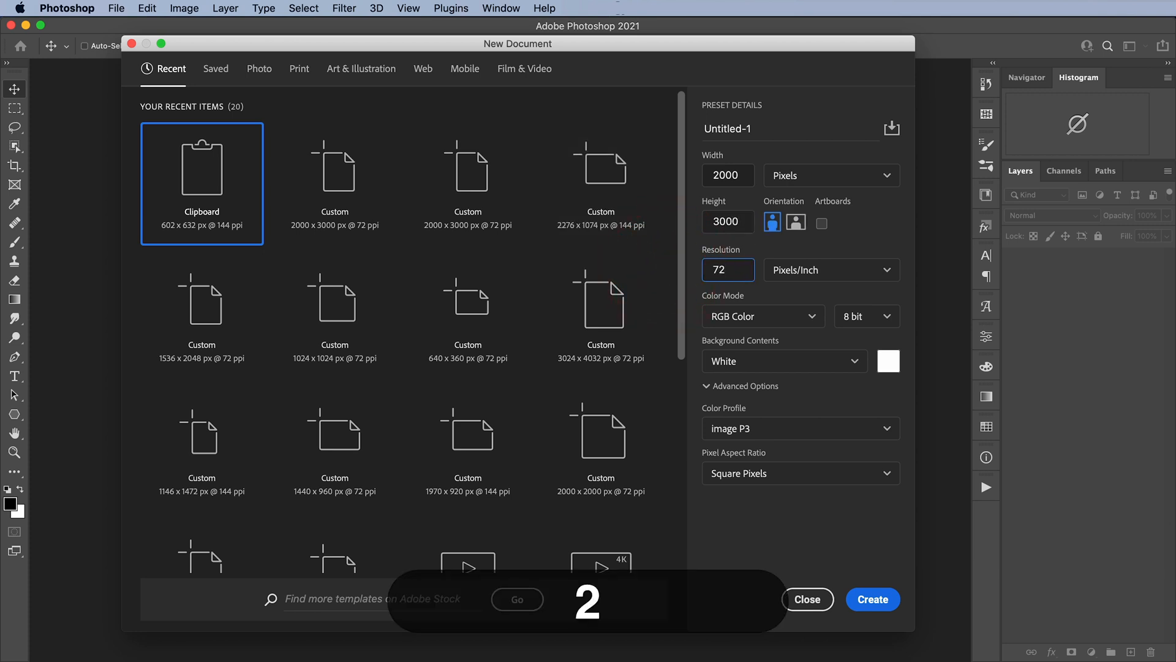
pyautogui.click(800, 427)
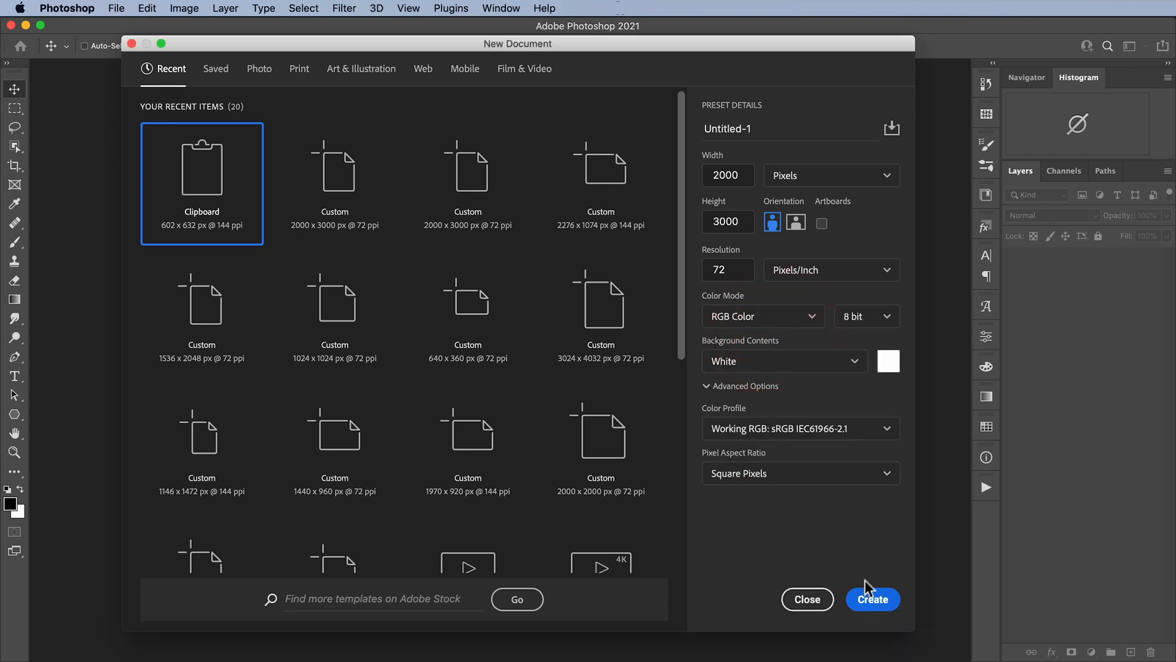
pyautogui.click(872, 600)
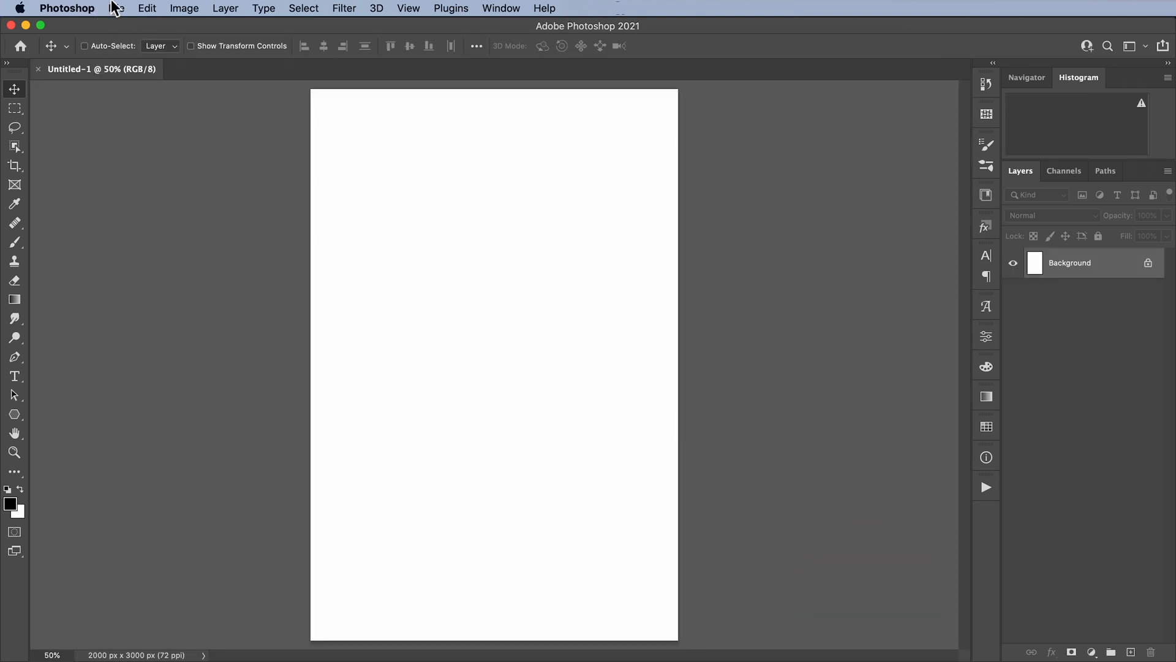
# - Place the aerial beach photo embedded and scale it up to cover the whole canvas
pyautogui.click(116, 9)
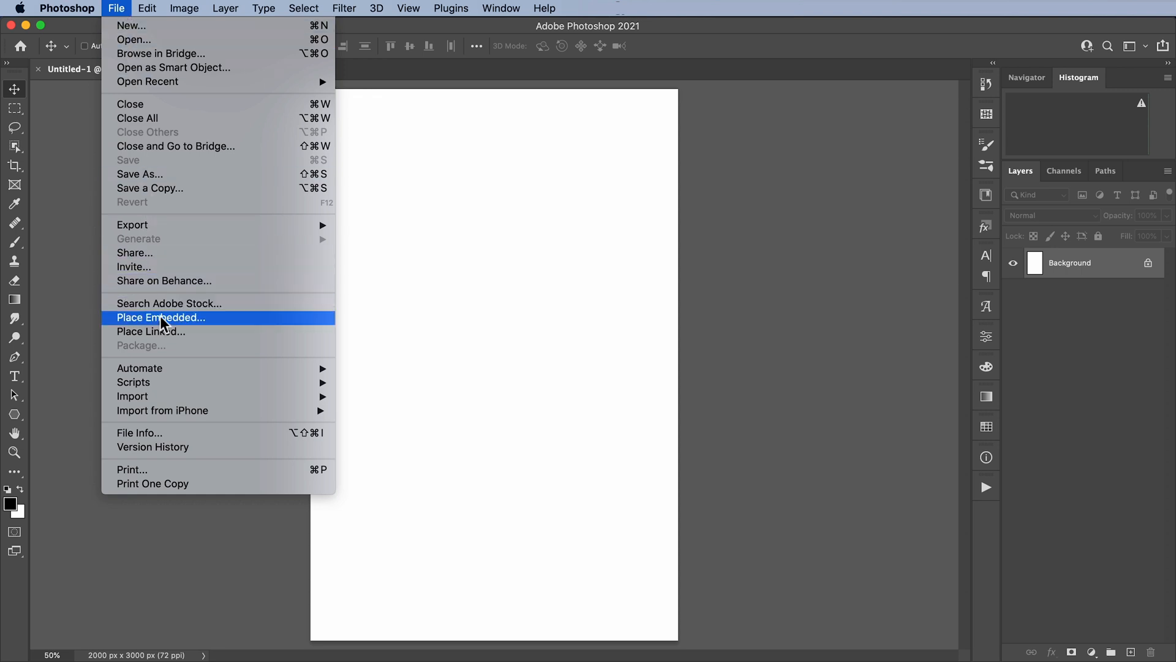
pyautogui.click(160, 317)
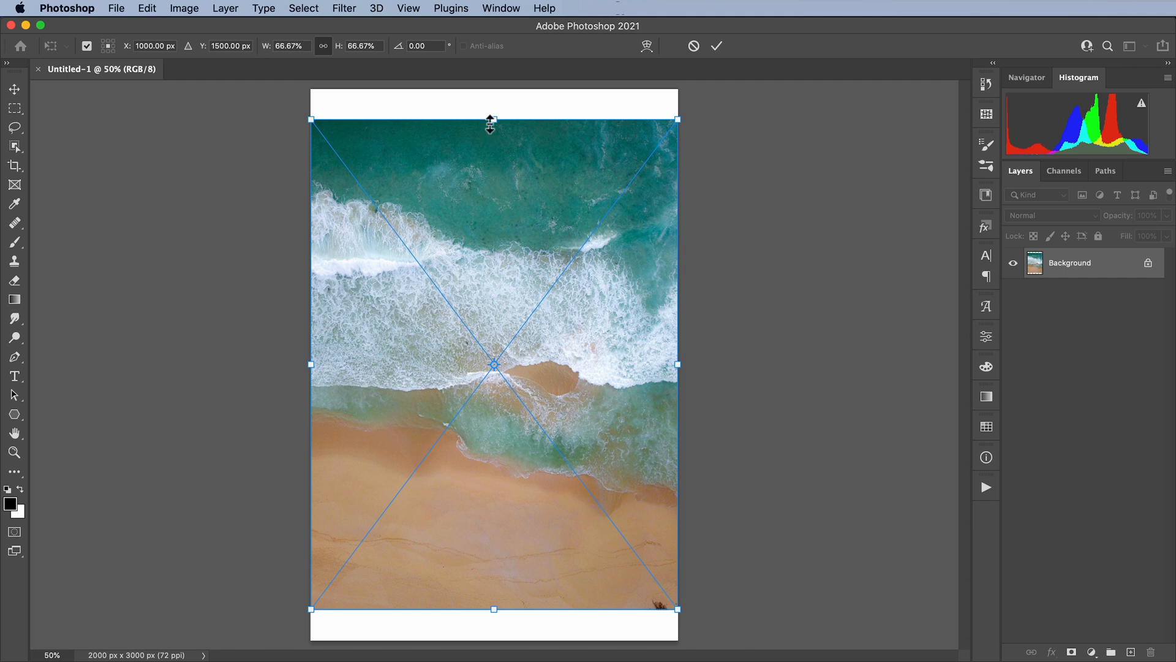
pyautogui.moveTo(492, 120); pyautogui.dragTo(494, 91)
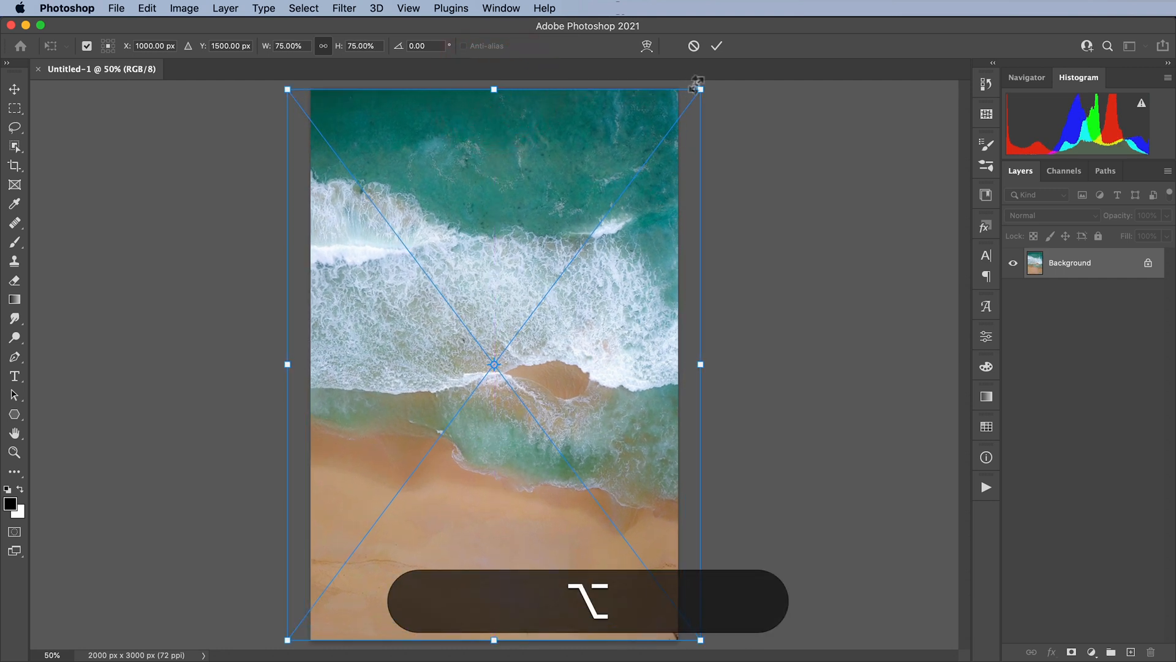
pyautogui.click(716, 45)
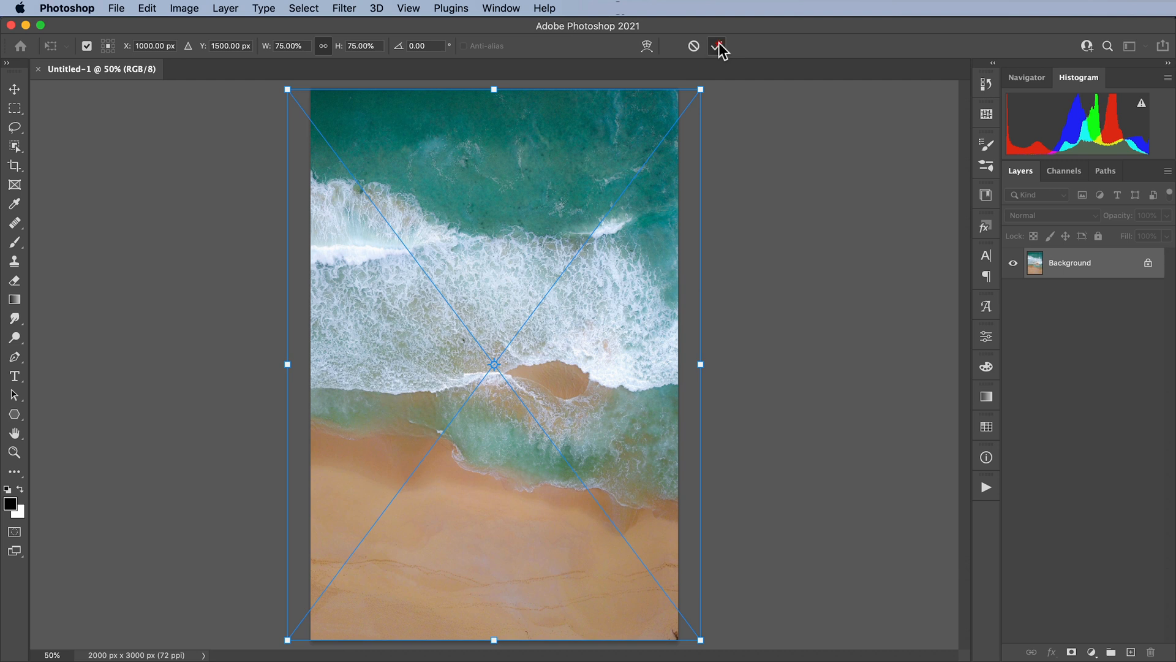
pyautogui.click(717, 46)
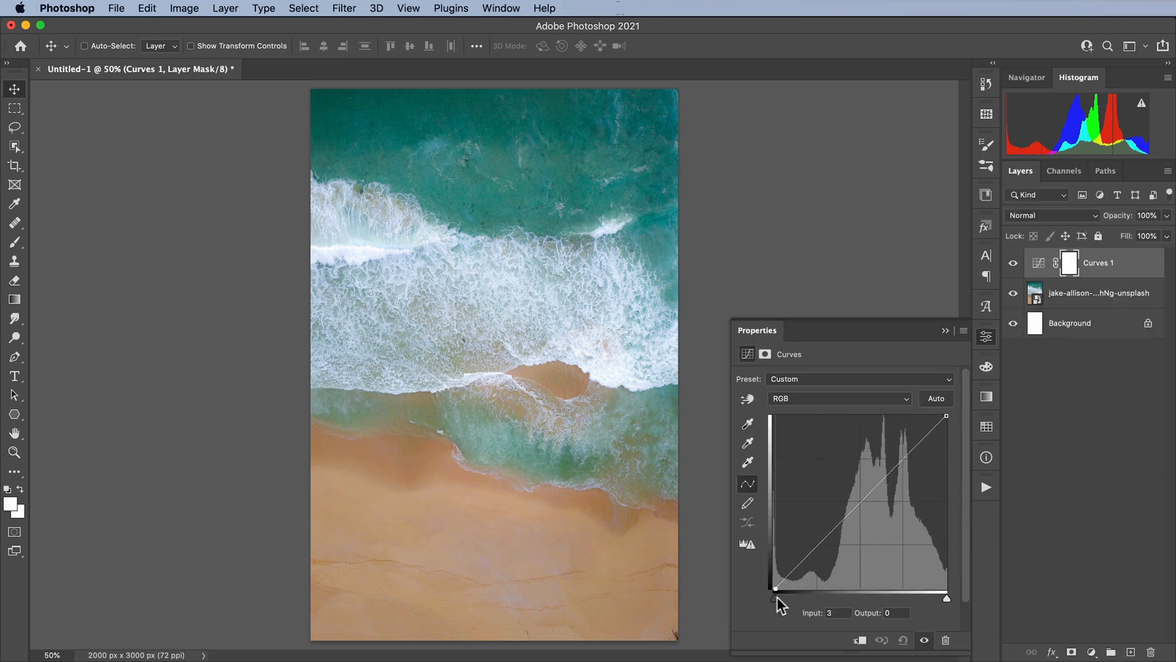
# - On a Curves adjustment, push the black point right and lift the upper tones
pyautogui.moveTo(774, 589); pyautogui.dragTo(803, 589)
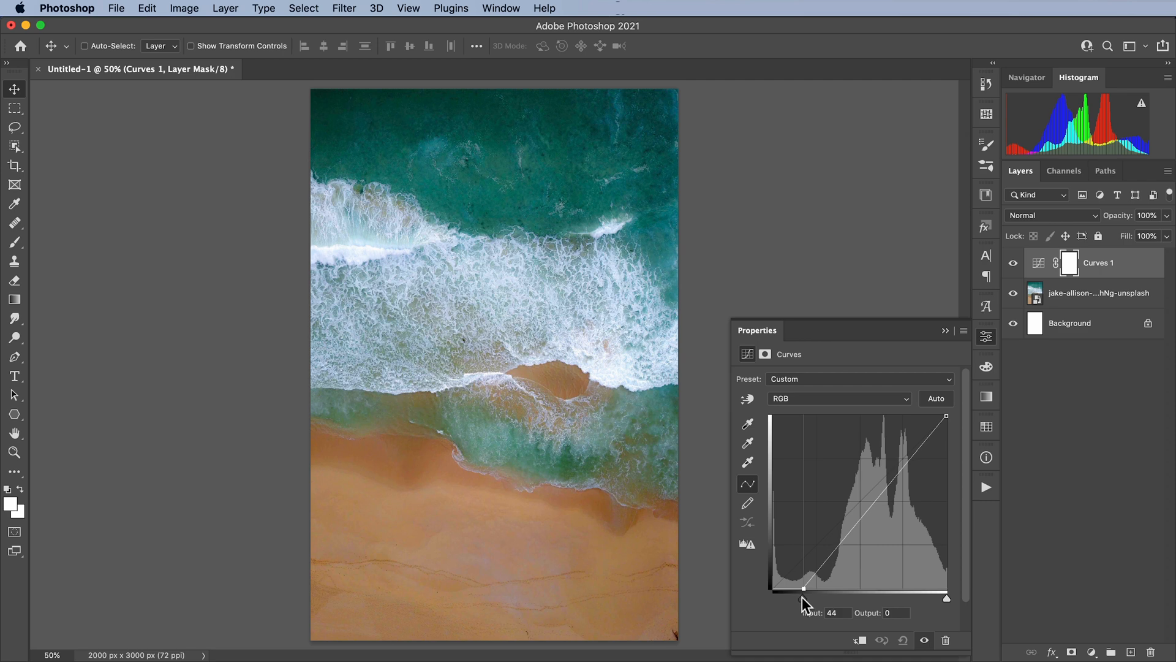
pyautogui.moveTo(805, 588); pyautogui.dragTo(805, 588)
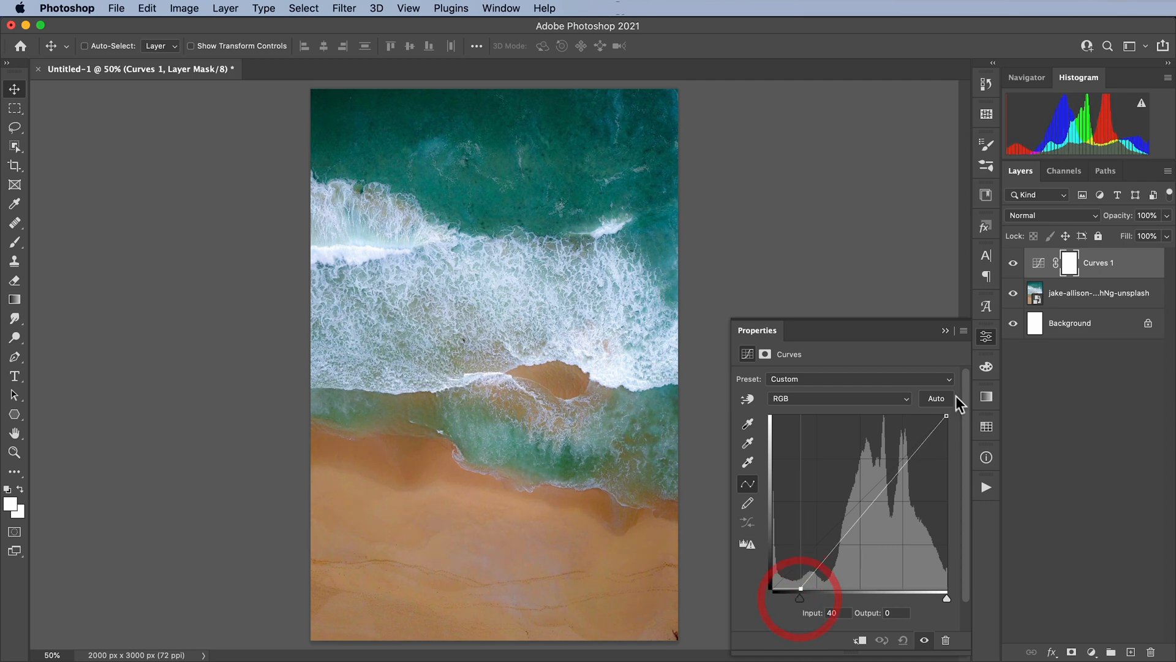
pyautogui.moveTo(801, 589); pyautogui.dragTo(904, 454)
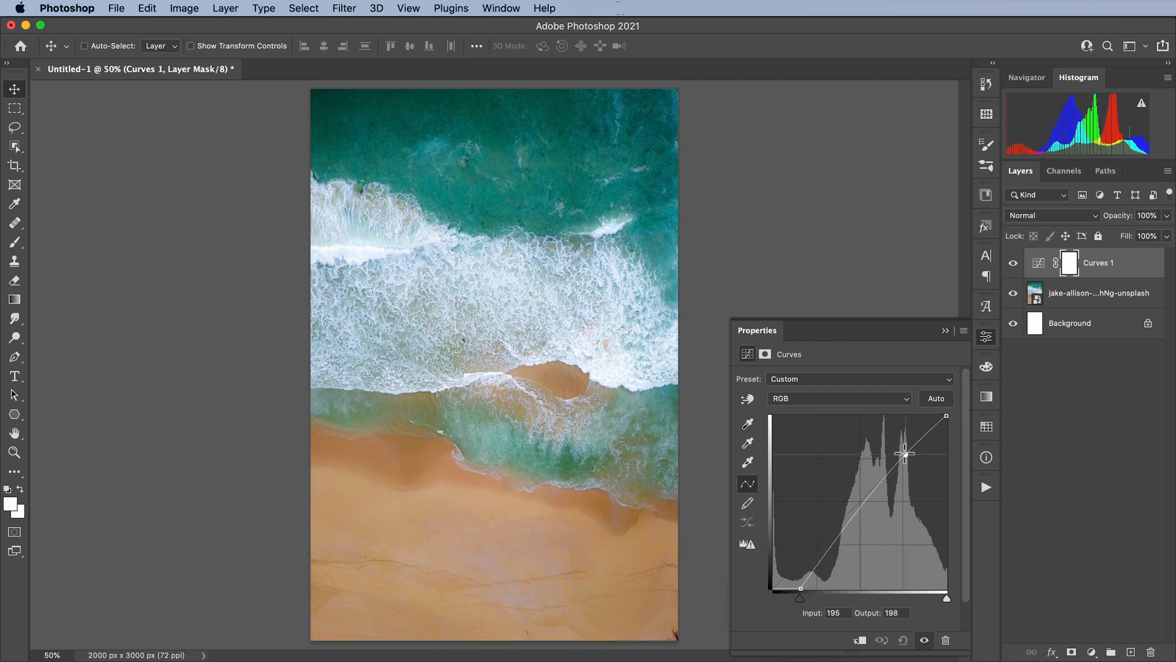
pyautogui.moveTo(904, 452); pyautogui.dragTo(904, 457)
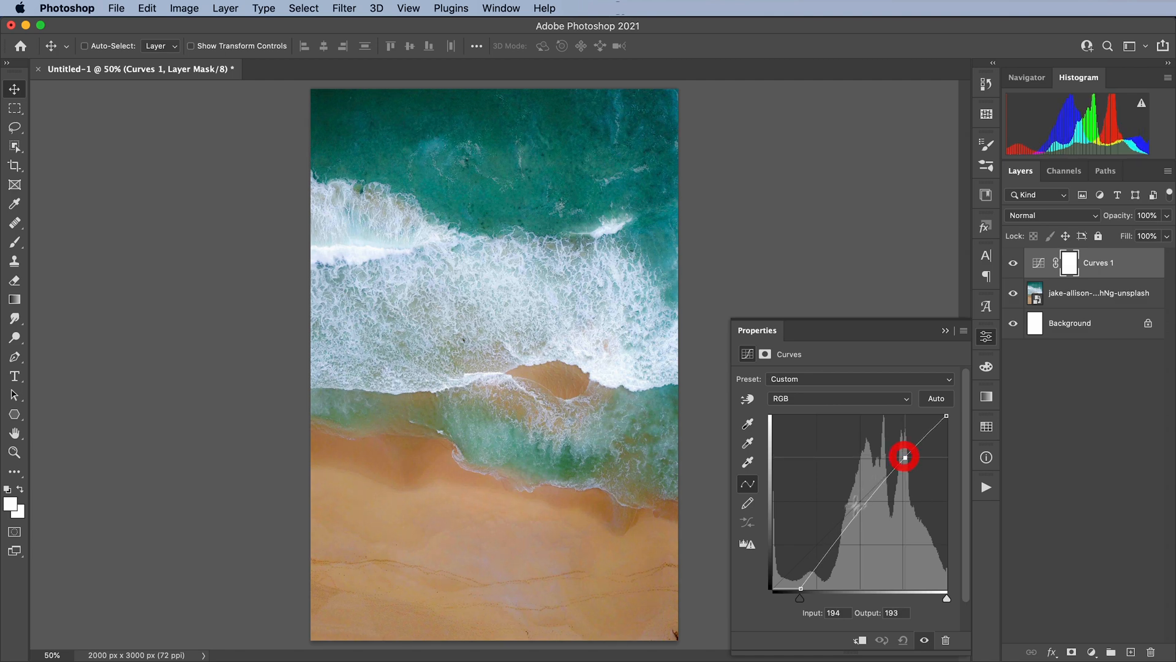
# - Pull the midtones down into an S-curve for deeper contrast on the beach photo
pyautogui.moveTo(904, 457); pyautogui.dragTo(853, 530)
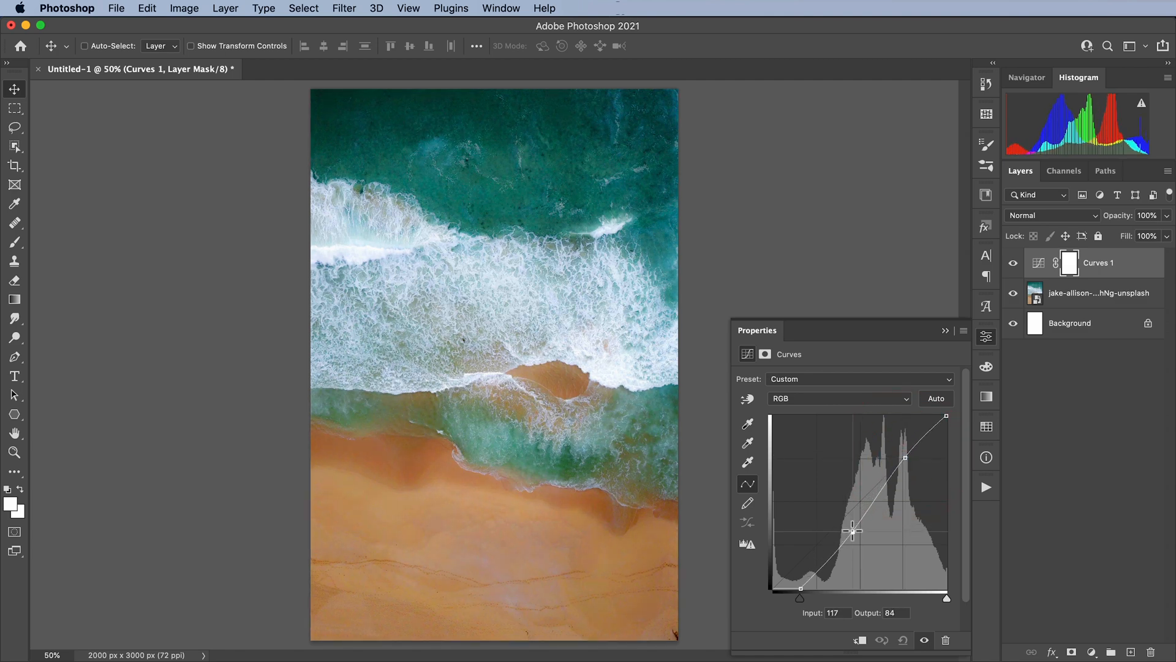
pyautogui.moveTo(853, 530); pyautogui.dragTo(855, 530)
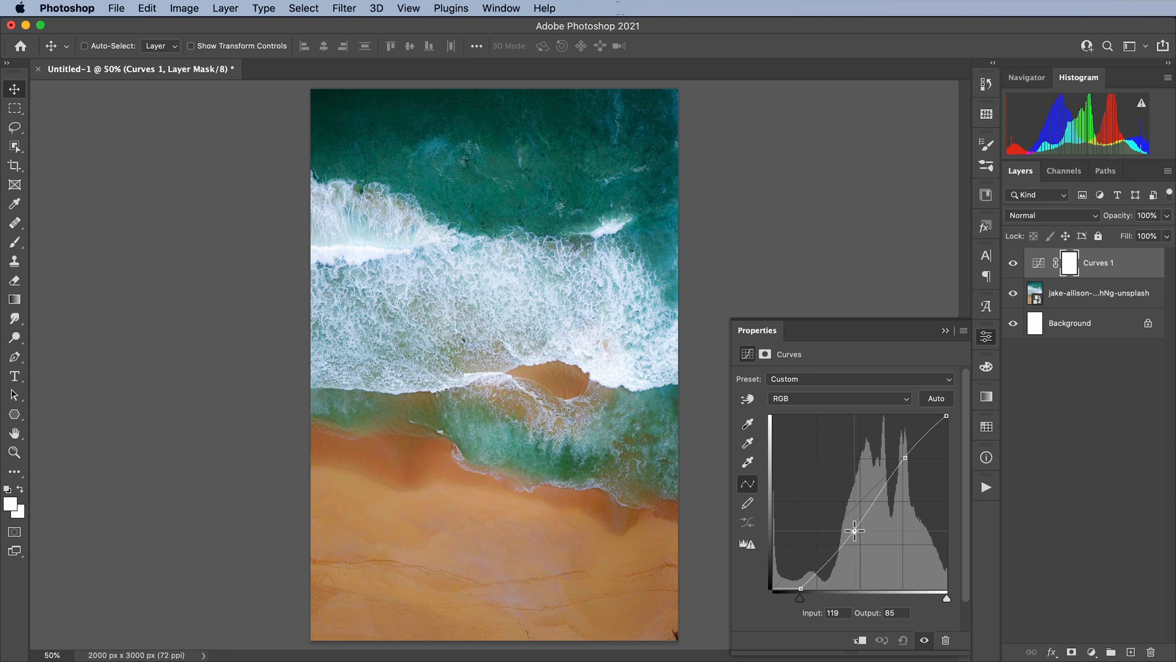
pyautogui.moveTo(854, 531); pyautogui.dragTo(854, 529)
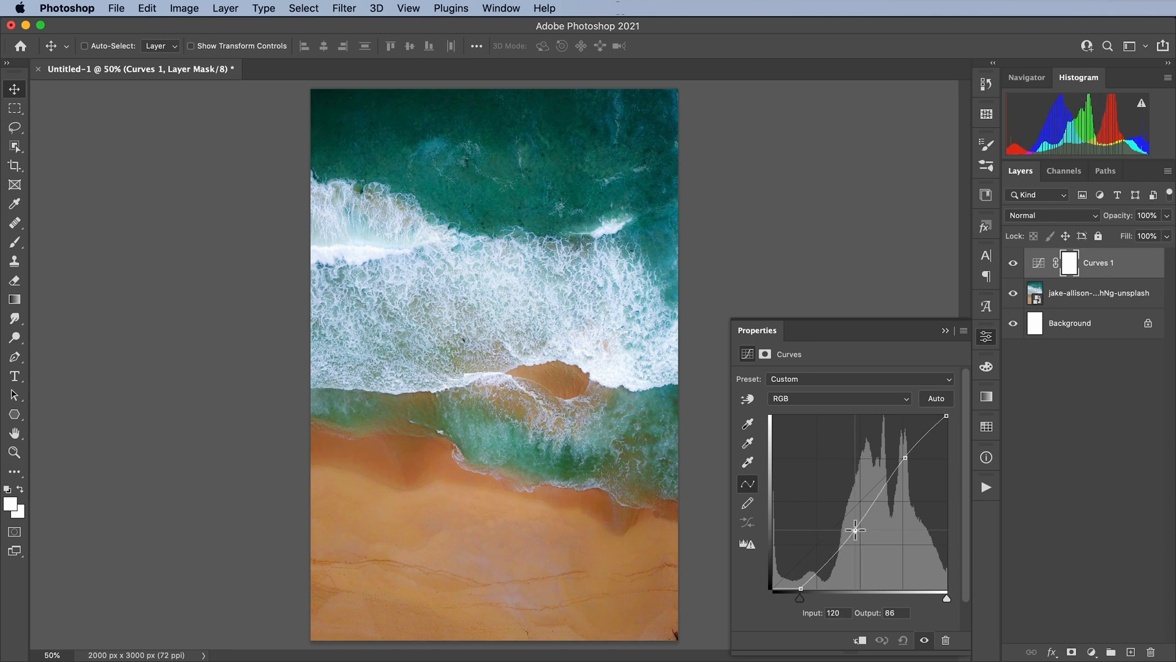
pyautogui.moveTo(854, 530); pyautogui.dragTo(851, 538)
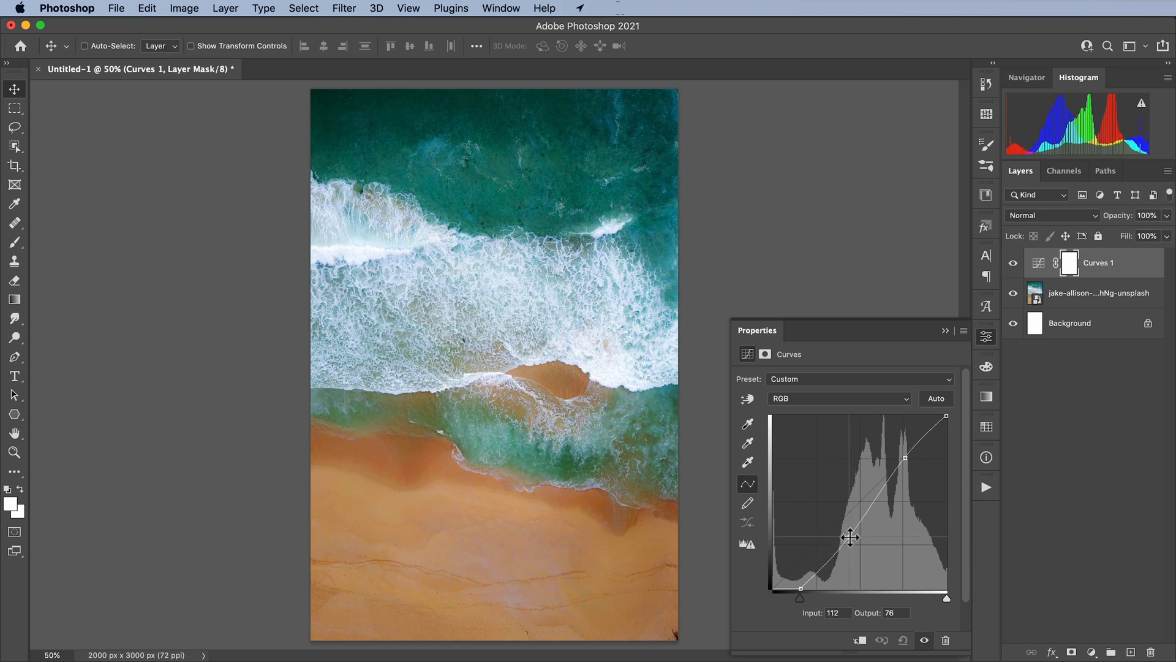
pyautogui.moveTo(850, 538); pyautogui.dragTo(851, 535)
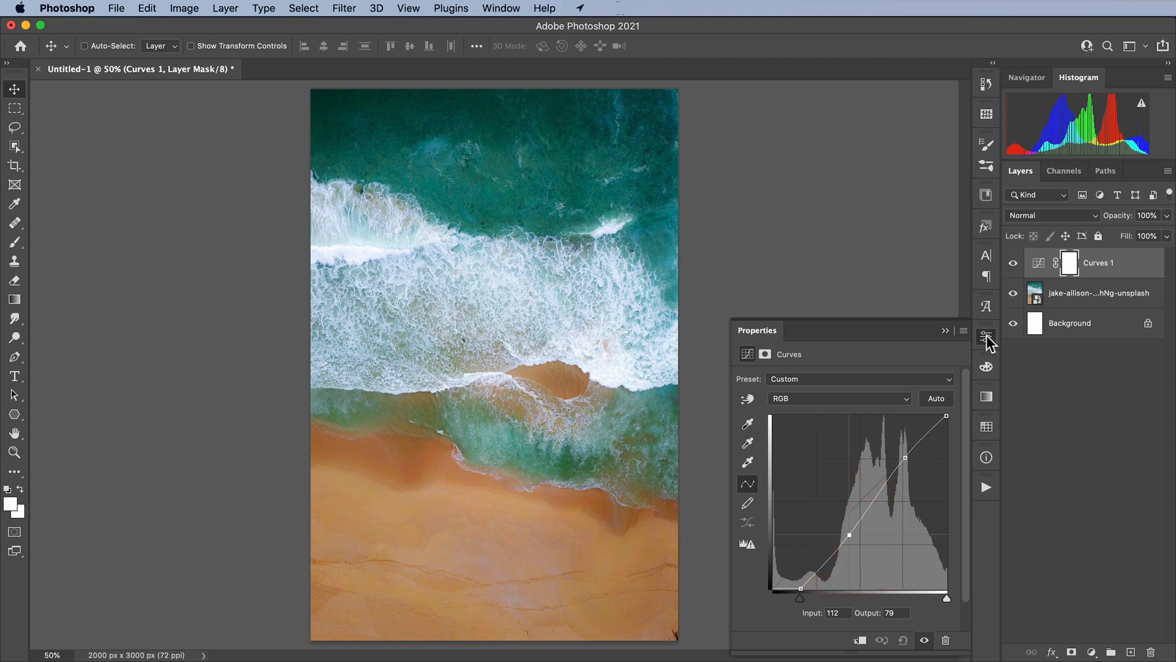
pyautogui.click(986, 335)
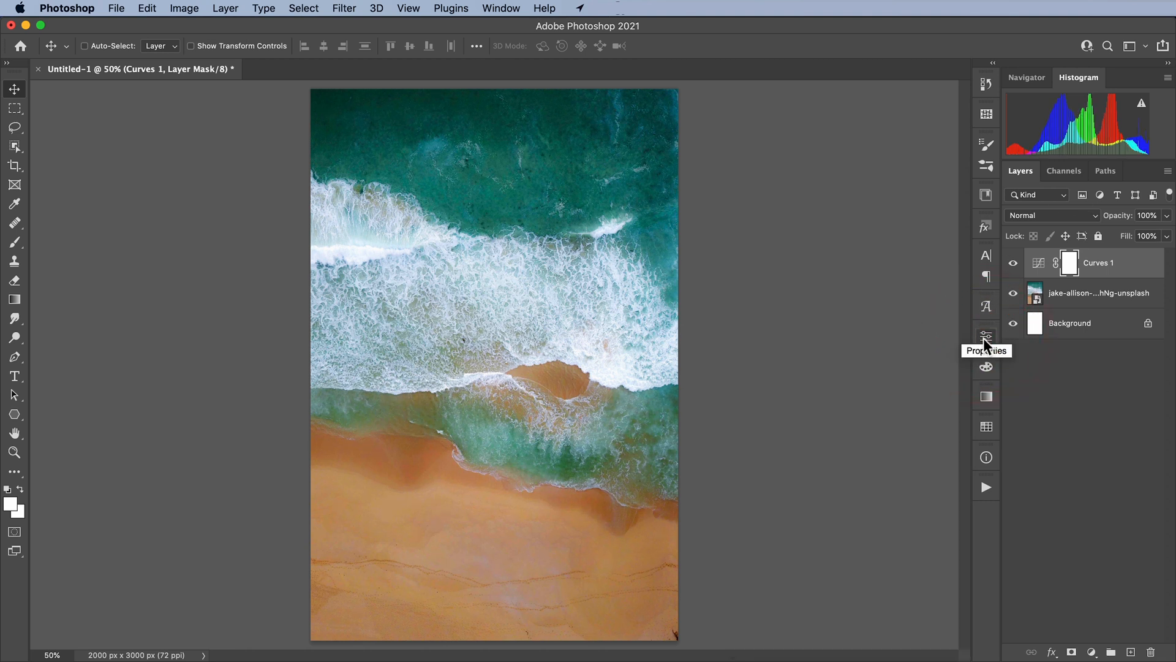
# - Place the blue marble image on top and apply a Black & White adjustment to it
pyautogui.click(115, 9)
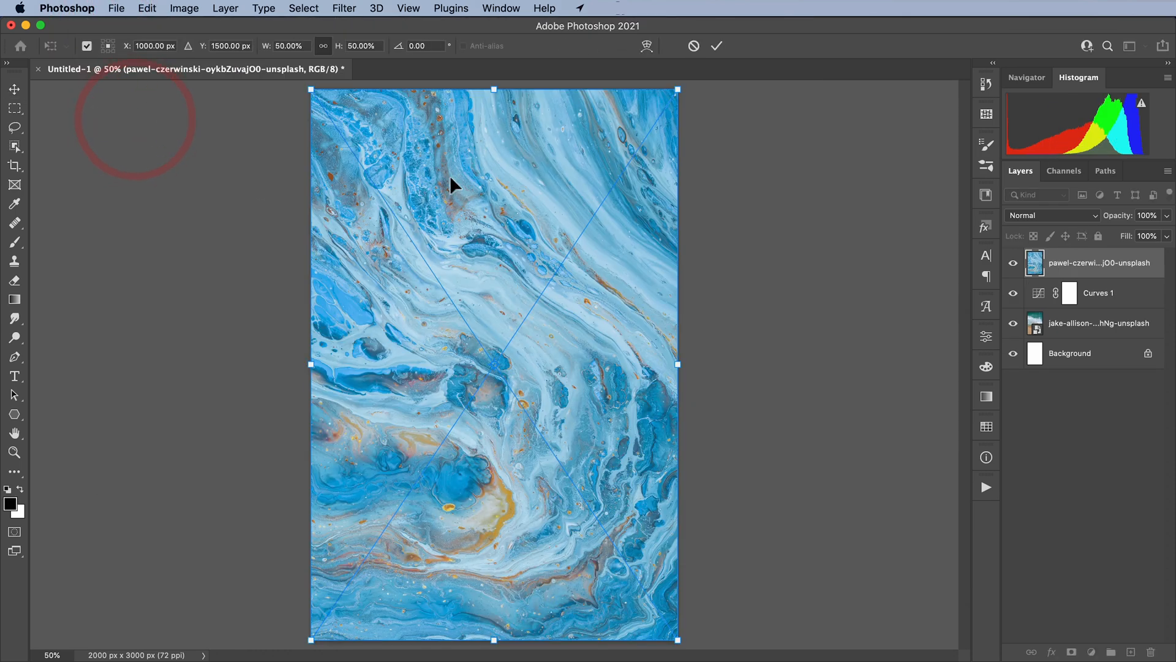
pyautogui.click(715, 45)
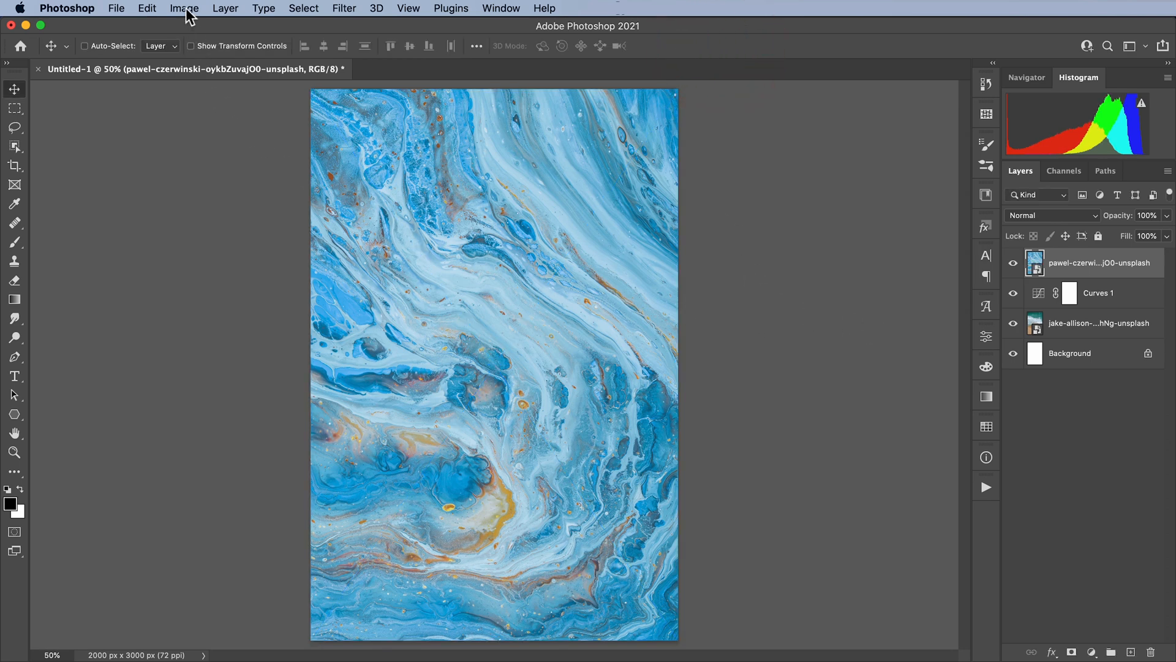
pyautogui.click(184, 8)
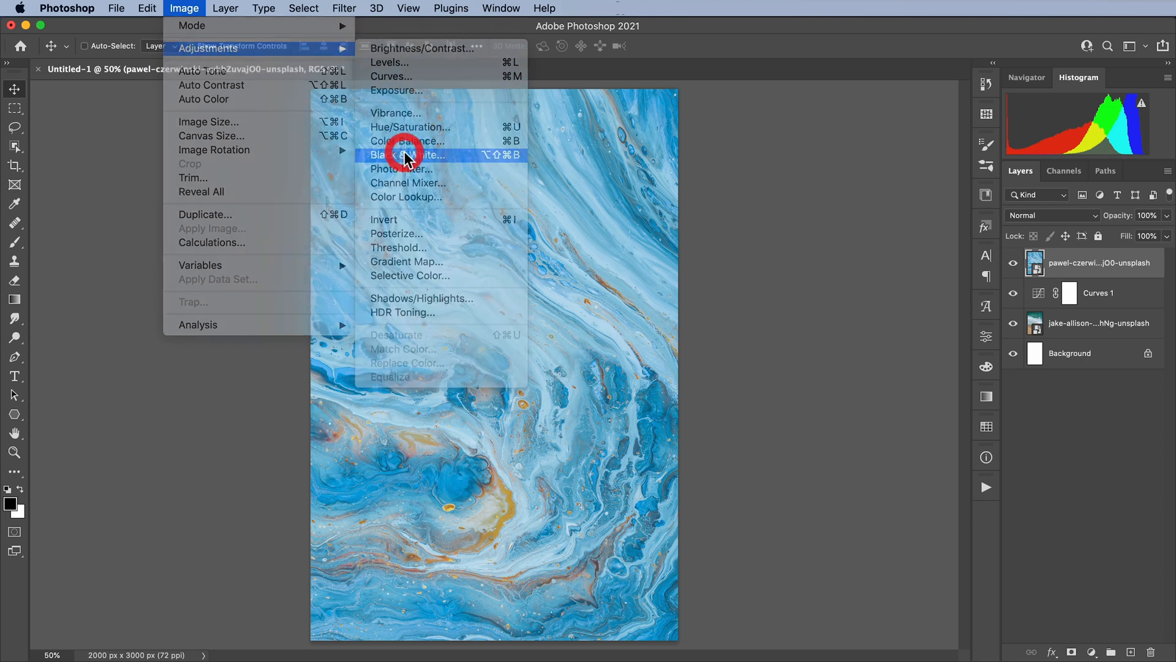
pyautogui.click(403, 156)
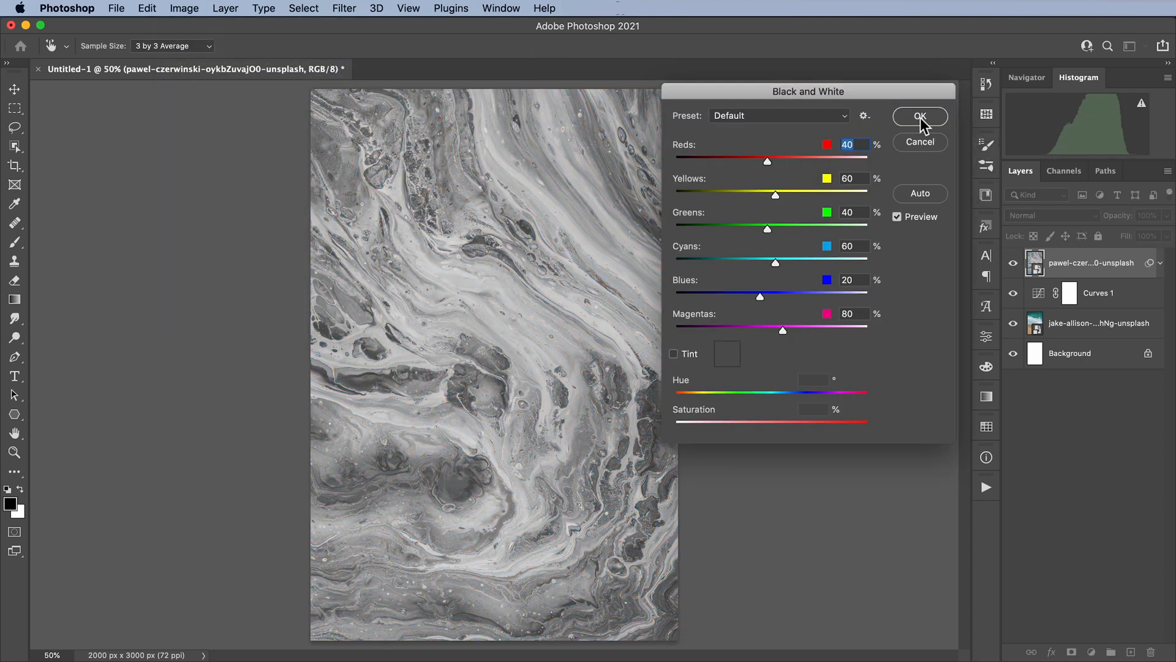
pyautogui.click(920, 116)
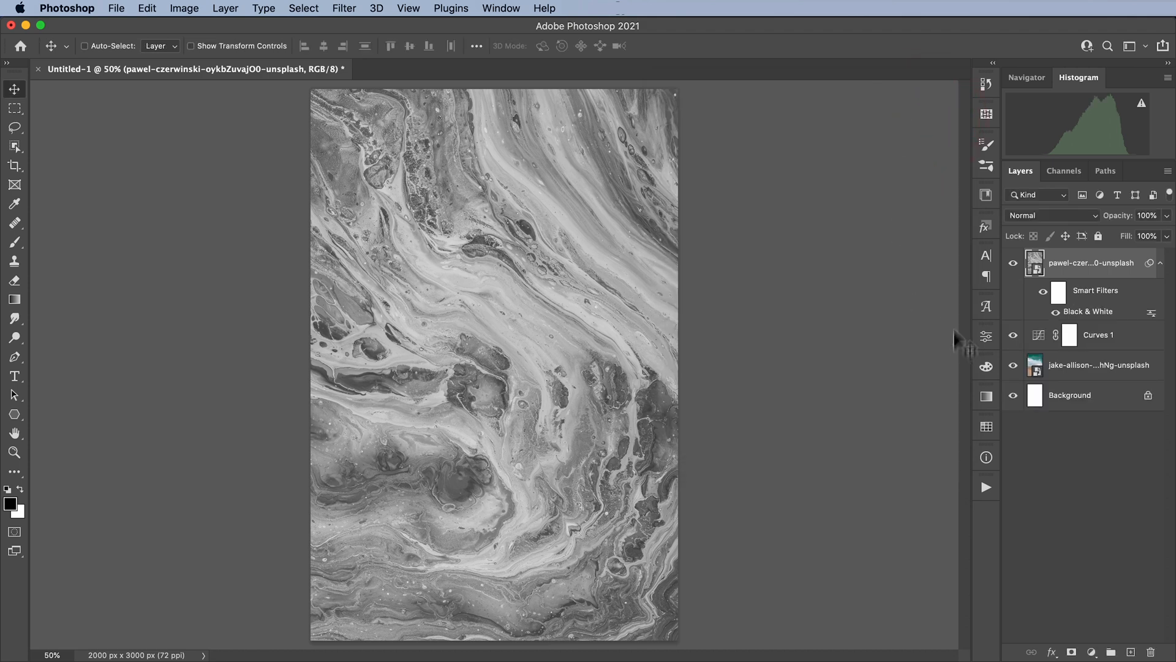
pyautogui.moveTo(960, 341)
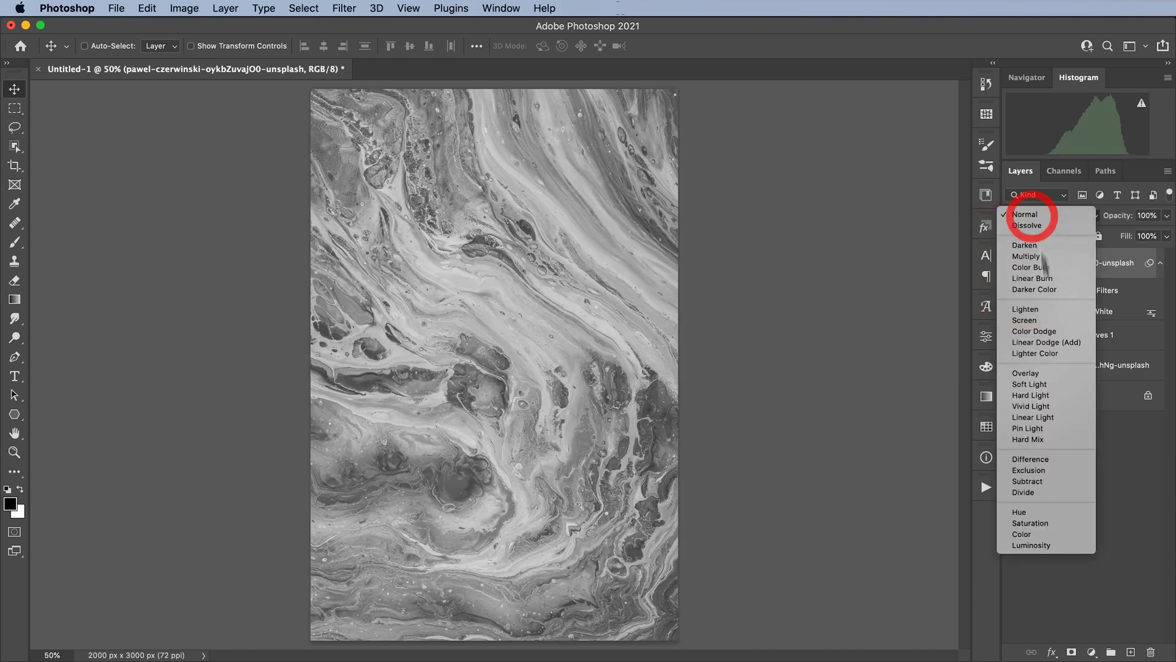
# - Set the grayscale marble layer's blend mode to Screen
pyautogui.click(1023, 320)
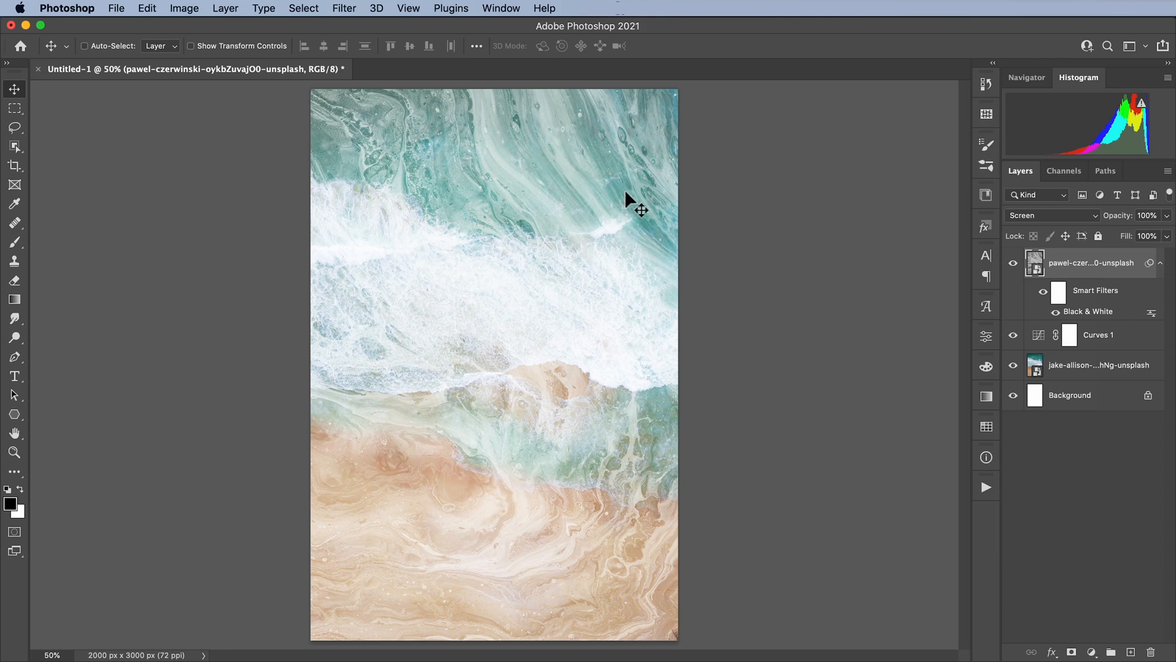
pyautogui.moveTo(982, 262)
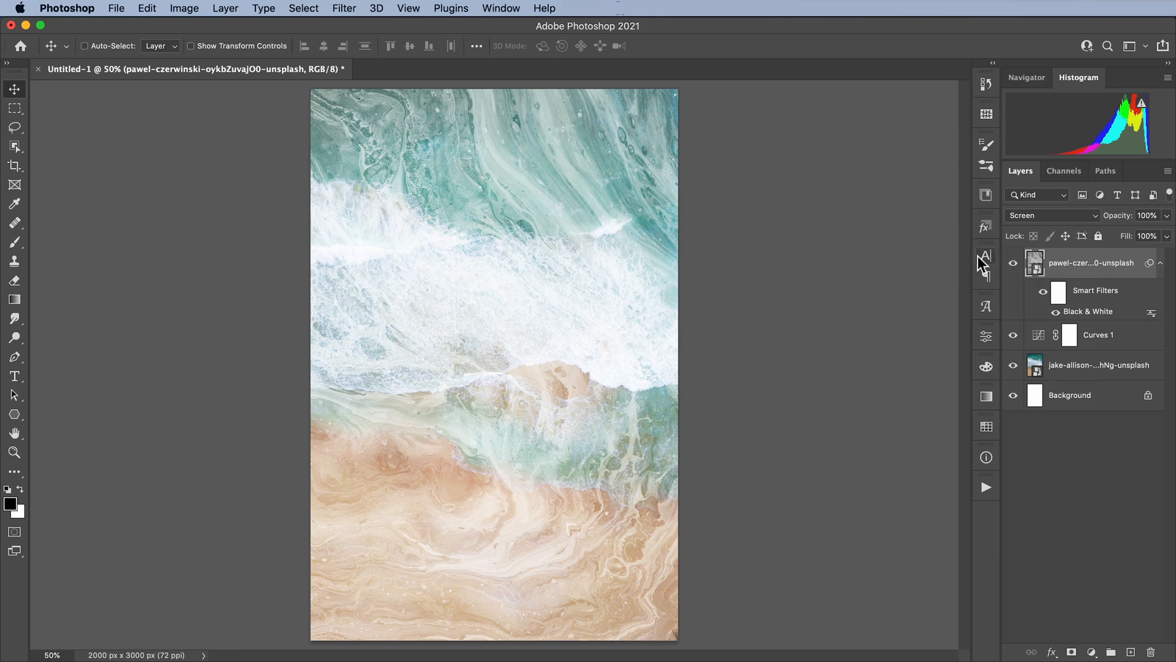
pyautogui.moveTo(1076, 289)
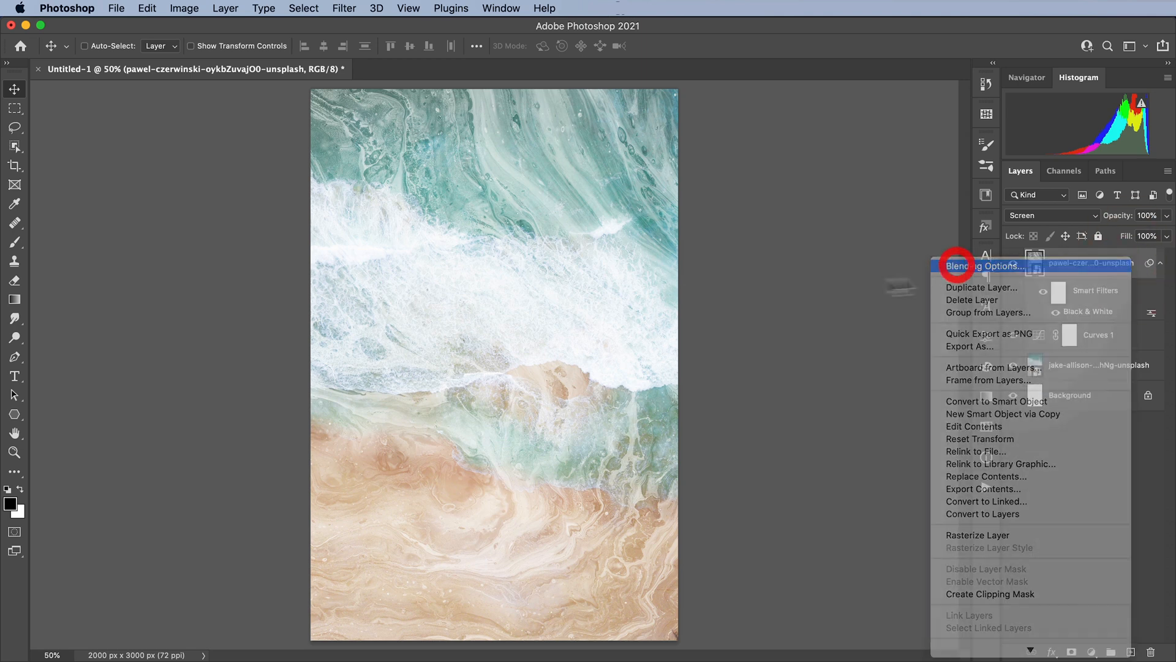
# - In the marble layer's Blending Options, keep Blend If based on Gray
pyautogui.click(984, 266)
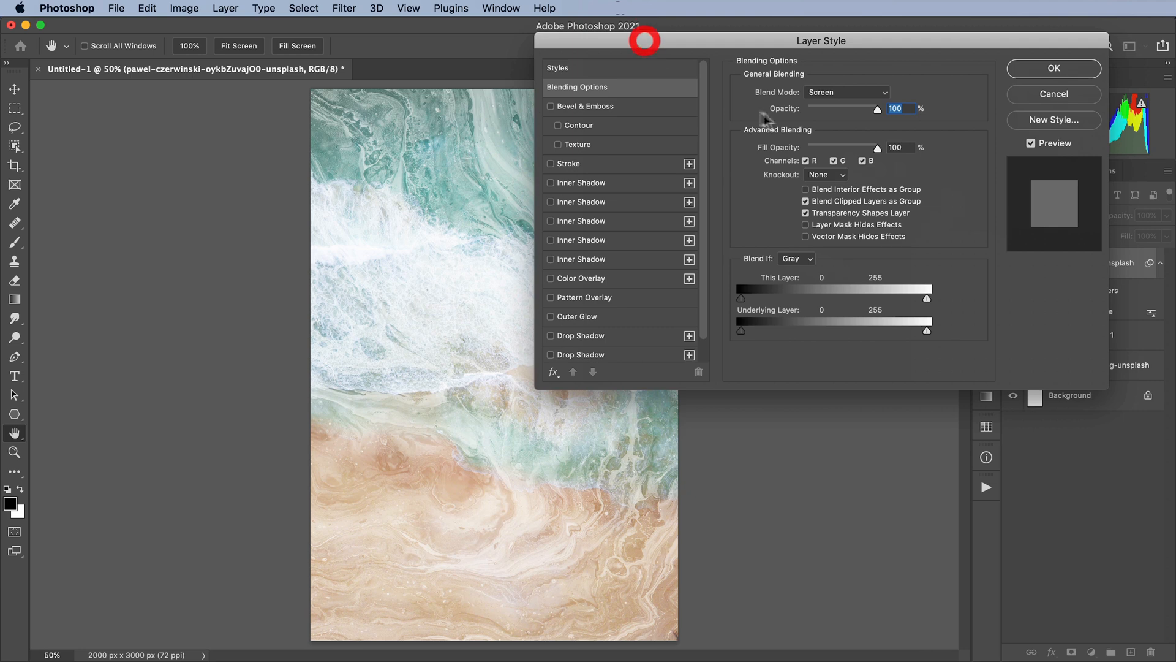
pyautogui.moveTo(794, 268)
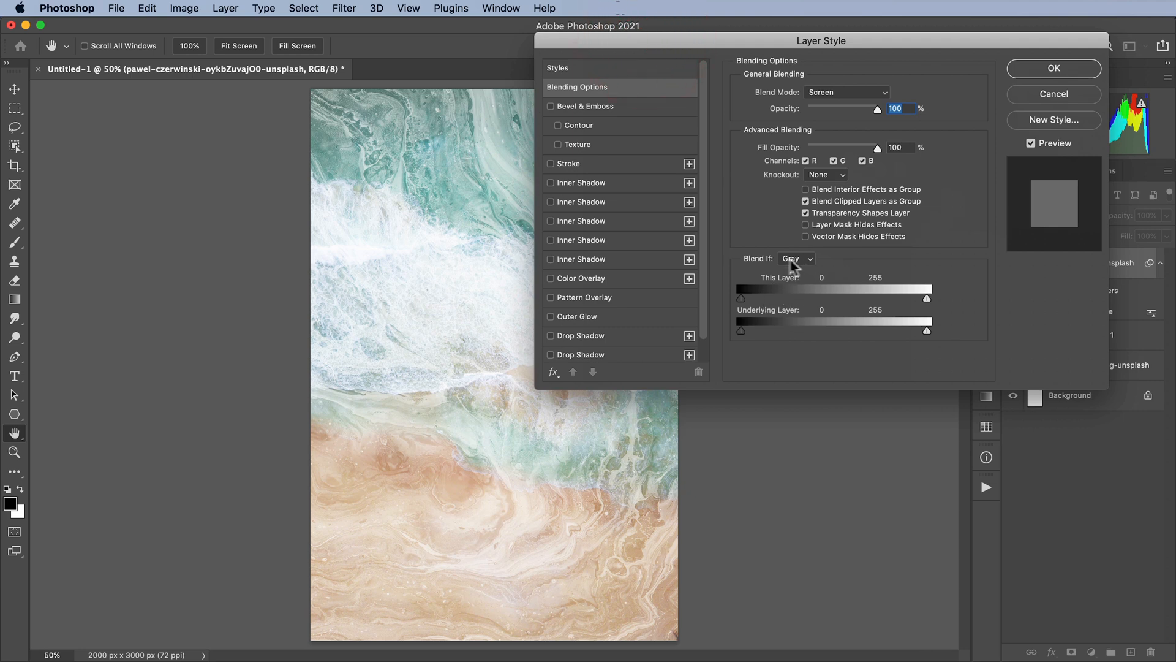
pyautogui.moveTo(794, 267)
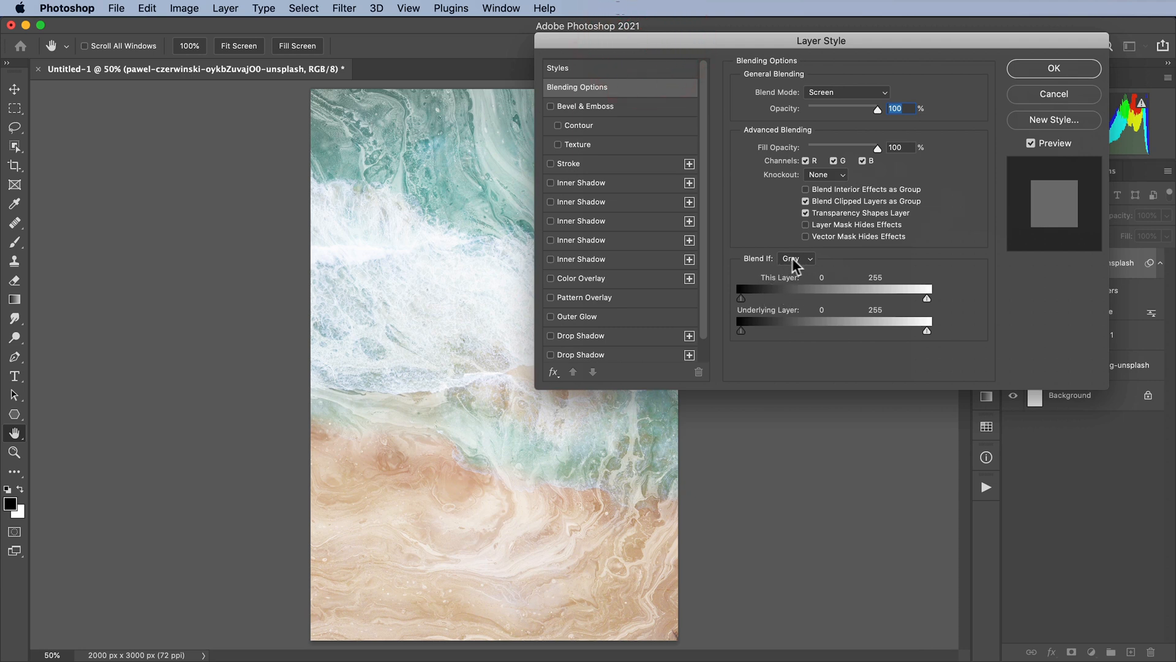
pyautogui.click(796, 259)
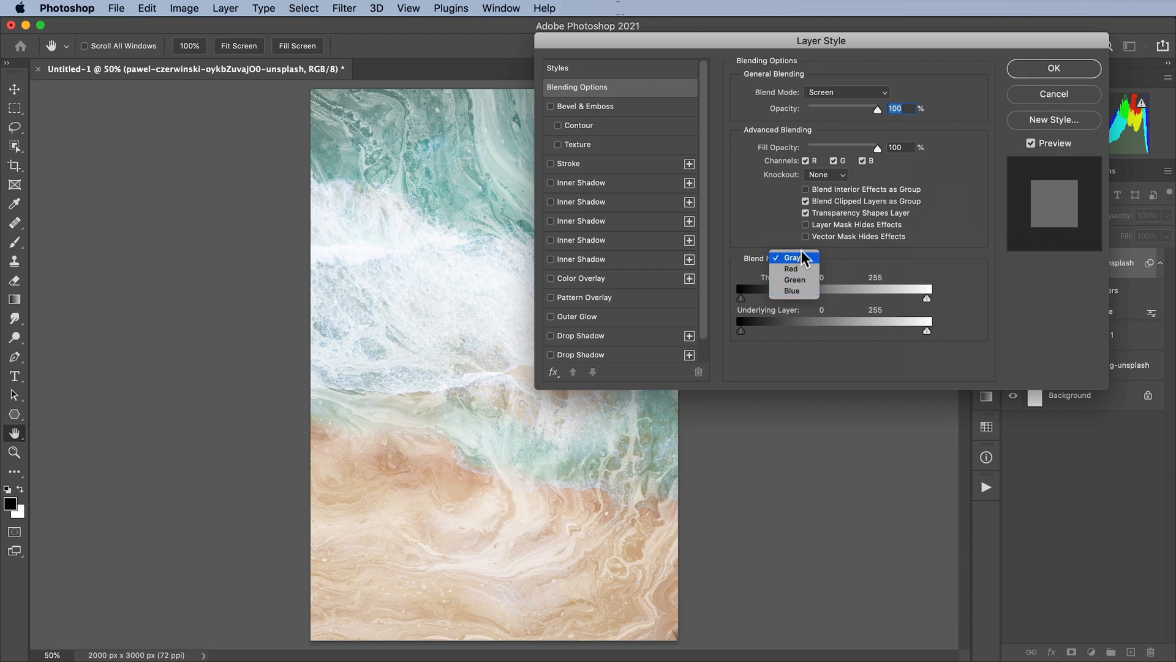
pyautogui.click(788, 257)
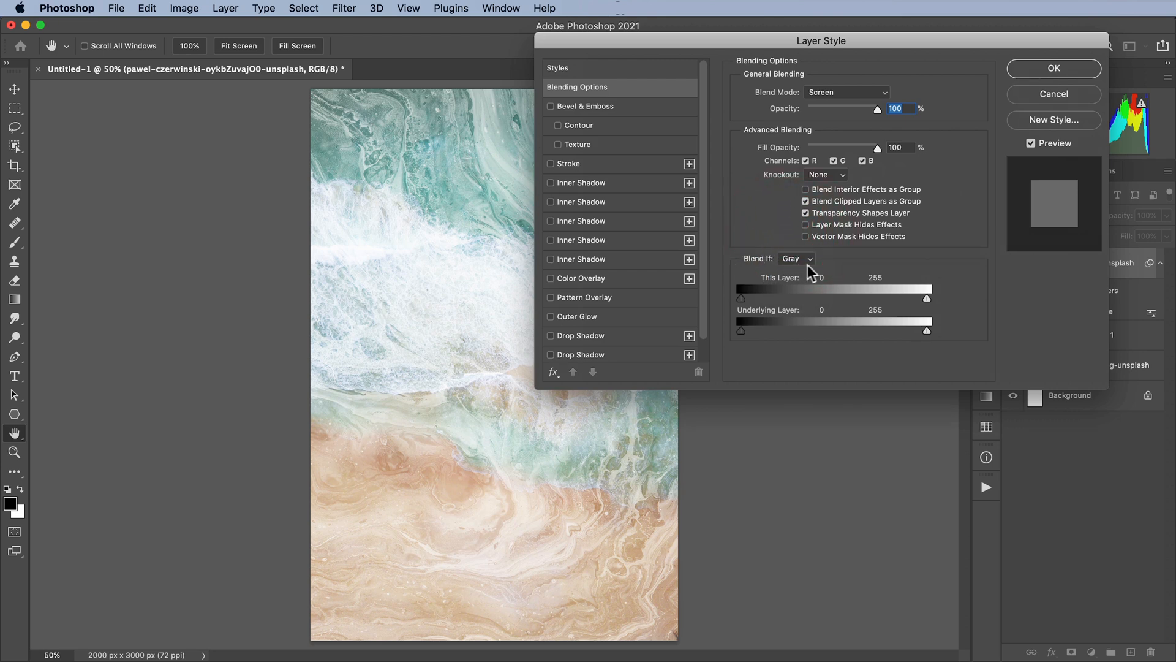
pyautogui.click(796, 258)
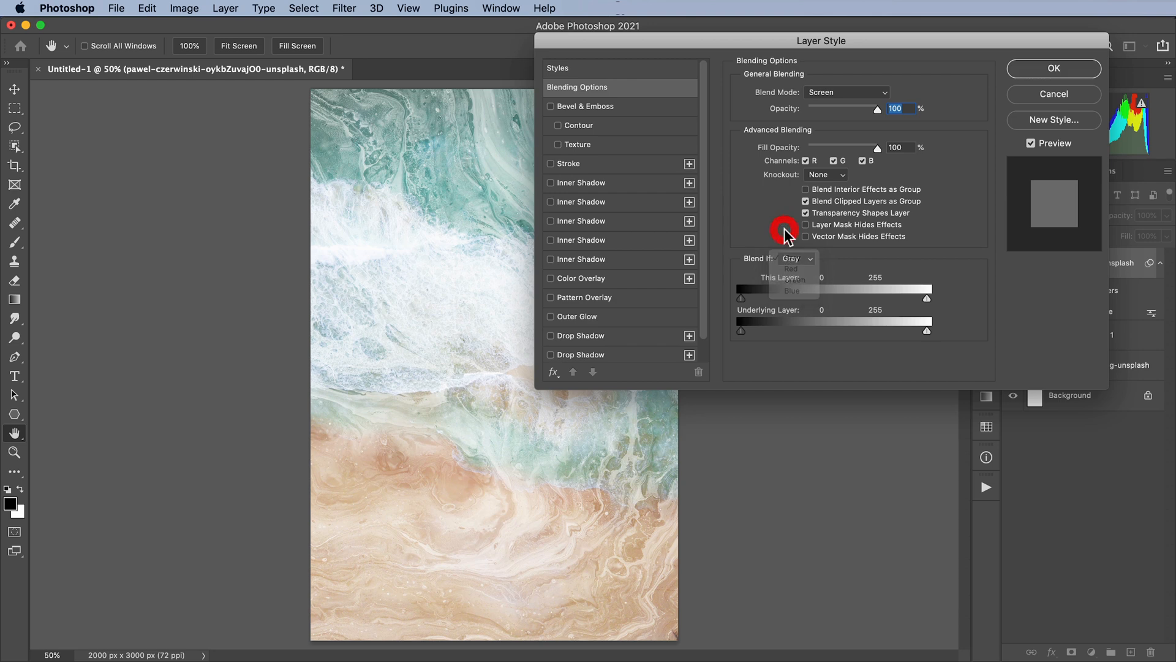
pyautogui.click(795, 258)
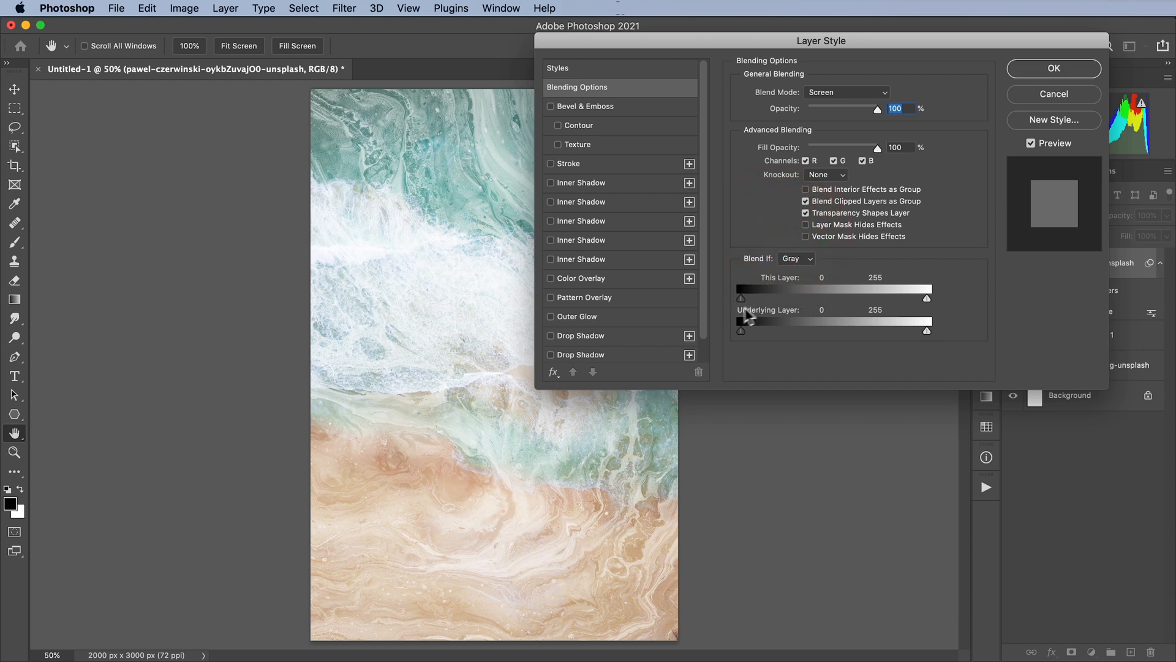
# - Split the This Layer black slider to about 120/216 so the marble's dark tones fade out, and apply
pyautogui.moveTo(740, 297); pyautogui.dragTo(808, 297)
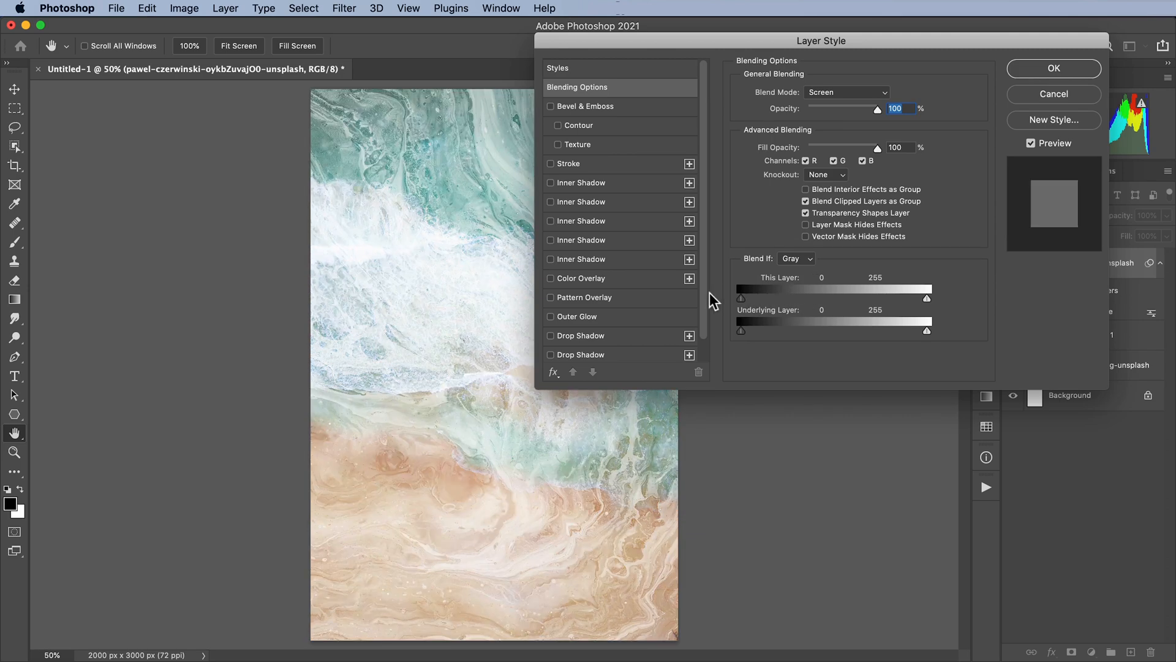
pyautogui.moveTo(926, 297); pyautogui.dragTo(877, 297)
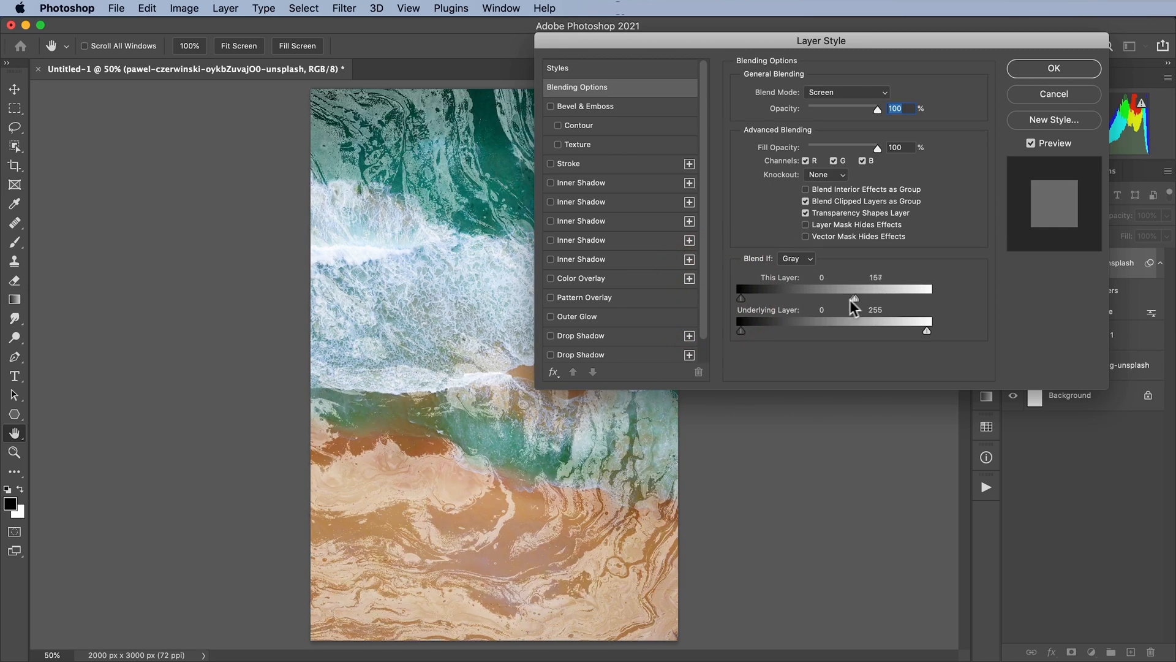
pyautogui.moveTo(858, 299); pyautogui.dragTo(927, 290)
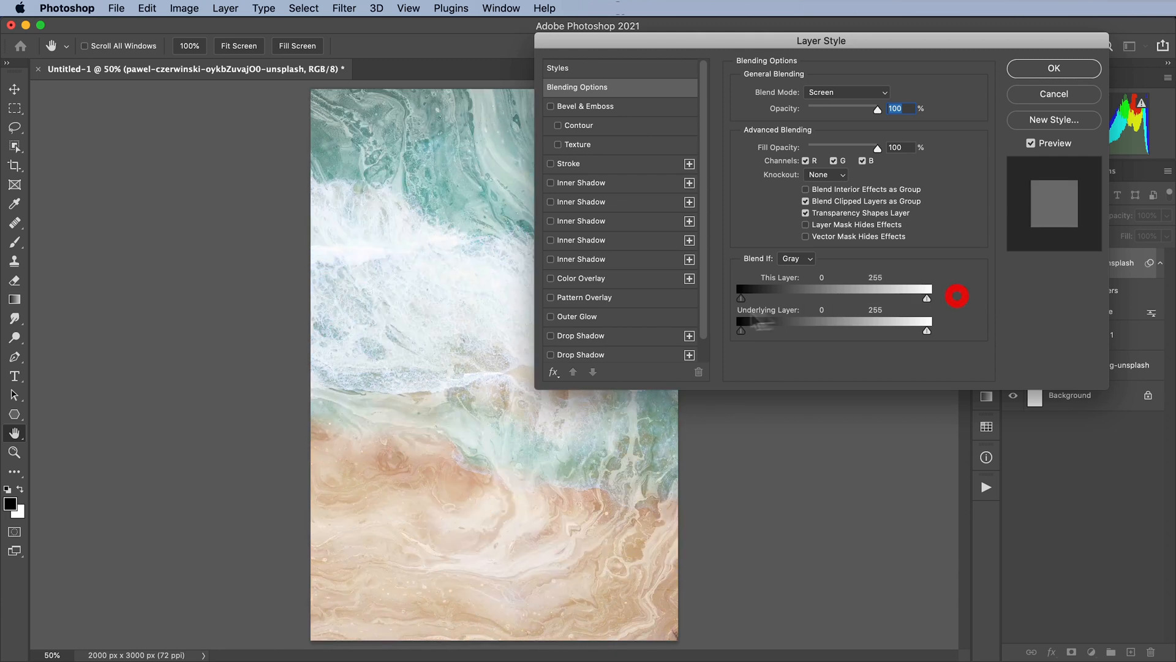
pyautogui.moveTo(742, 297); pyautogui.dragTo(806, 297)
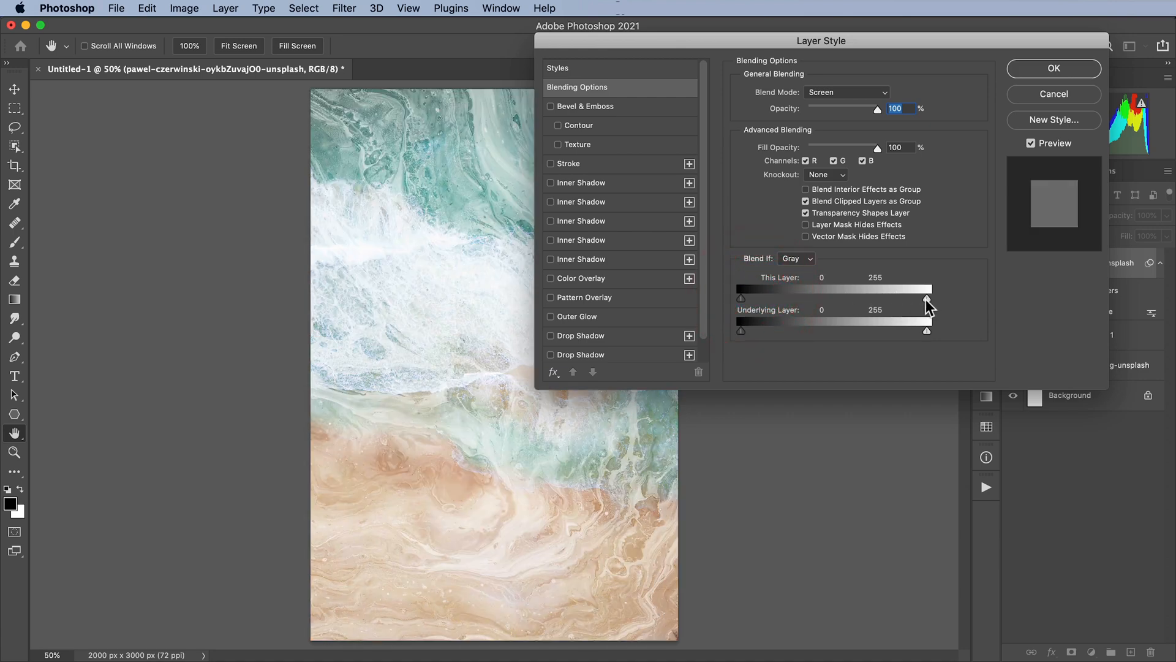
pyautogui.moveTo(928, 288); pyautogui.dragTo(853, 288)
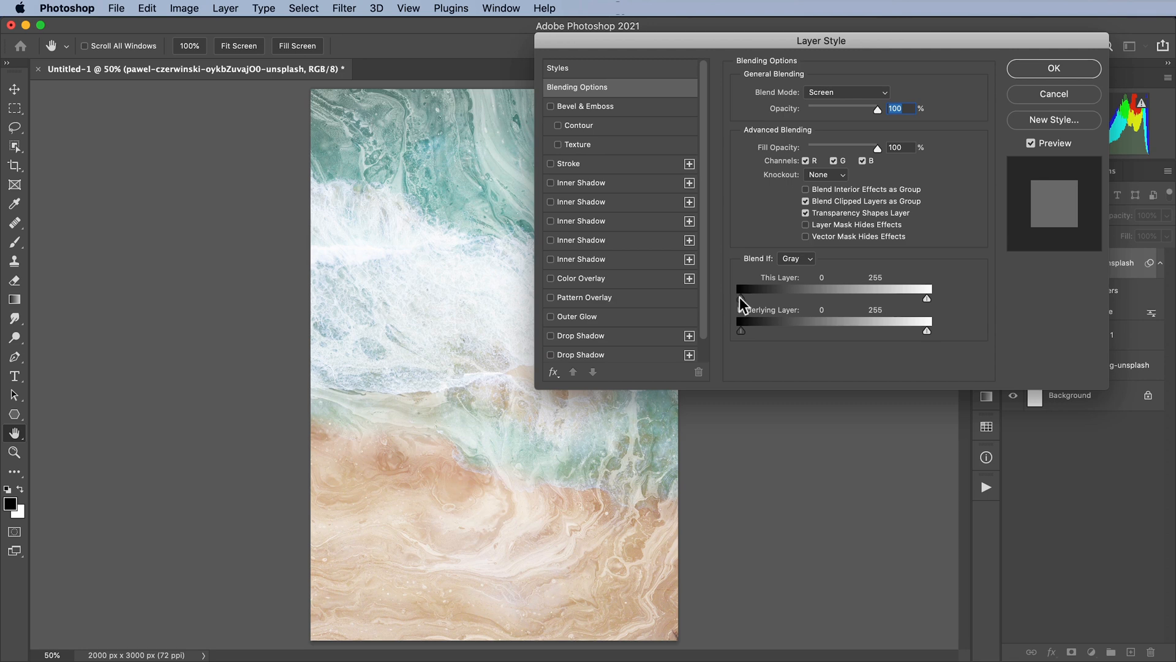
pyautogui.moveTo(740, 298); pyautogui.dragTo(819, 298)
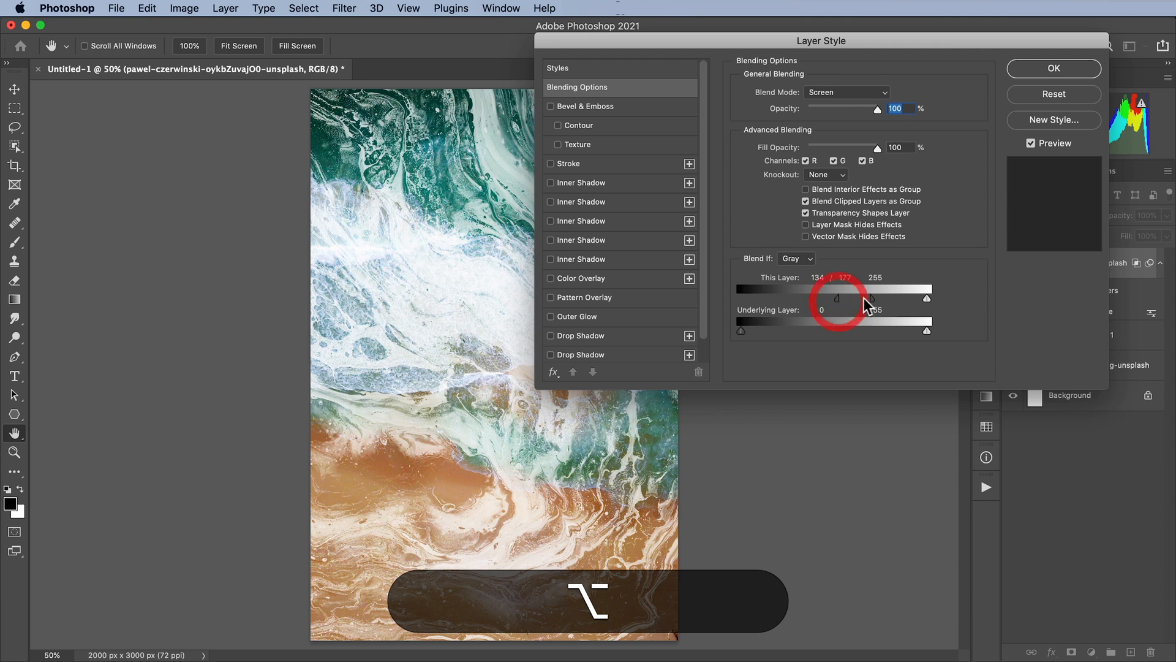
pyautogui.moveTo(869, 298); pyautogui.dragTo(901, 298)
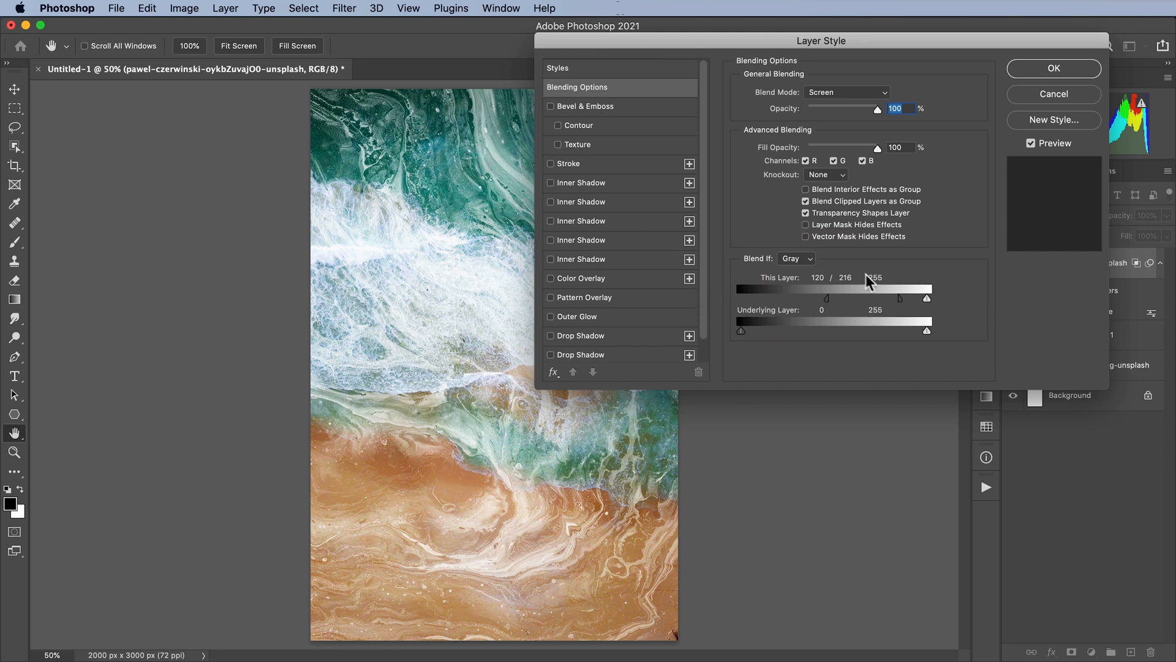
pyautogui.click(1053, 69)
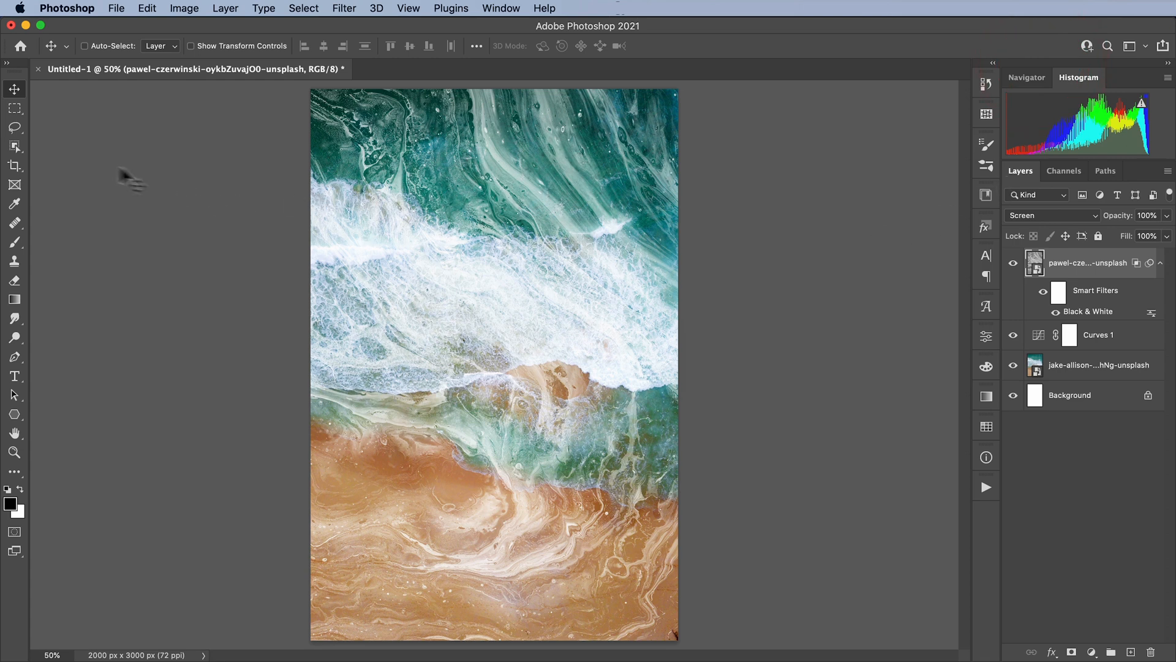
# - Add a black 'OLD' text layer and enlarge it sideways down the middle of the poster
pyautogui.click(15, 377)
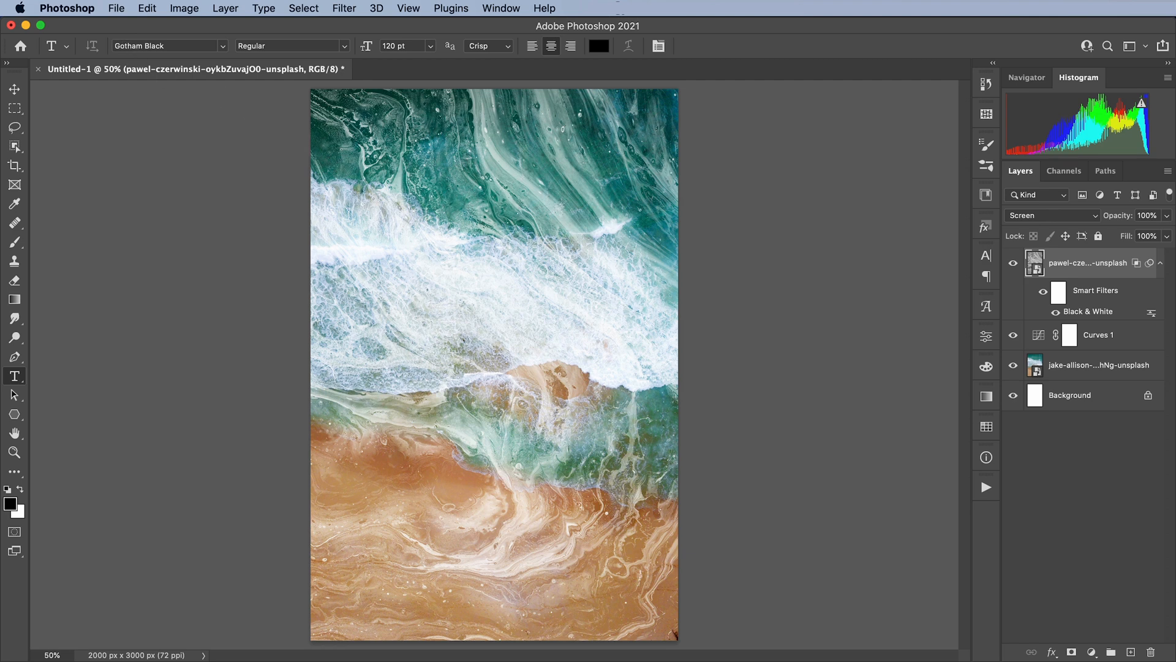
pyautogui.write('LOREM IPSUM')
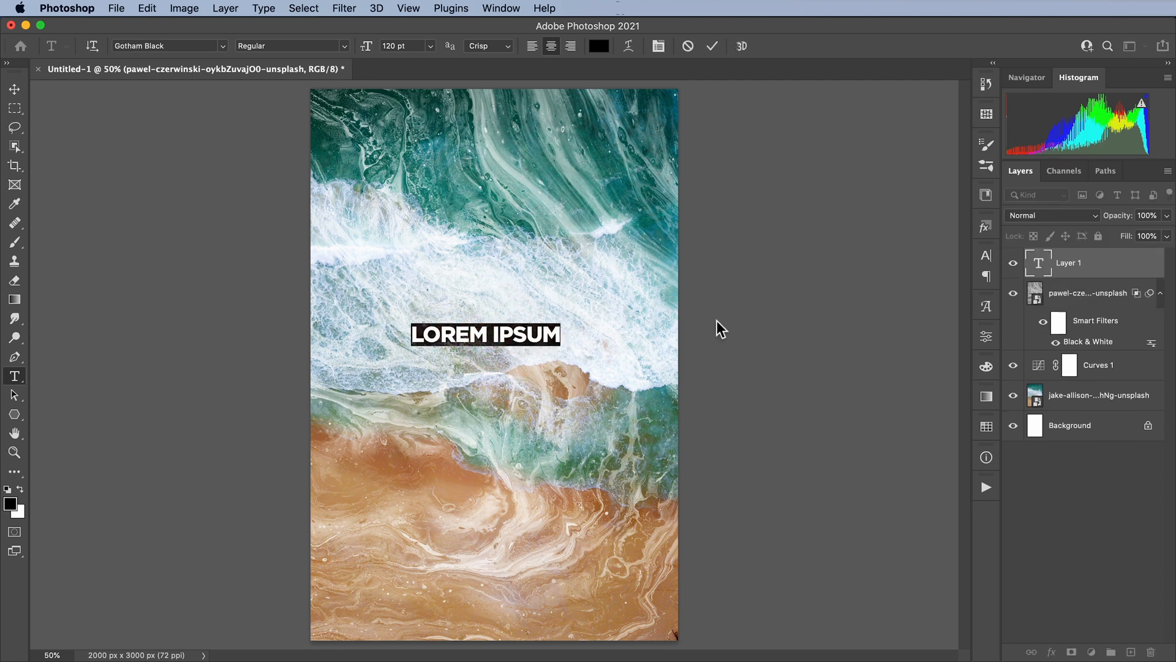
pyautogui.write('OLD')
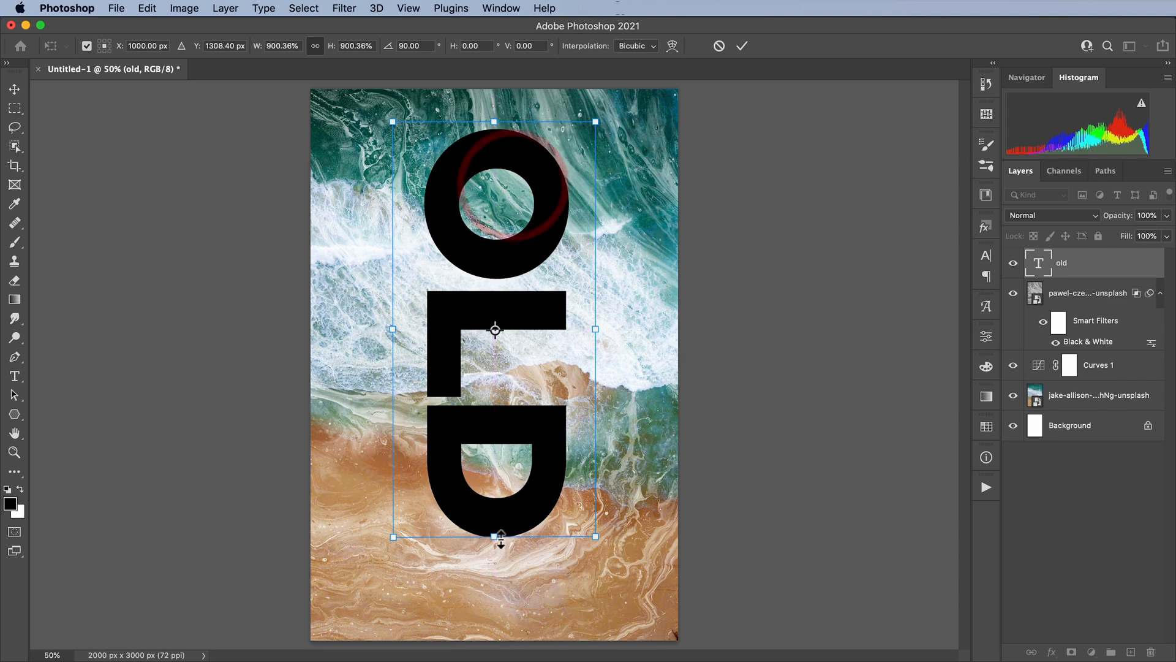
pyautogui.moveTo(498, 537); pyautogui.dragTo(495, 593)
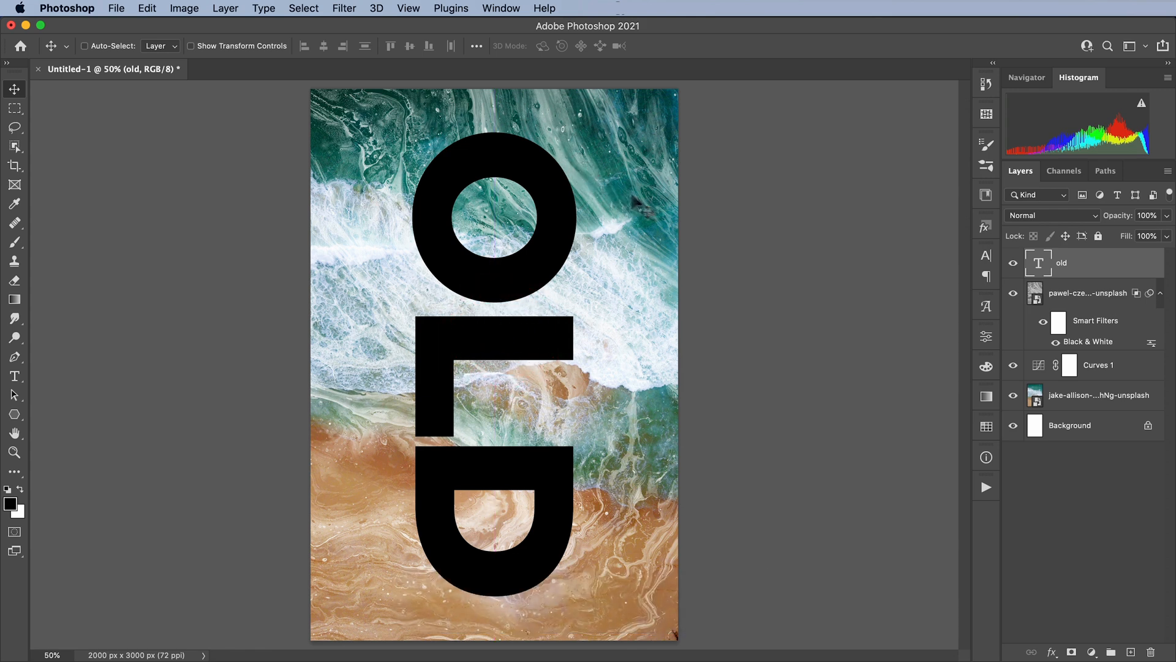
pyautogui.moveTo(1150, 266)
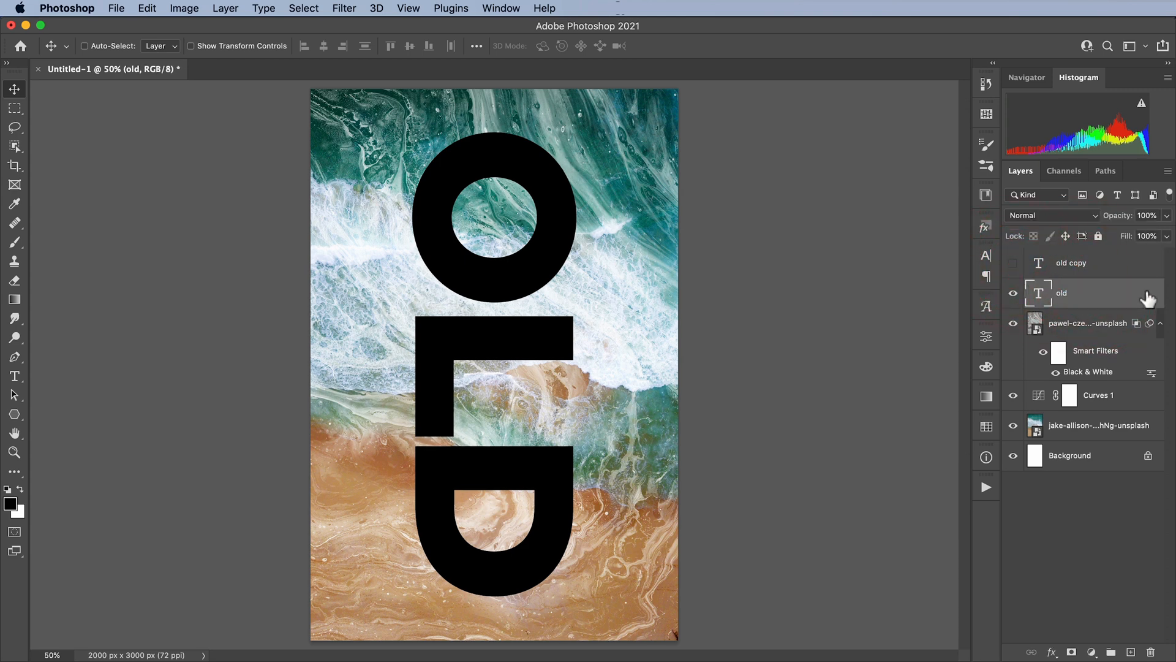
# - In the OLD layer's Blending Options, test and restore the This Layer black slider
pyautogui.doubleClick(1080, 293)
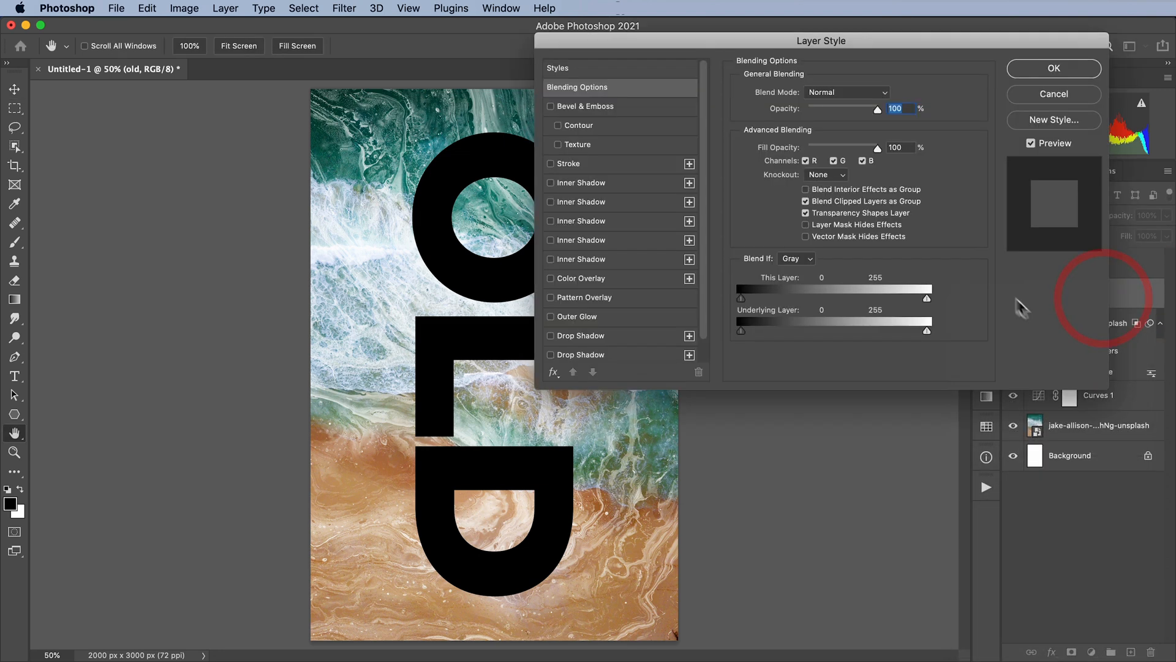
pyautogui.moveTo(821, 41); pyautogui.dragTo(879, 109)
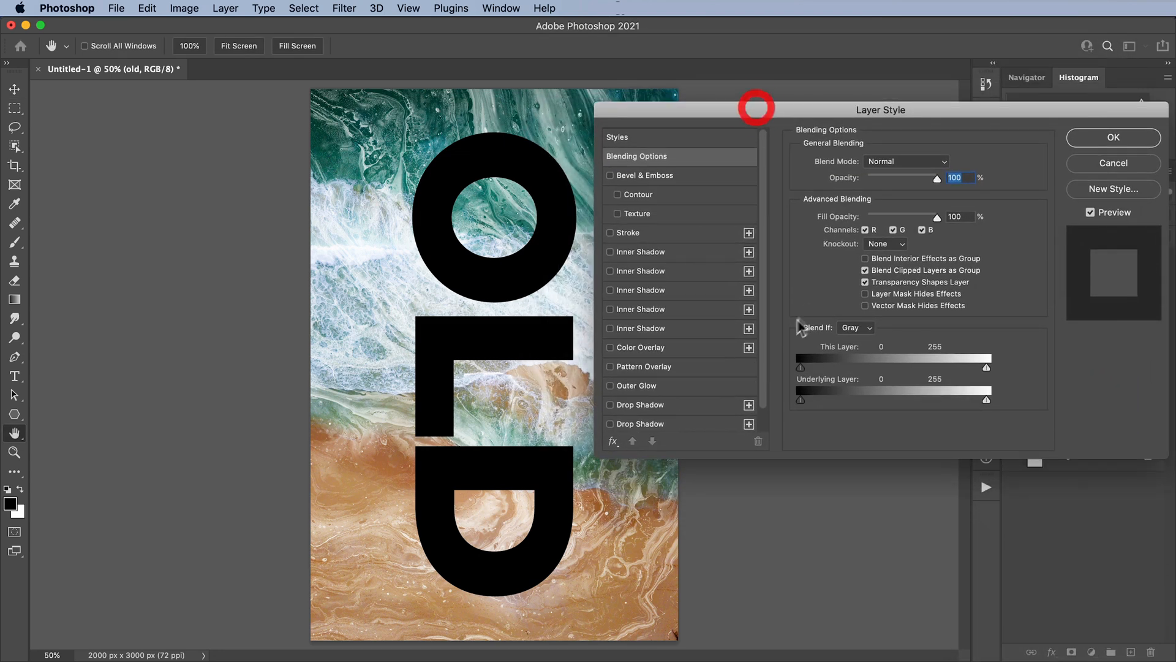
pyautogui.moveTo(446, 183)
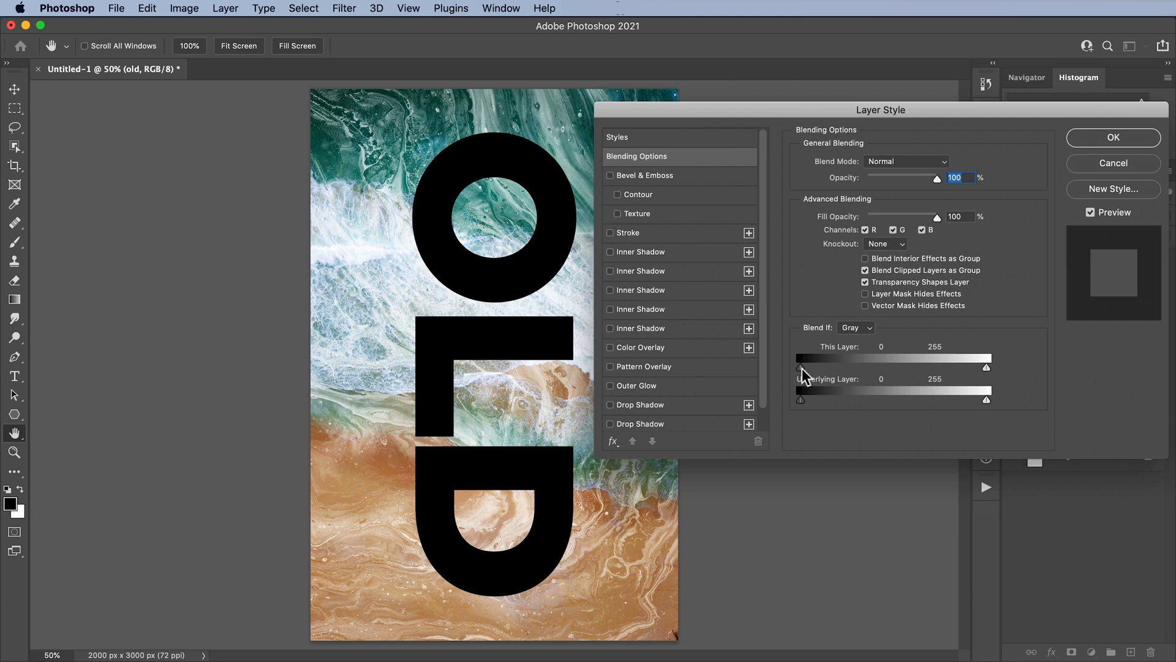
pyautogui.moveTo(800, 368); pyautogui.dragTo(805, 368)
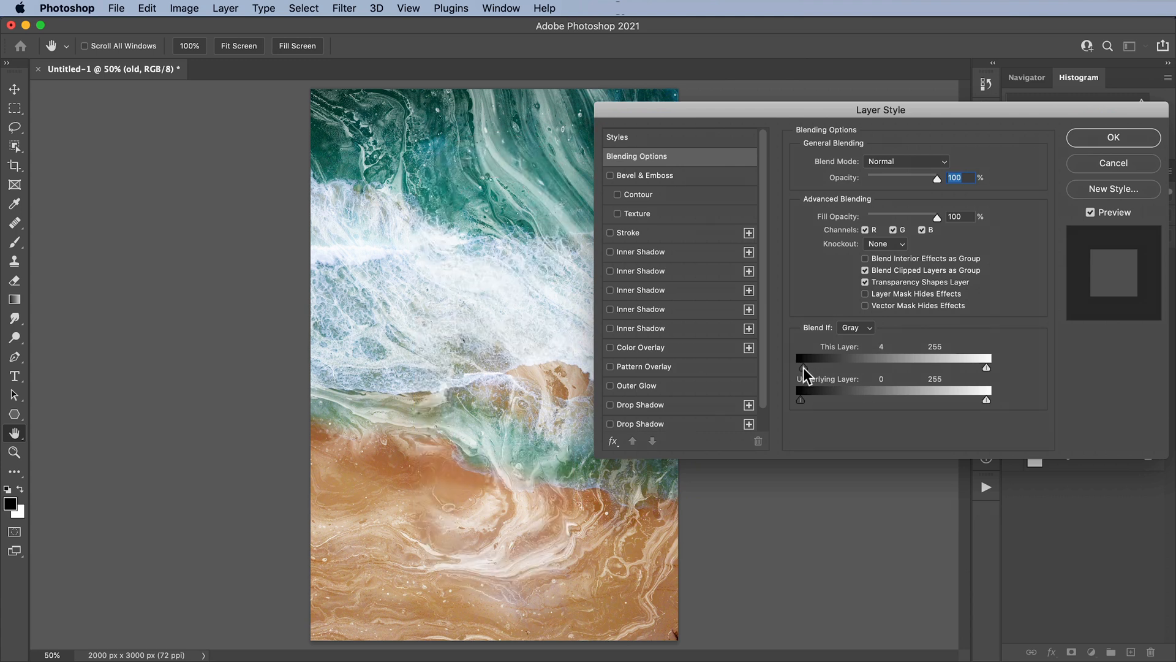
pyautogui.moveTo(804, 367); pyautogui.dragTo(796, 366)
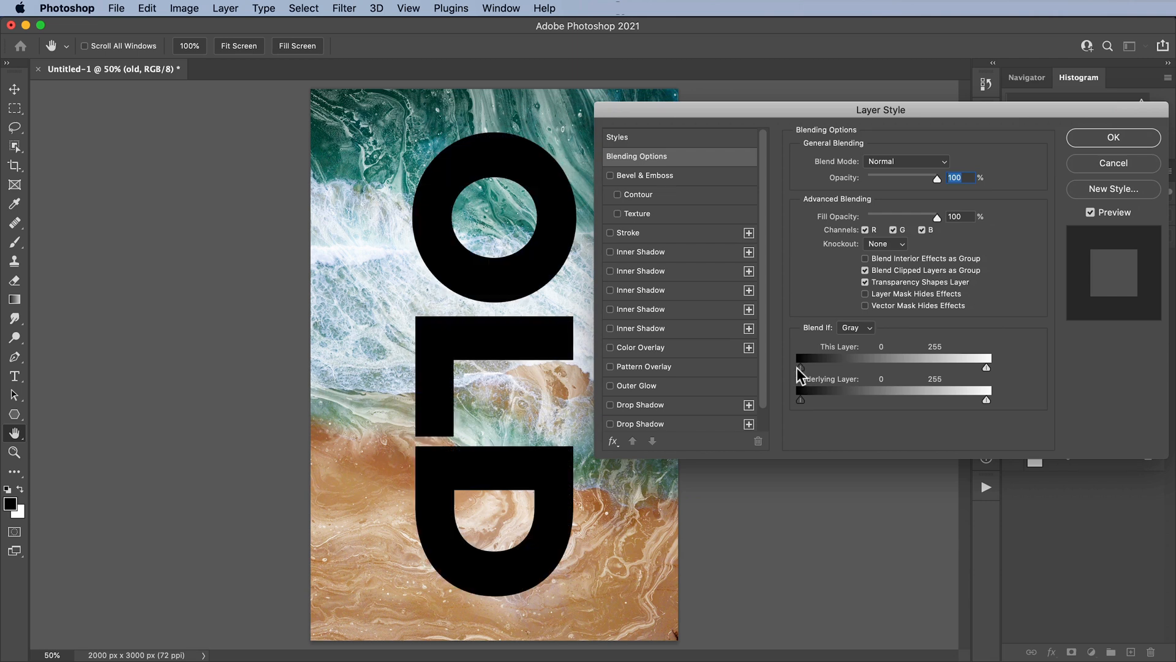
pyautogui.moveTo(845, 388)
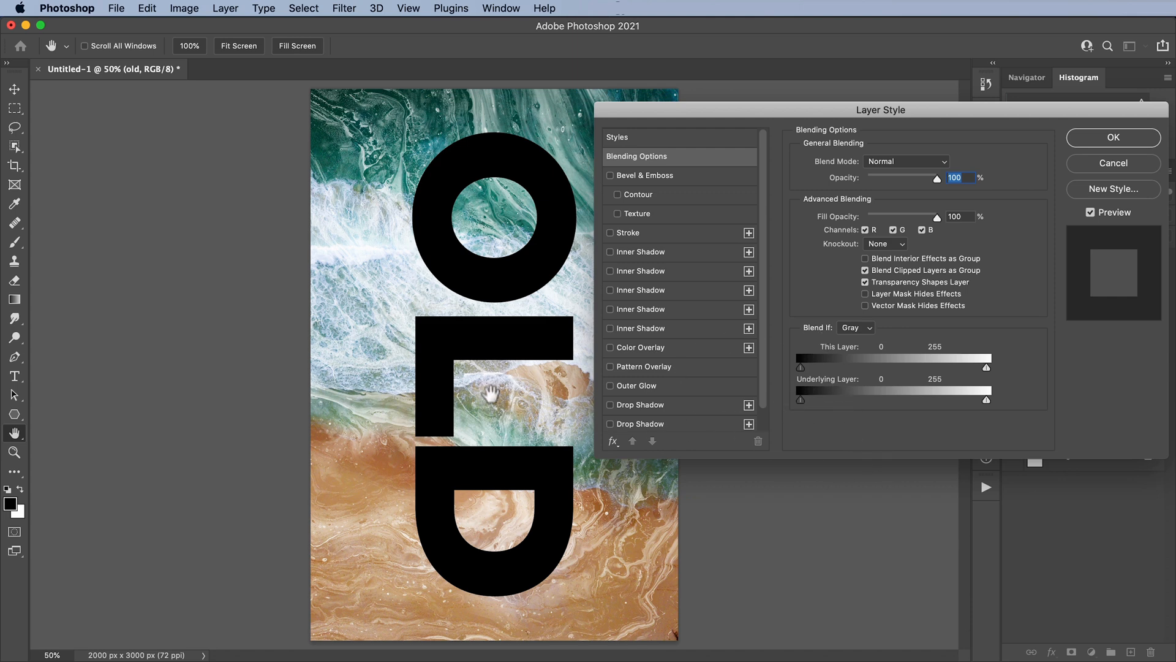
pyautogui.moveTo(402, 196)
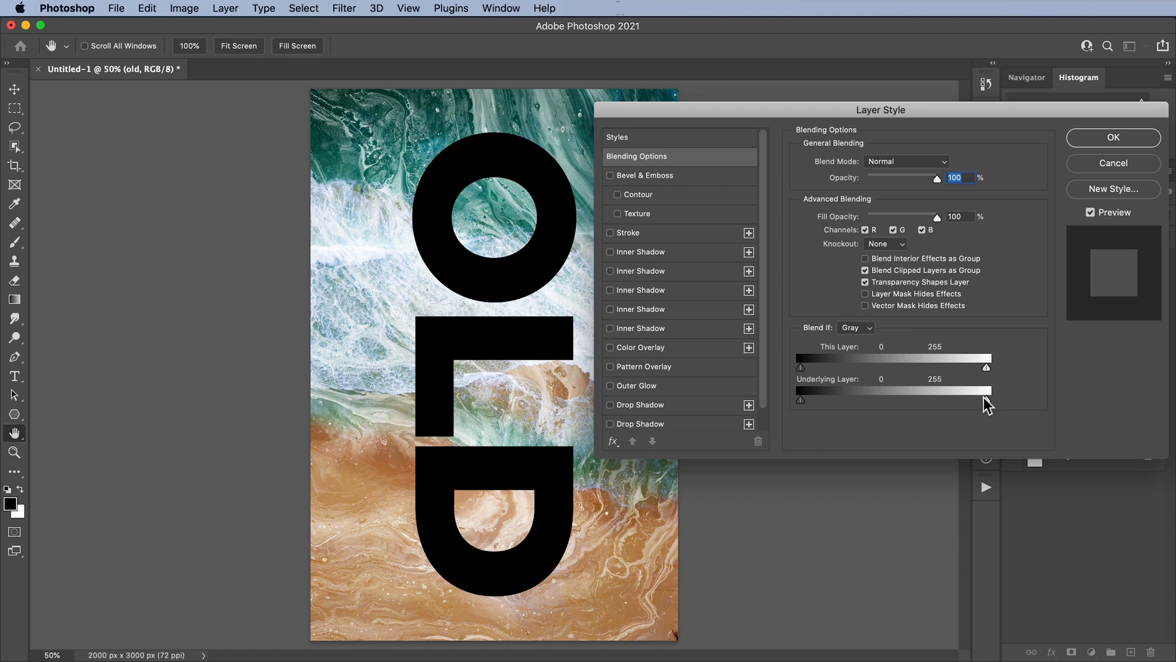
# - Set the Underlying Layer white slider to about 184 so bright foam breaks through the letters, and apply
pyautogui.moveTo(987, 389); pyautogui.dragTo(974, 388)
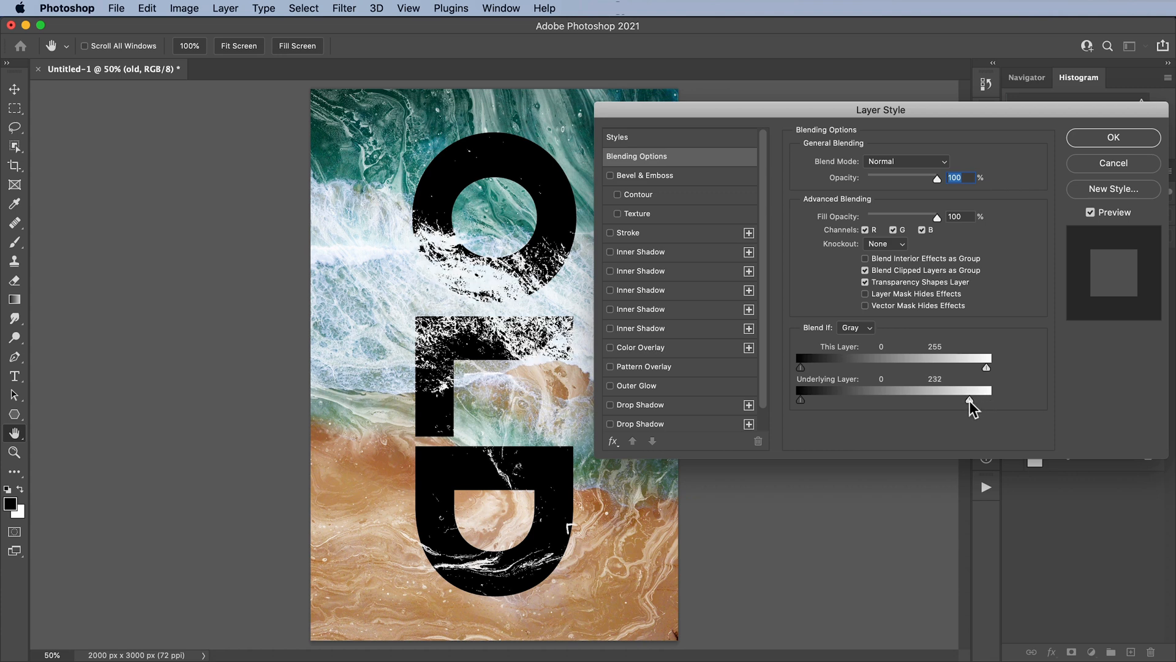
pyautogui.moveTo(986, 390); pyautogui.dragTo(961, 389)
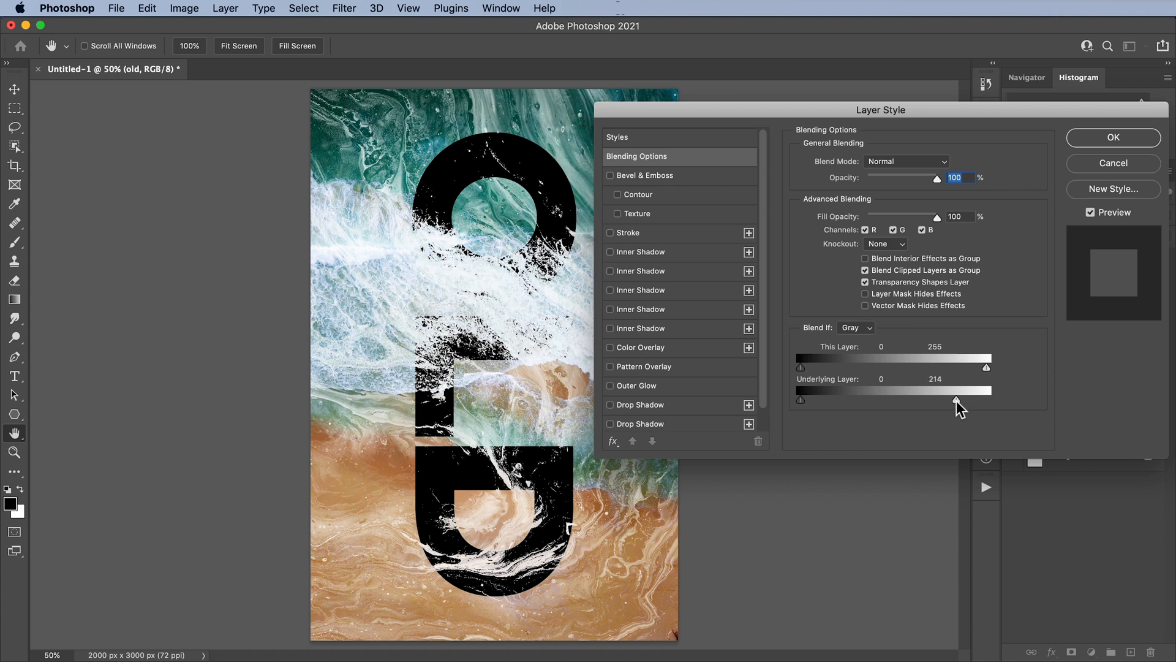
pyautogui.moveTo(986, 389); pyautogui.dragTo(980, 389)
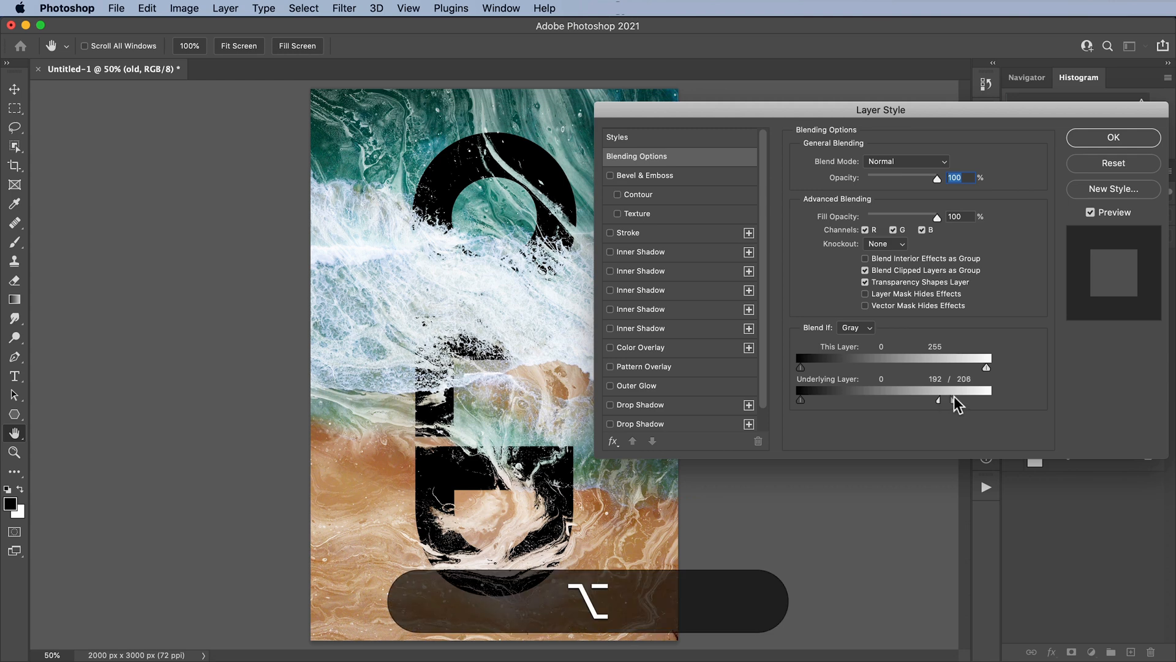
pyautogui.moveTo(957, 402); pyautogui.dragTo(988, 399)
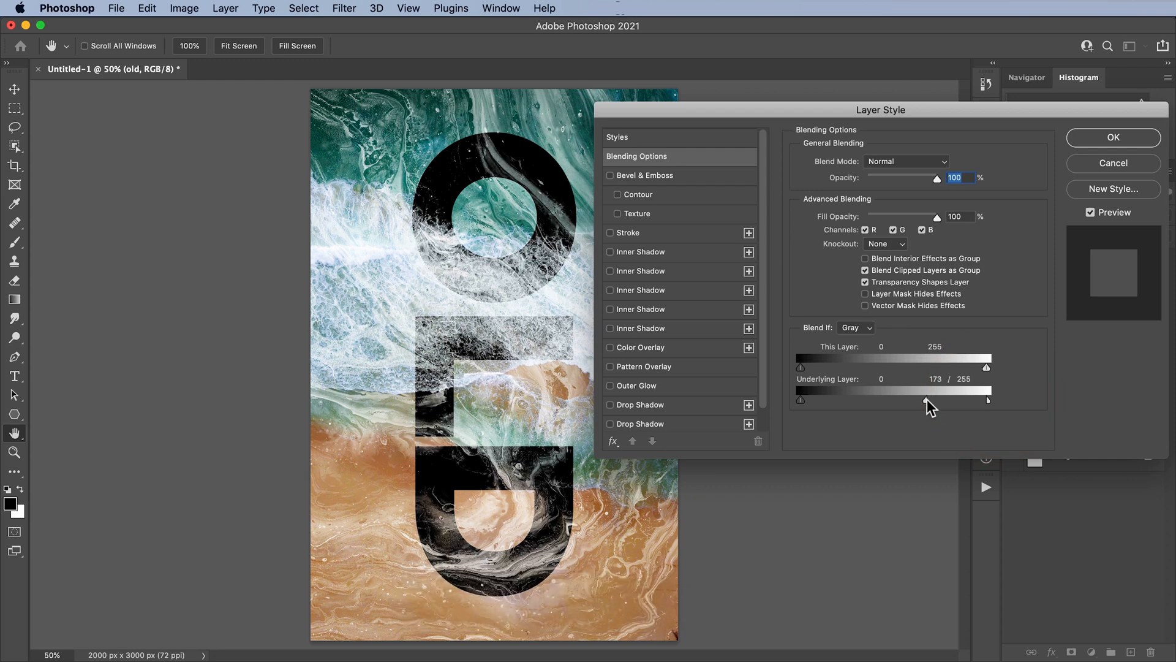
pyautogui.moveTo(929, 400); pyautogui.dragTo(939, 399)
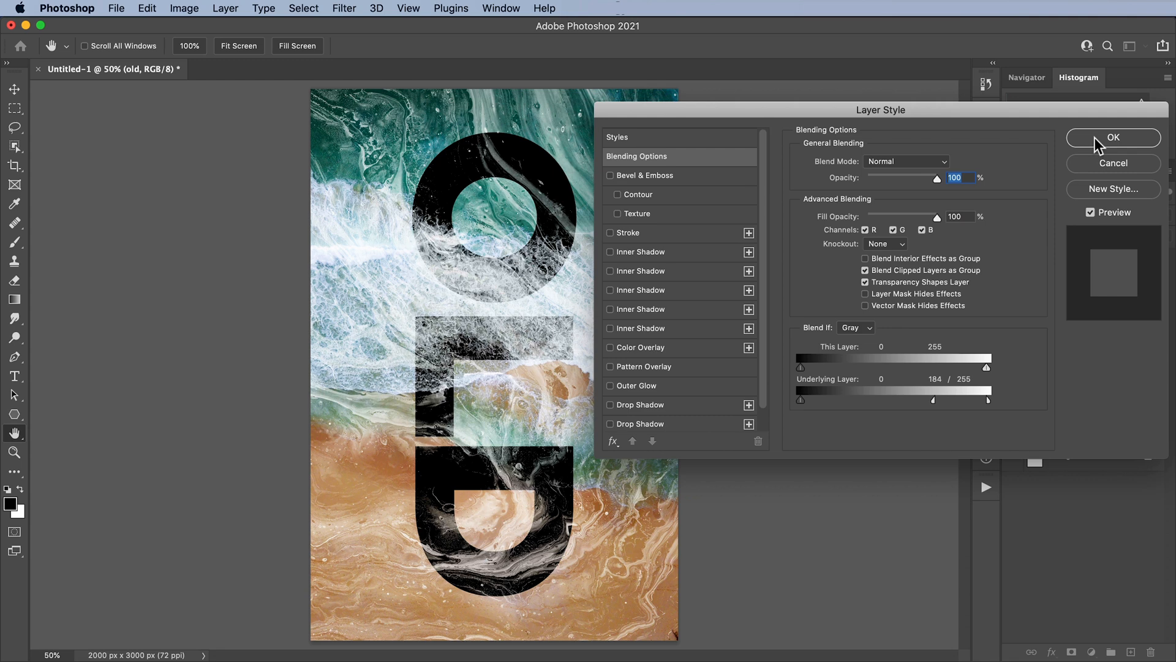
pyautogui.click(1112, 137)
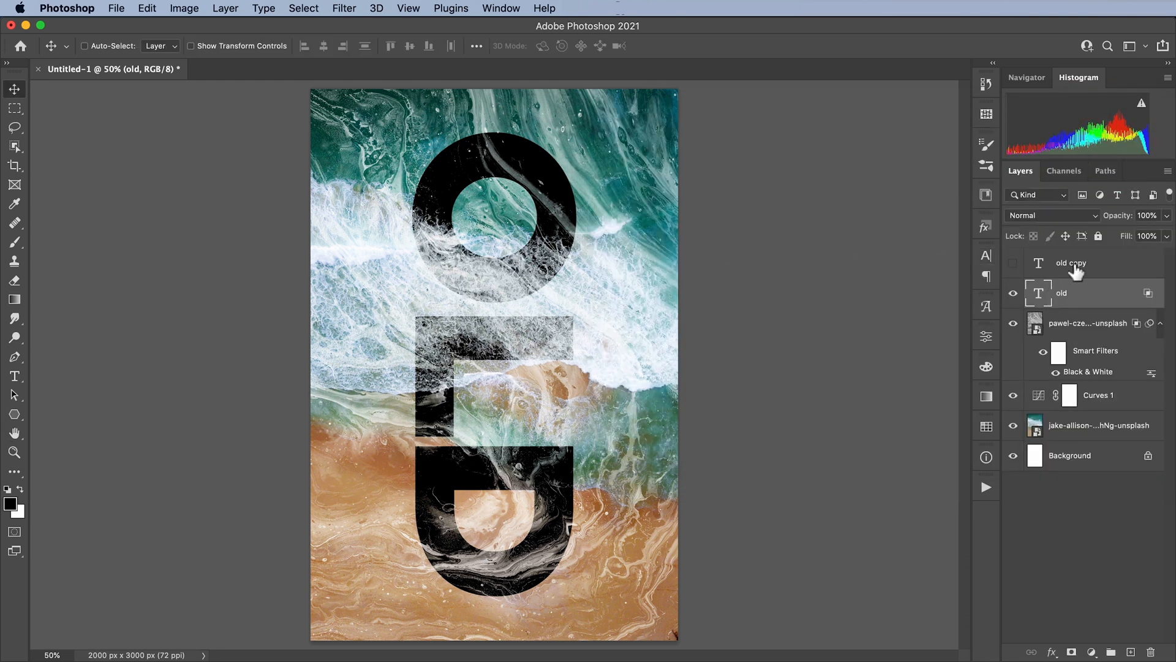
# - Show the OLD copy layer and paint white on its mask to restore solid black in parts of the letters
pyautogui.click(1014, 268)
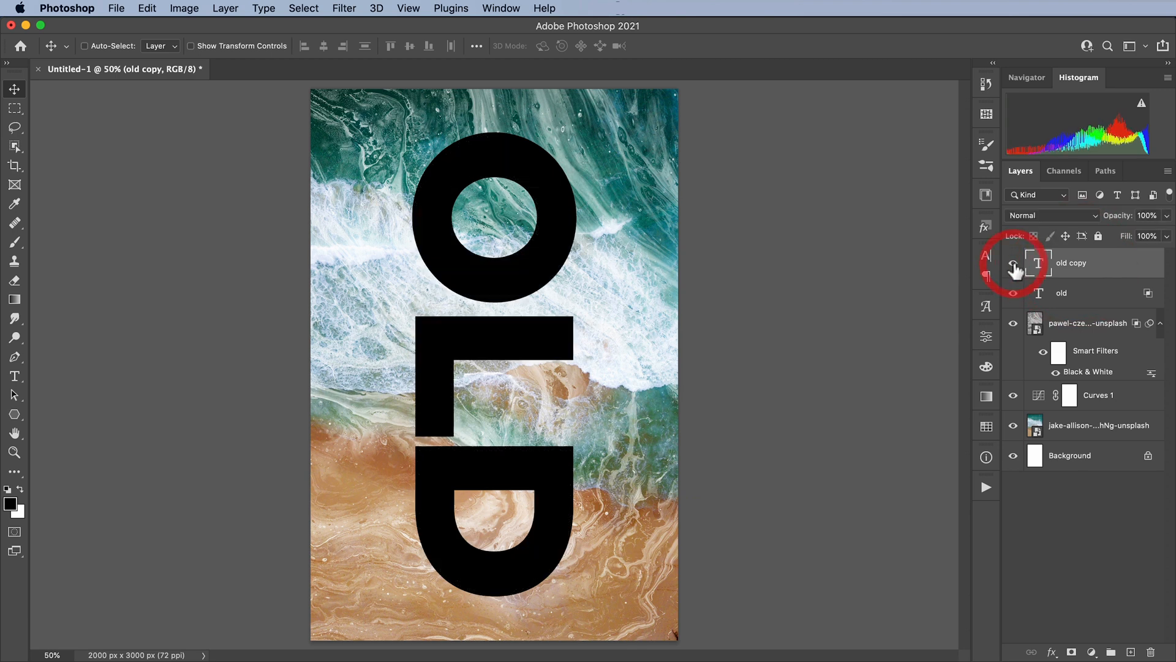
pyautogui.click(1014, 262)
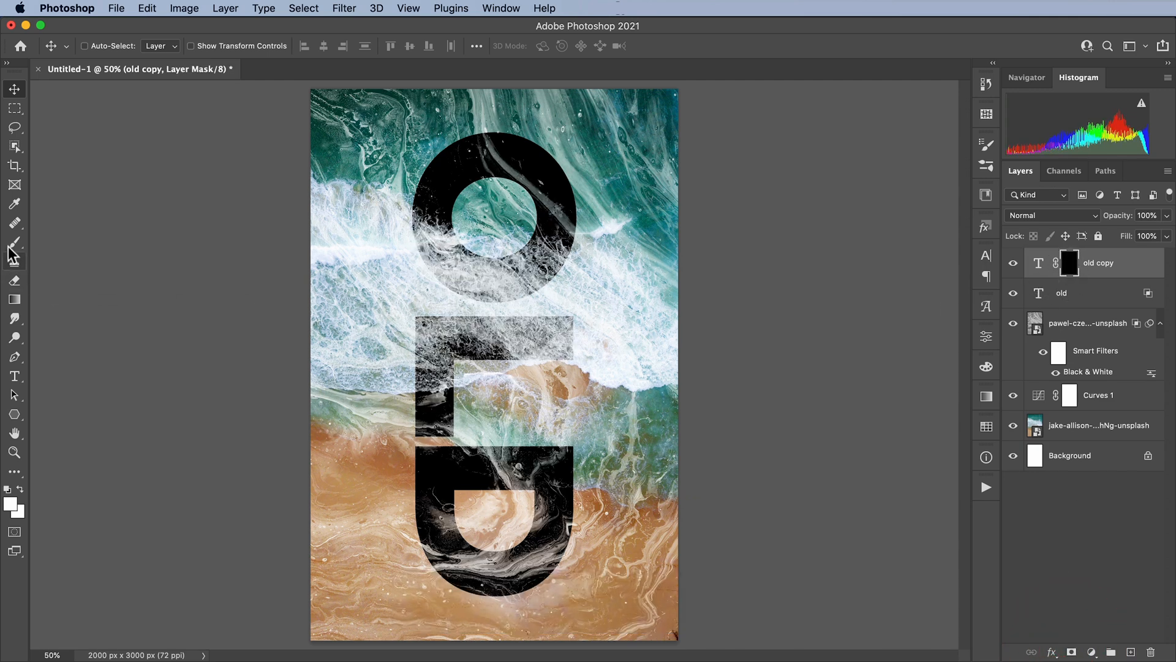
pyautogui.click(14, 242)
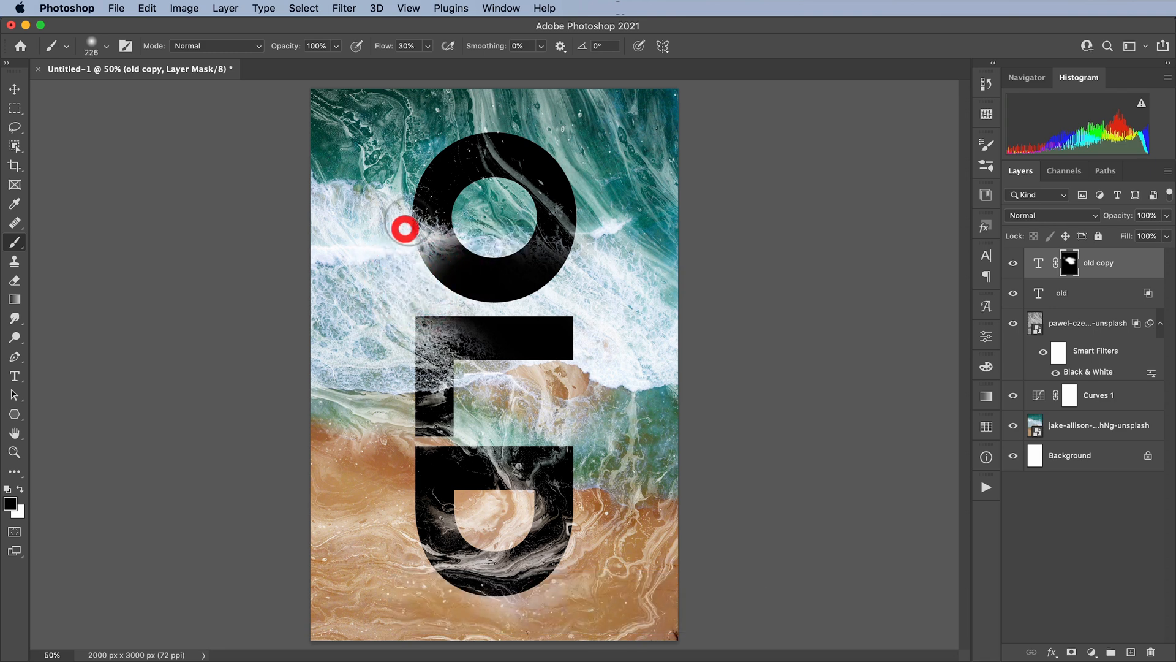
pyautogui.moveTo(406, 230); pyautogui.dragTo(435, 244)
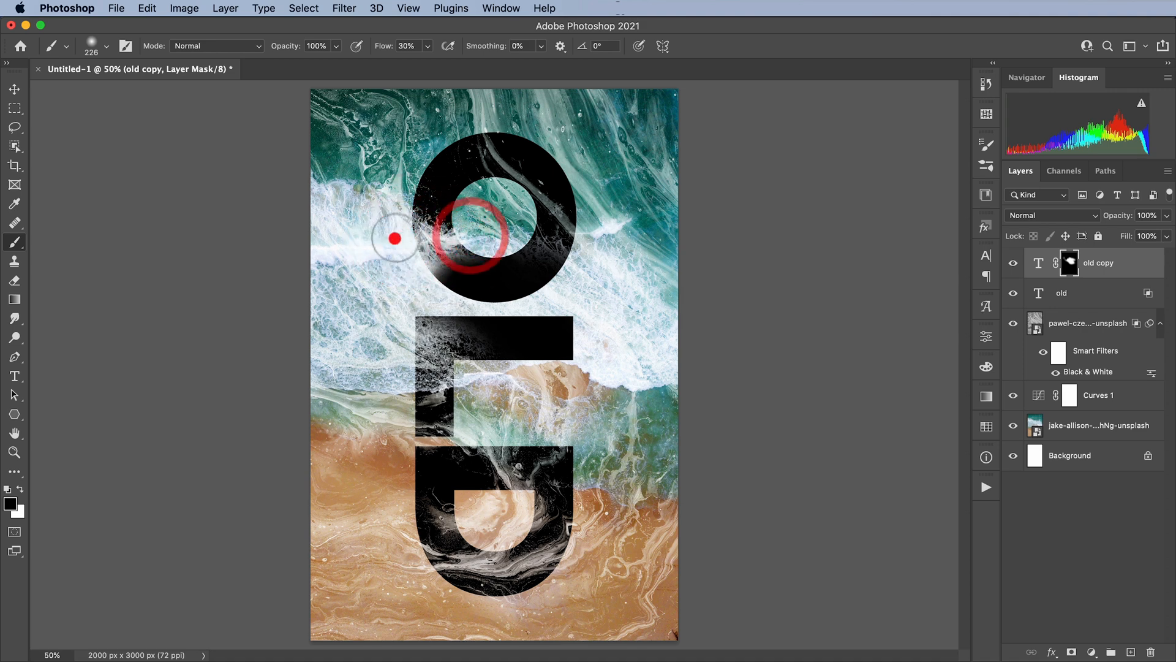
pyautogui.moveTo(394, 239); pyautogui.dragTo(495, 240)
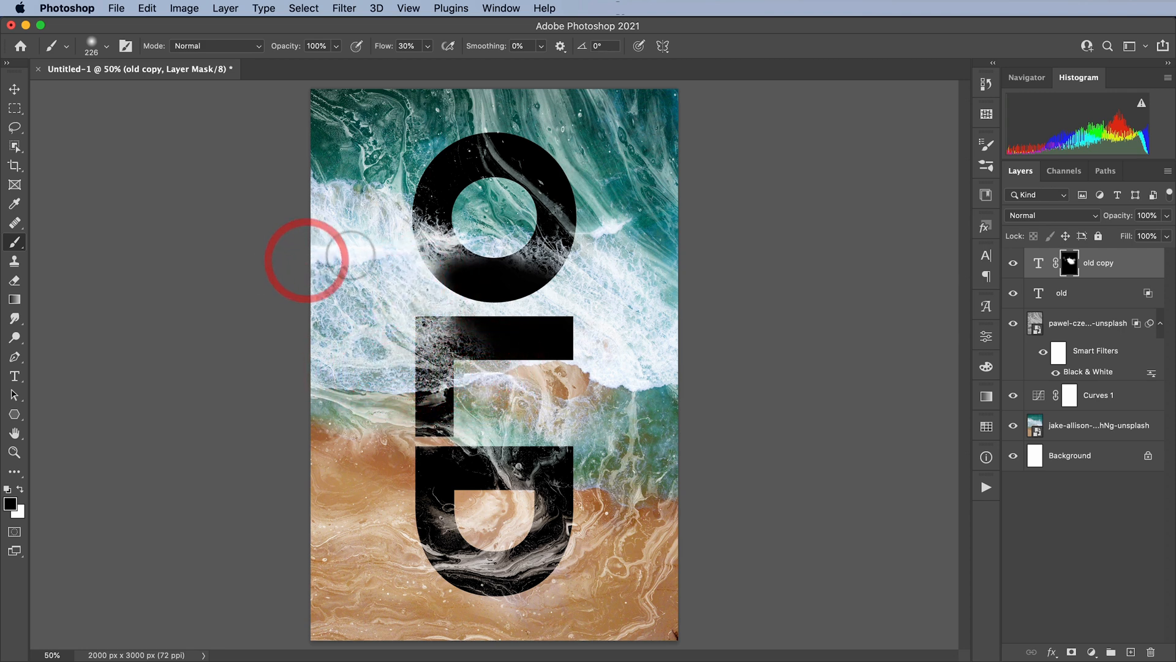
pyautogui.press('v')
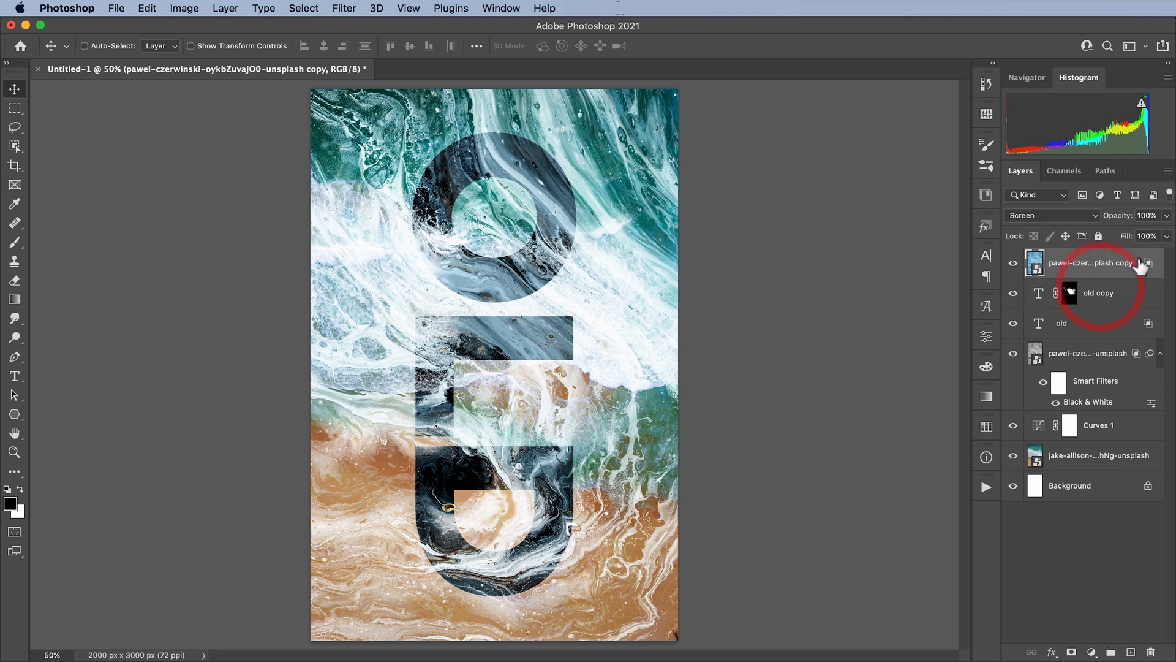
# - Clear the marble copy's layer style and convert it to Black & White, returning to the layers list
pyautogui.rightClick(1092, 262)
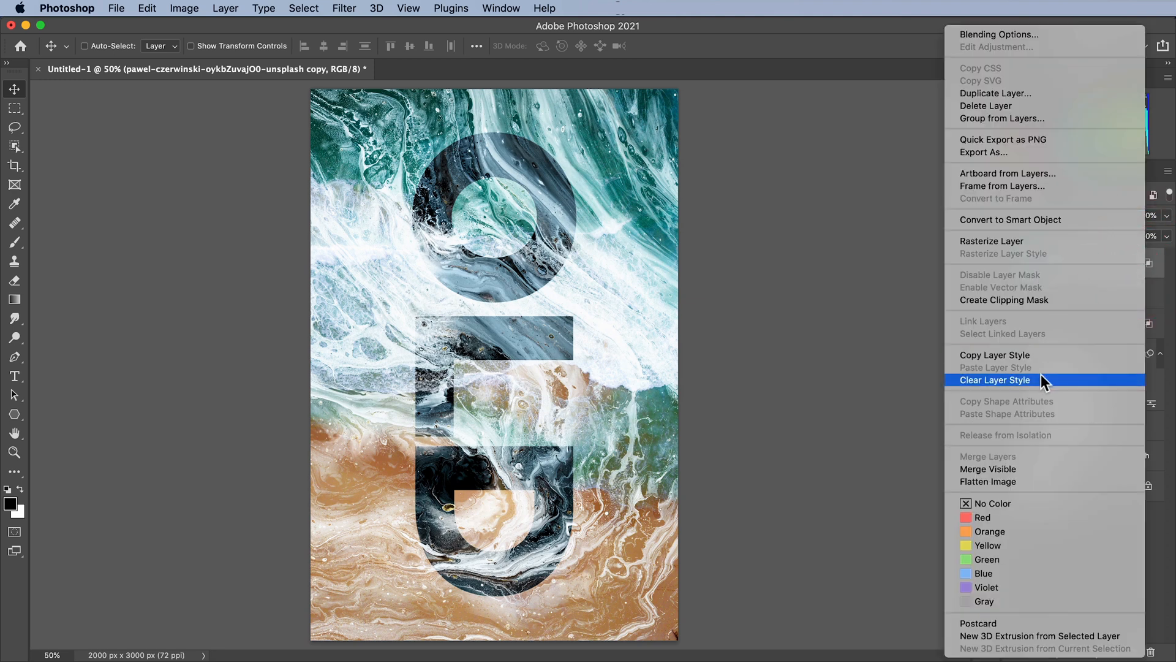
pyautogui.click(995, 379)
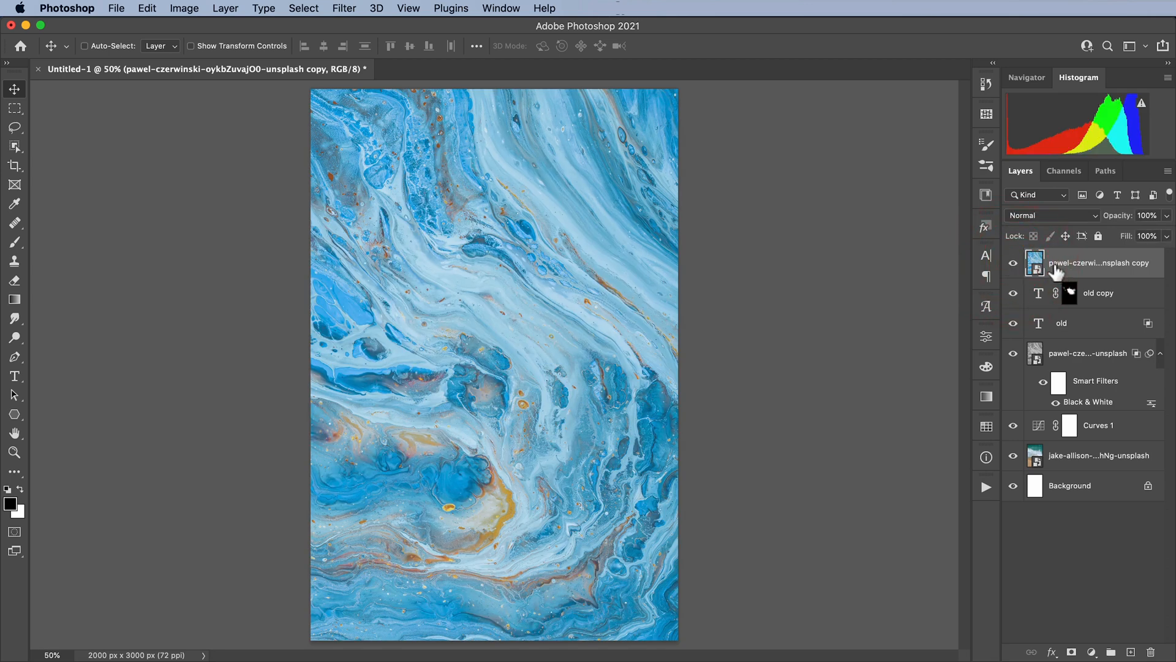
pyautogui.click(184, 9)
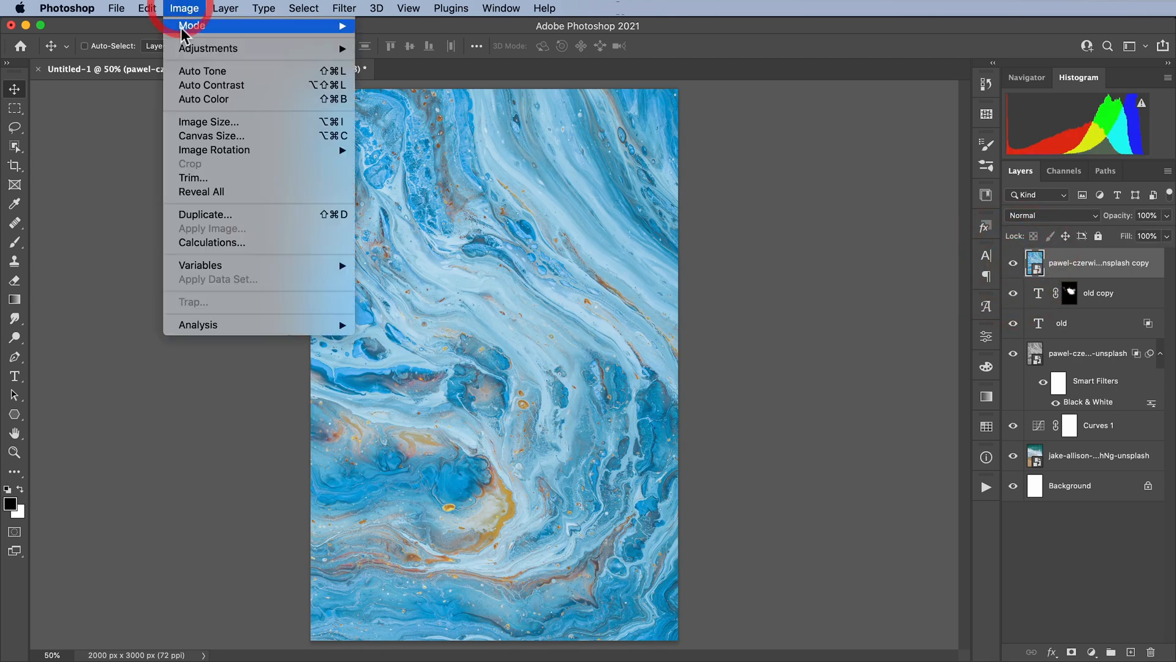
pyautogui.moveTo(208, 48)
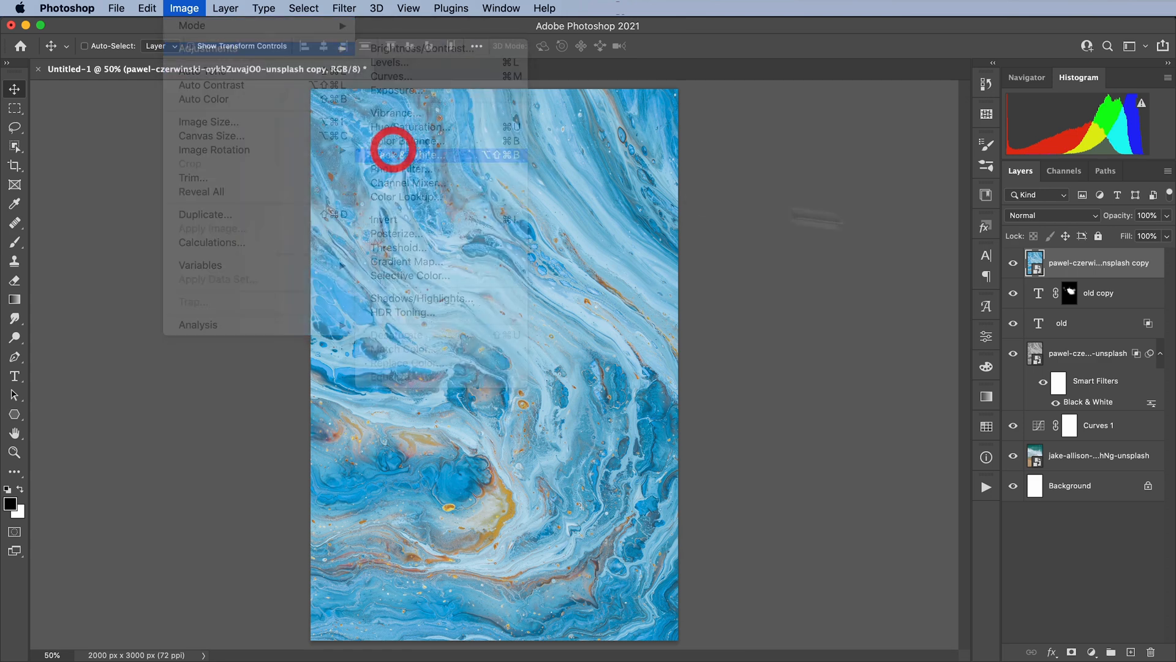
pyautogui.click(392, 155)
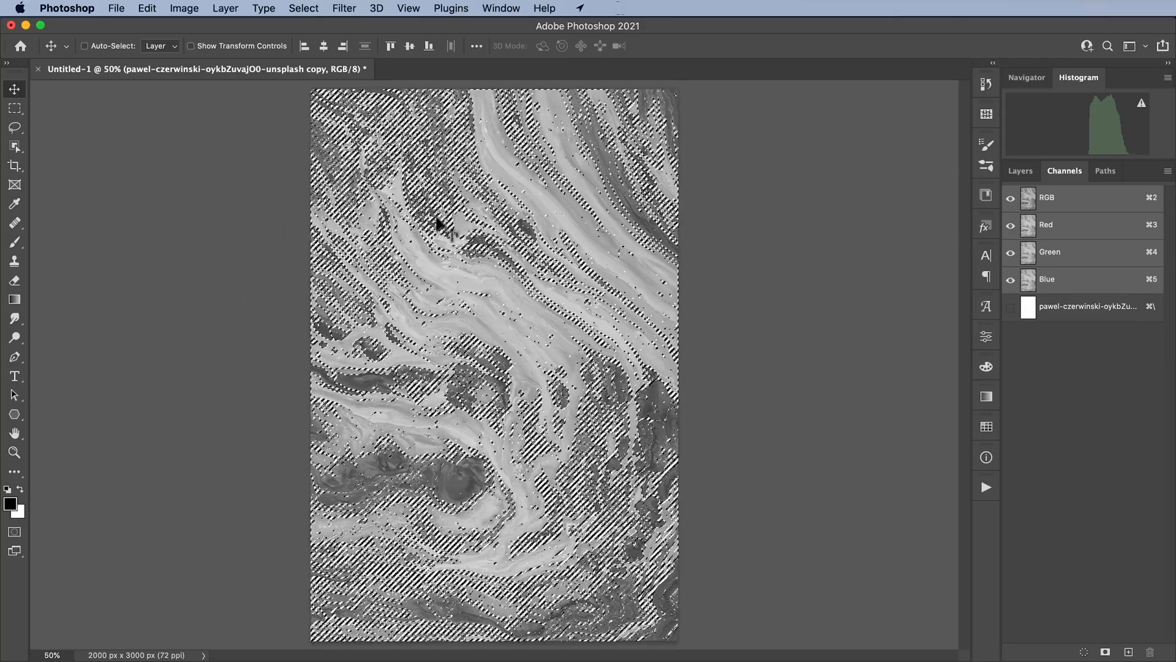
pyautogui.click(1020, 170)
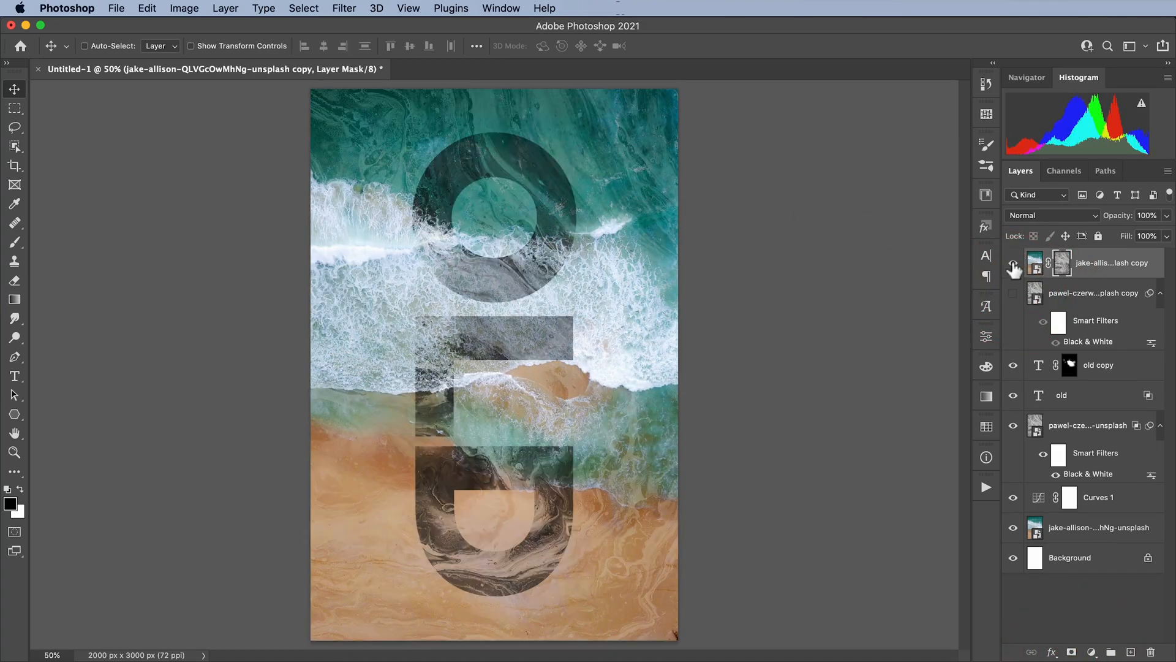
# - Toggle the beach copy to compare, then bring up Curves on its layer mask
pyautogui.click(1014, 262)
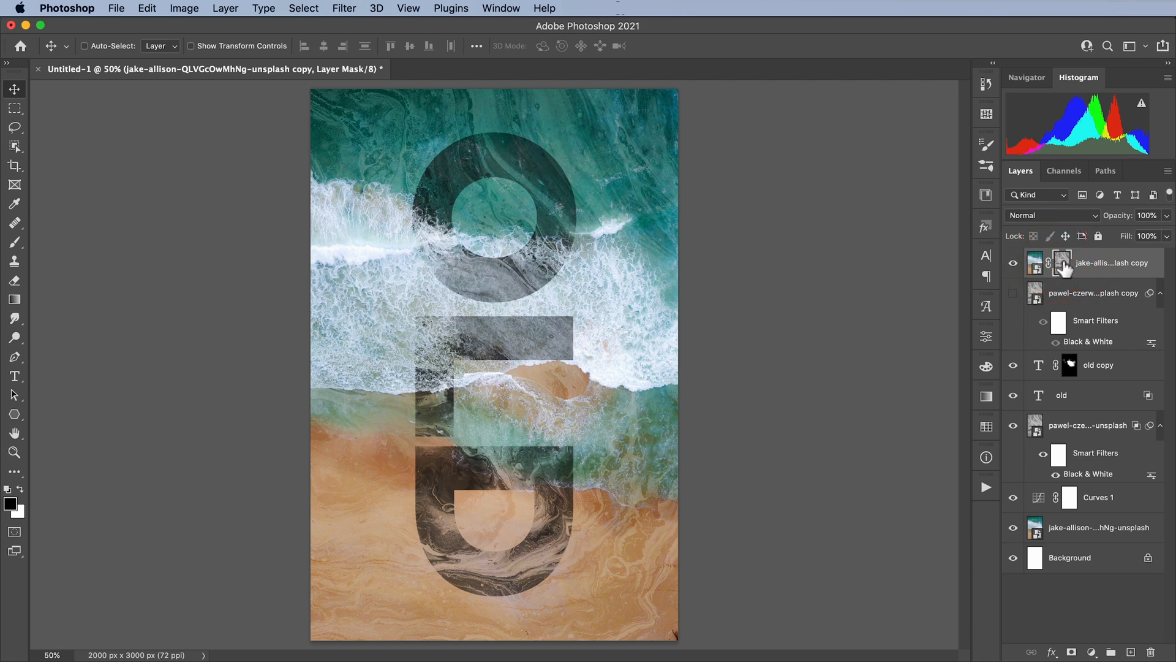
pyautogui.press('cmd+m')
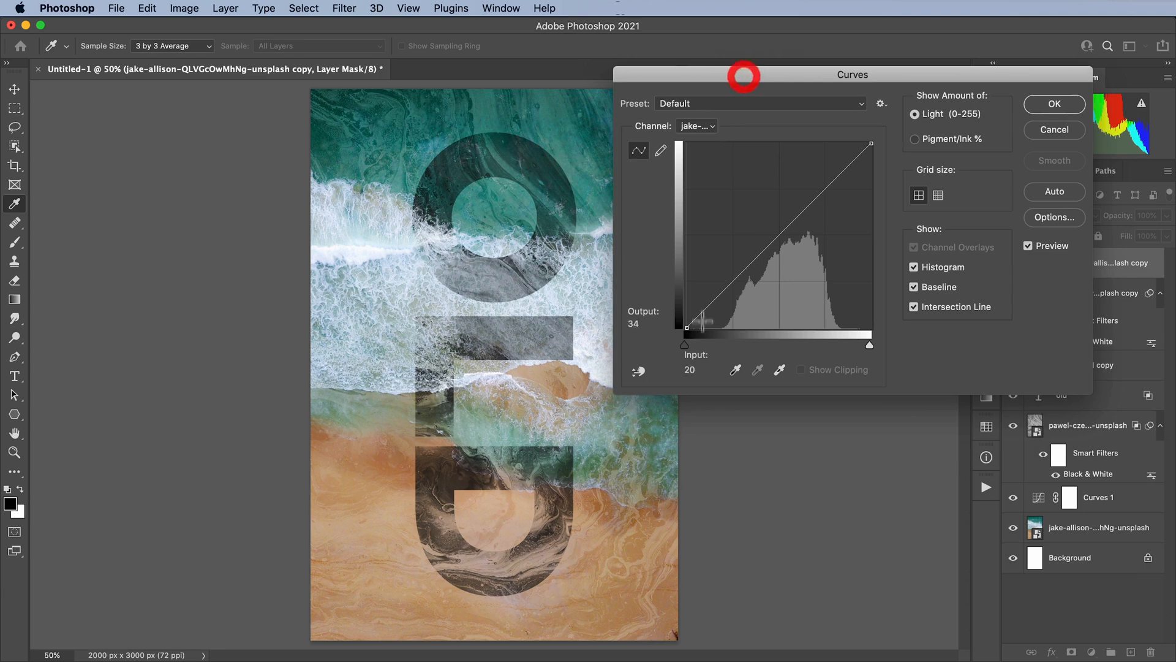
# - Raise the mask's black point to about 76 so darker swirl areas drop to black
pyautogui.moveTo(688, 328); pyautogui.dragTo(721, 328)
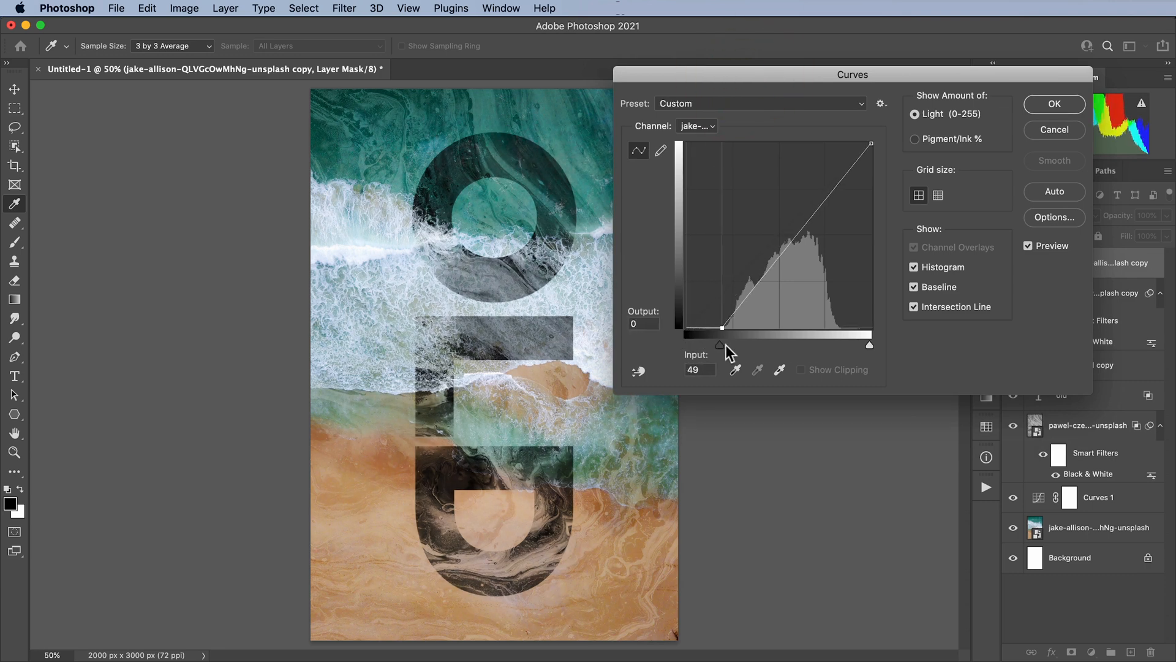
pyautogui.moveTo(720, 327); pyautogui.dragTo(684, 327)
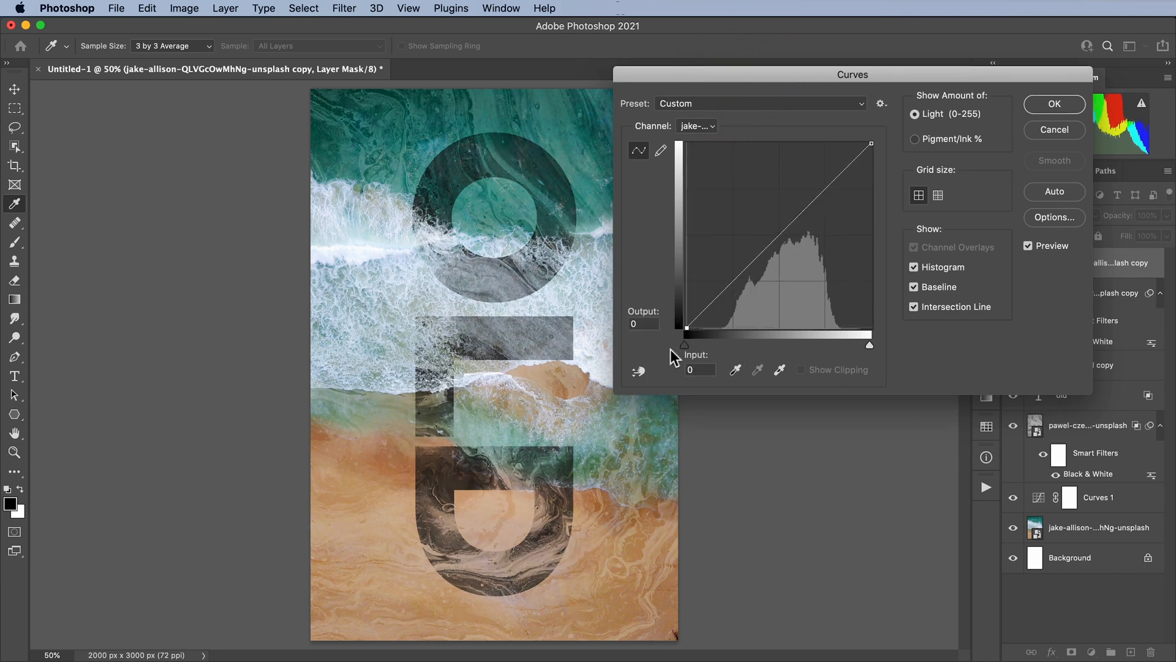
pyautogui.moveTo(684, 344); pyautogui.dragTo(747, 345)
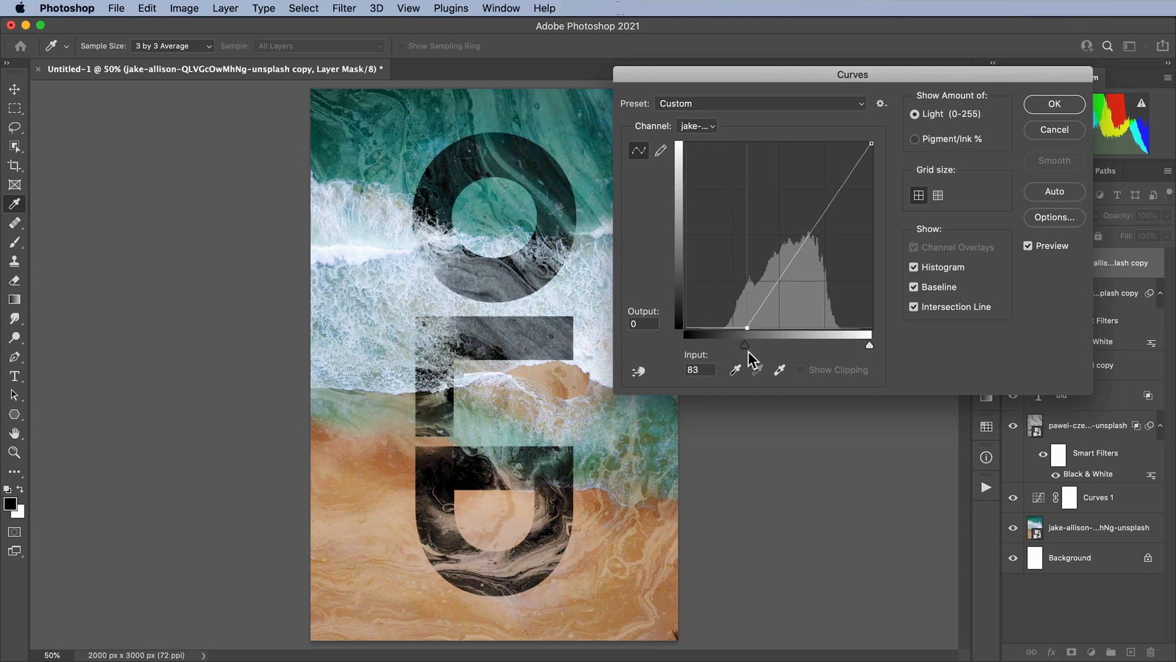
pyautogui.moveTo(745, 346); pyautogui.dragTo(749, 345)
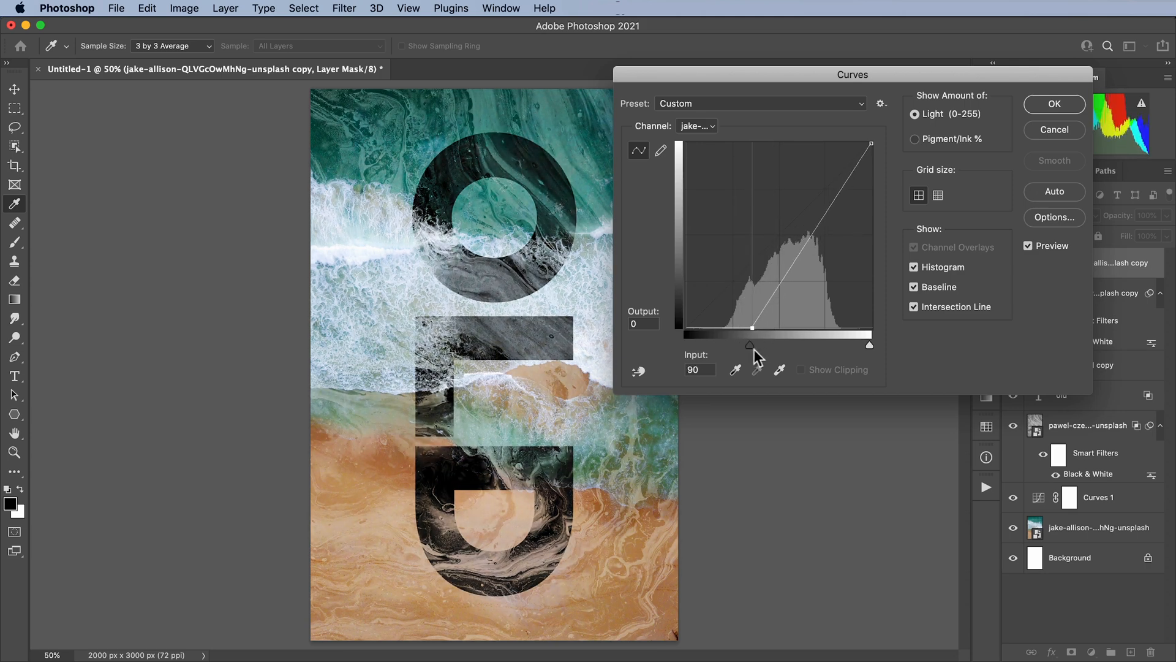
pyautogui.moveTo(748, 344); pyautogui.dragTo(739, 344)
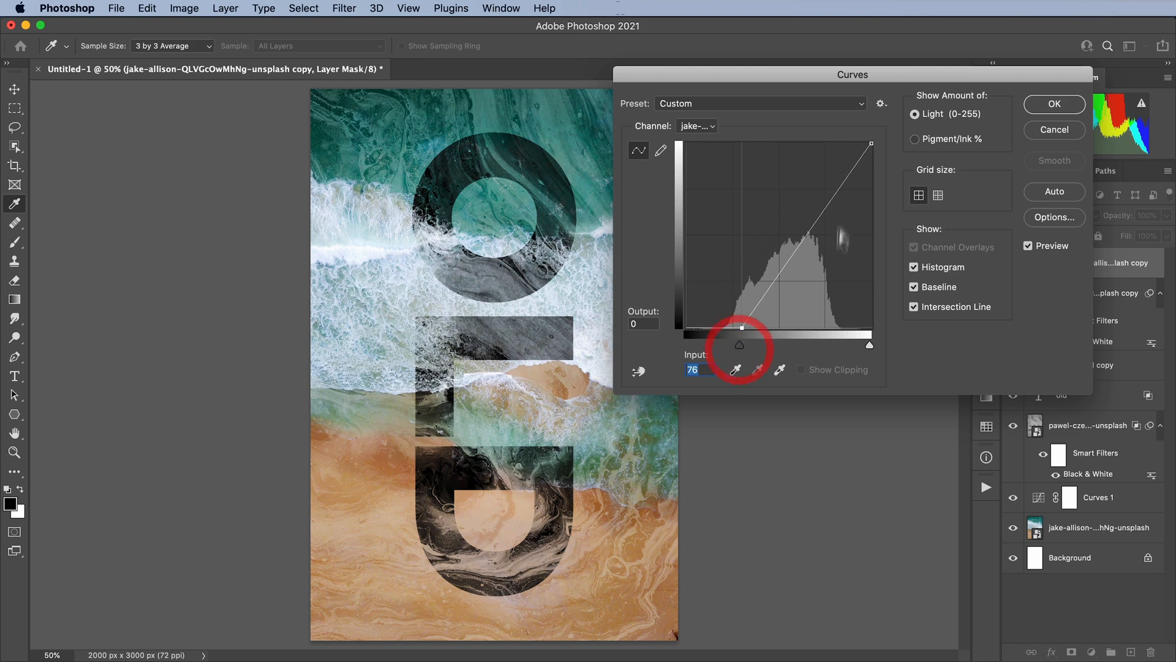
pyautogui.moveTo(741, 325); pyautogui.dragTo(821, 232)
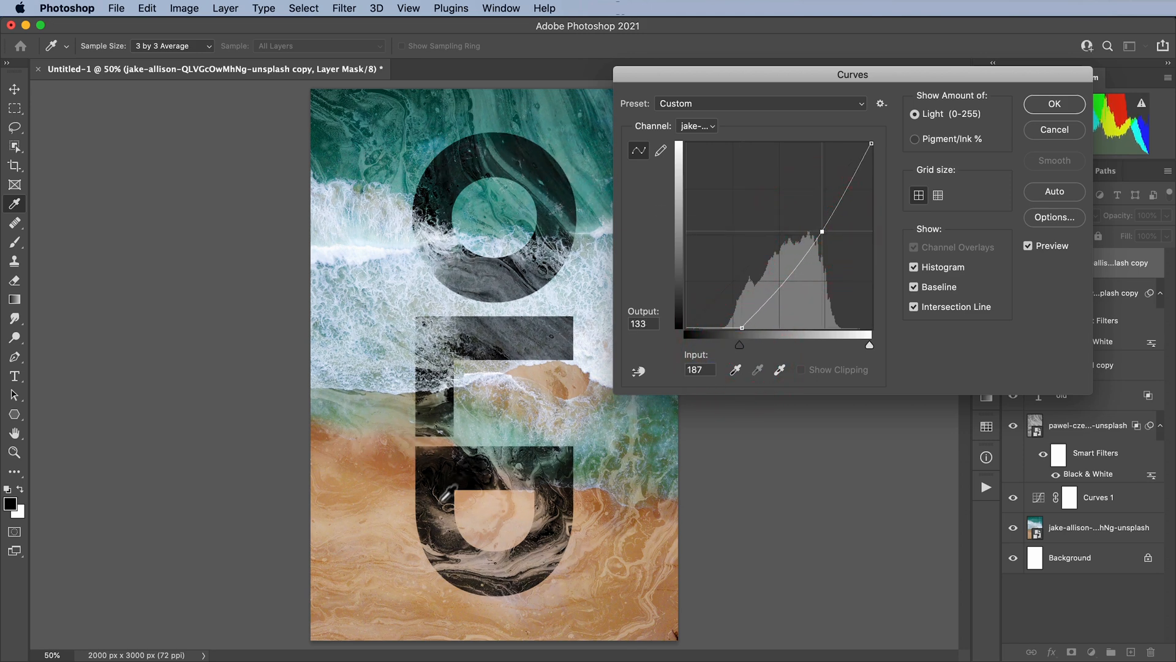
# - Pull the upper midtones down and reshape the shadow curve, then commit the steep mask adjustment
pyautogui.moveTo(822, 232); pyautogui.dragTo(828, 241)
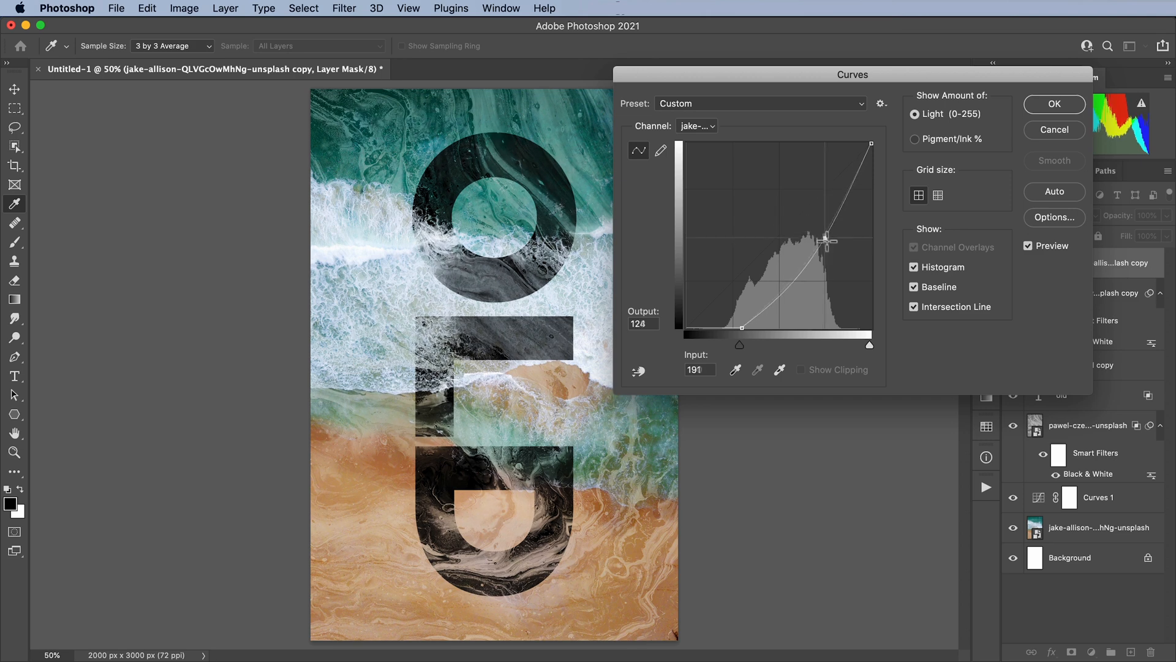
pyautogui.moveTo(825, 240); pyautogui.dragTo(828, 240)
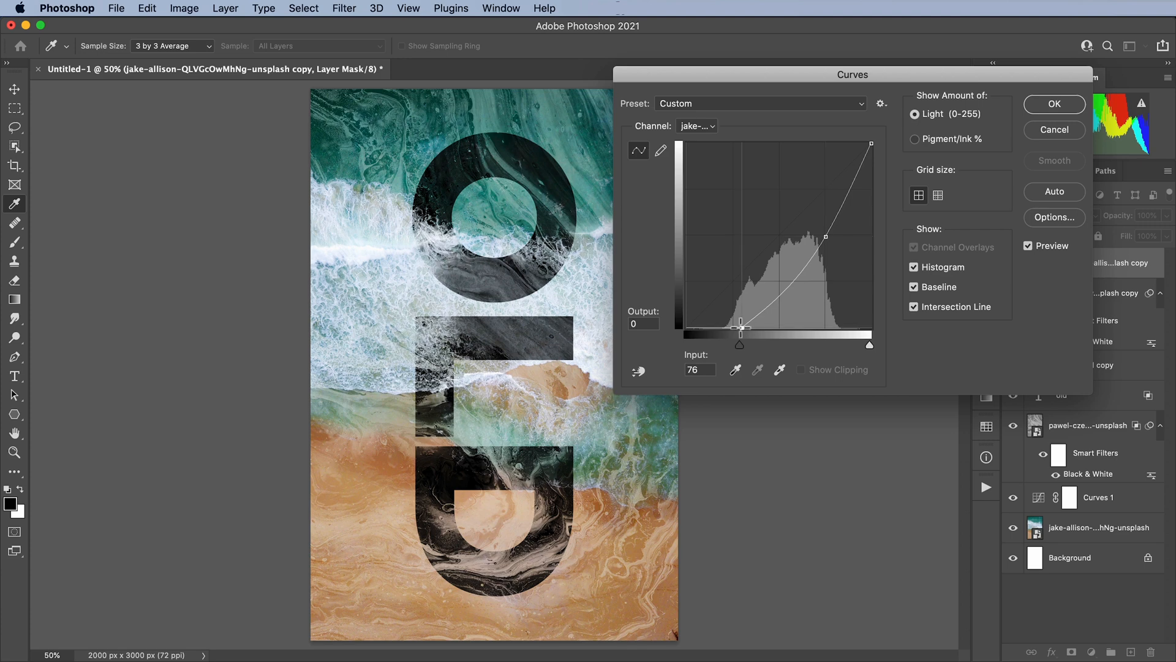
pyautogui.moveTo(740, 325); pyautogui.dragTo(703, 332)
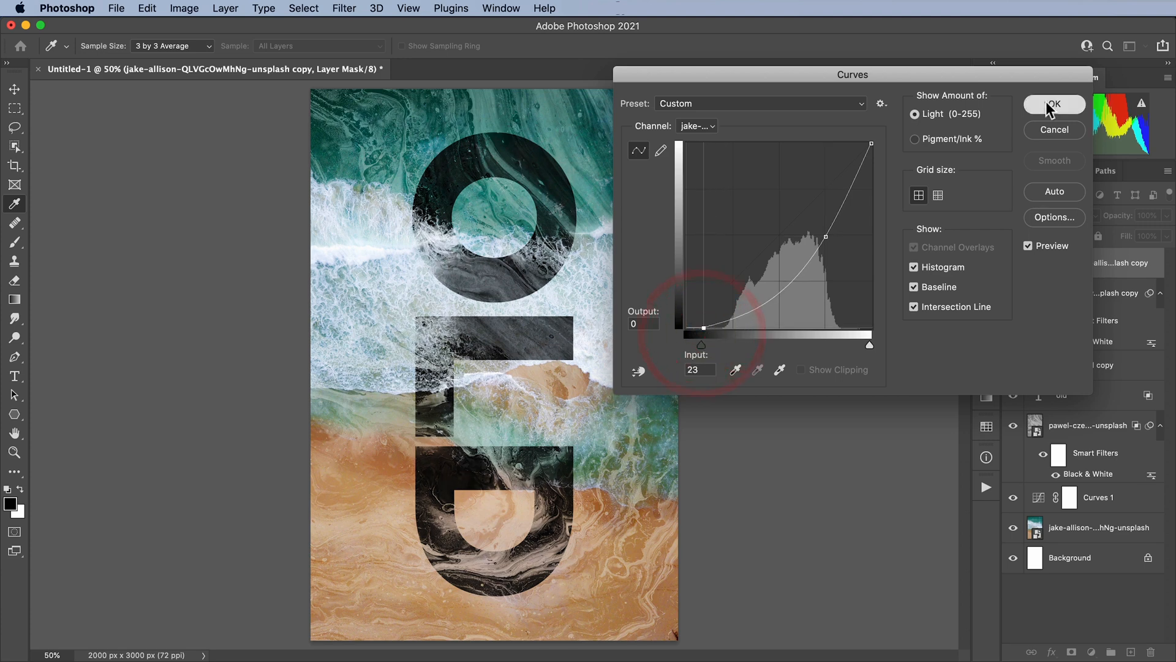
pyautogui.click(1053, 103)
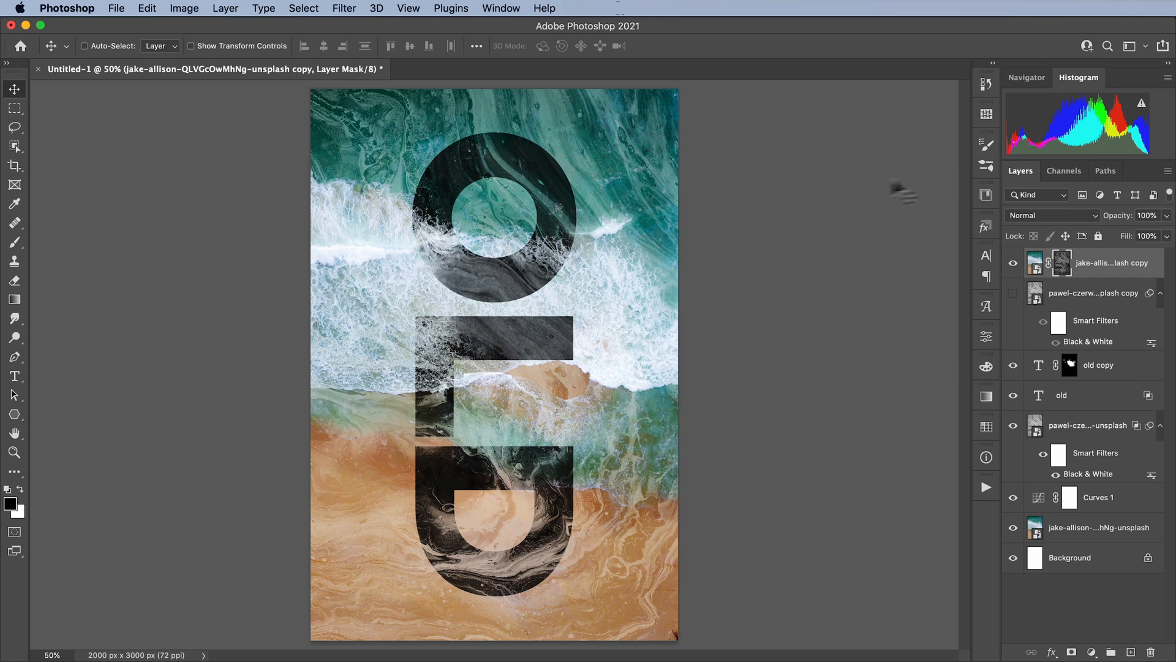
pyautogui.moveTo(626, 525)
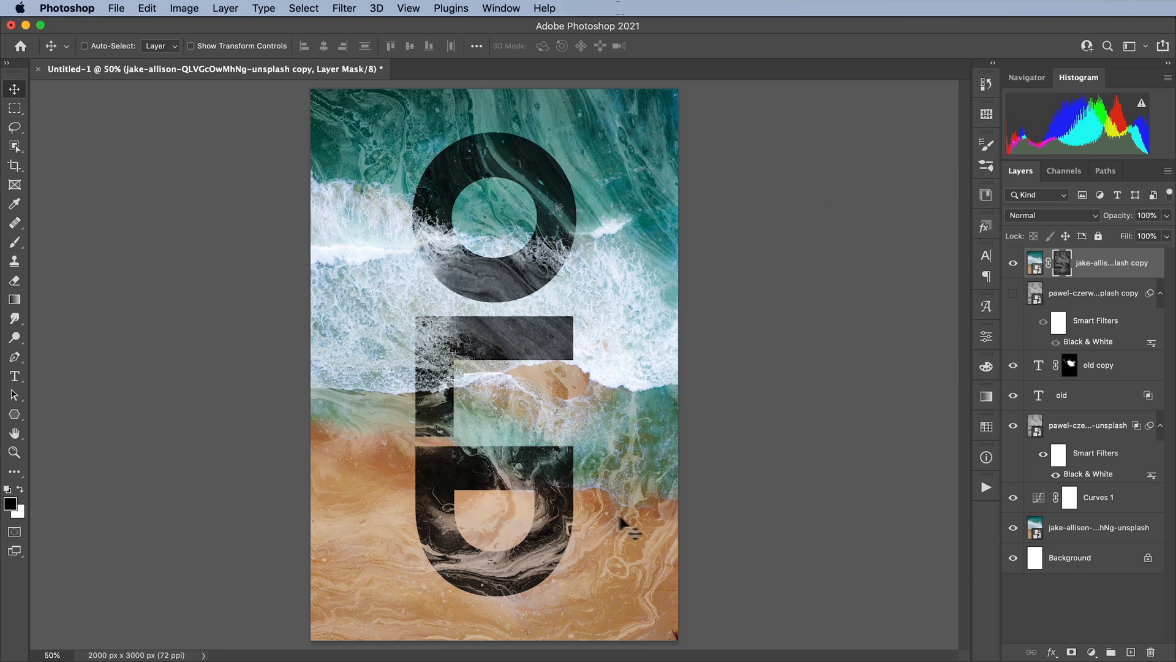
pyautogui.moveTo(717, 630)
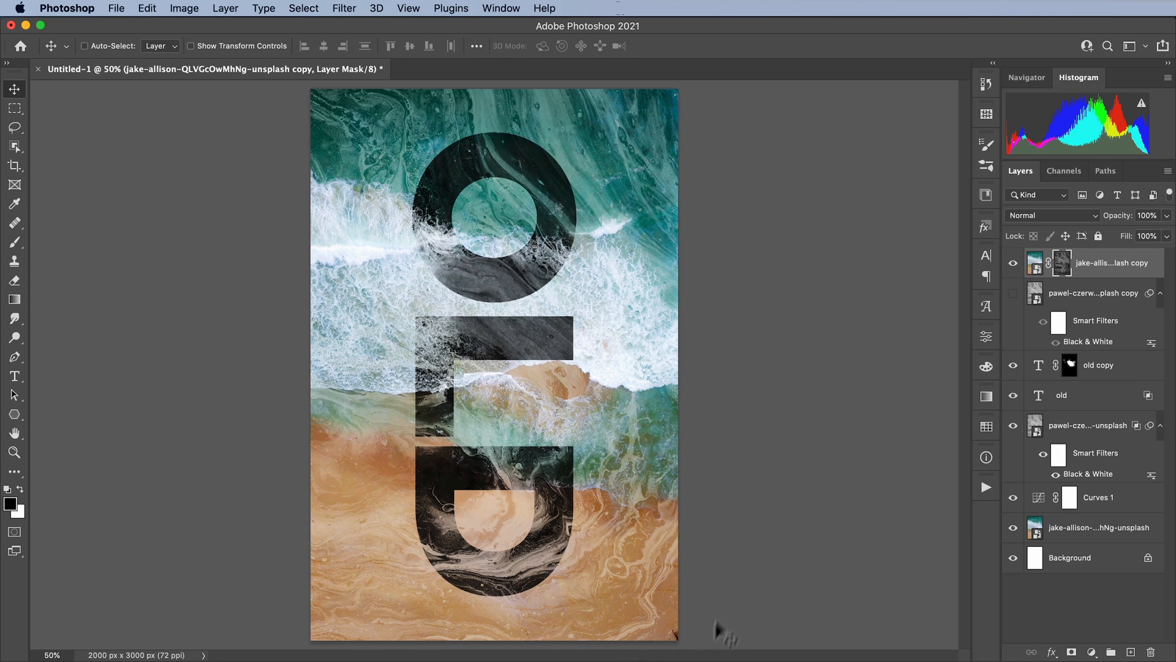
# - Set the Quick Mask overlay colour to magenta (fc00ff) at 50% opacity via the Channels panel
pyautogui.click(15, 125)
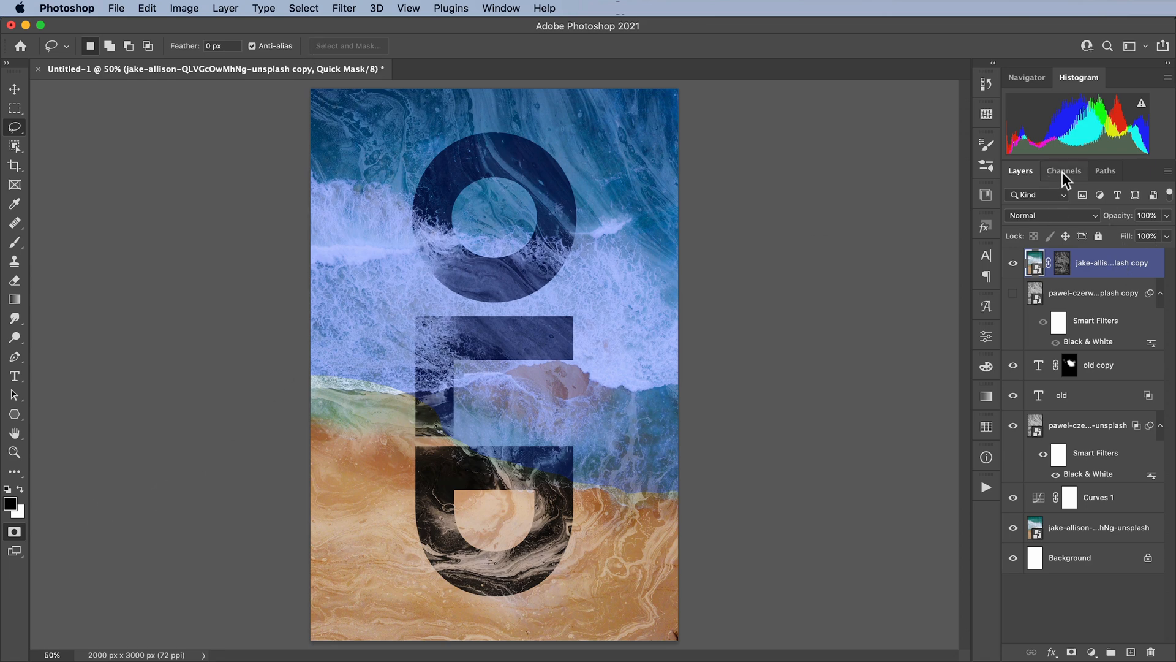
pyautogui.click(1063, 170)
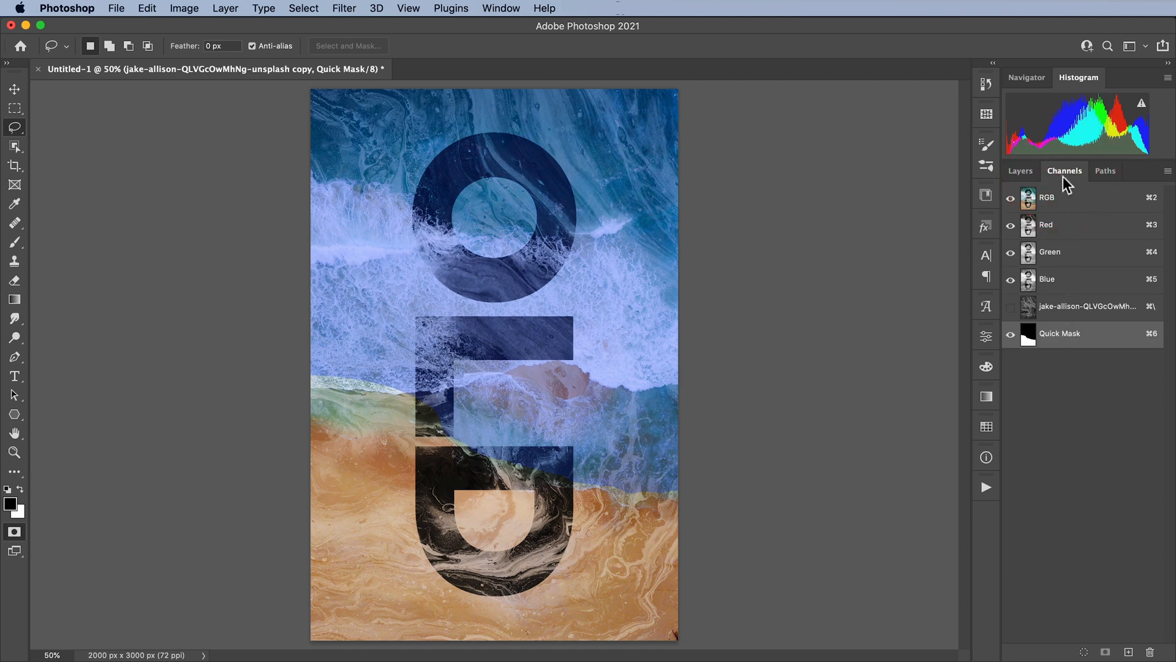
pyautogui.doubleClick(1059, 333)
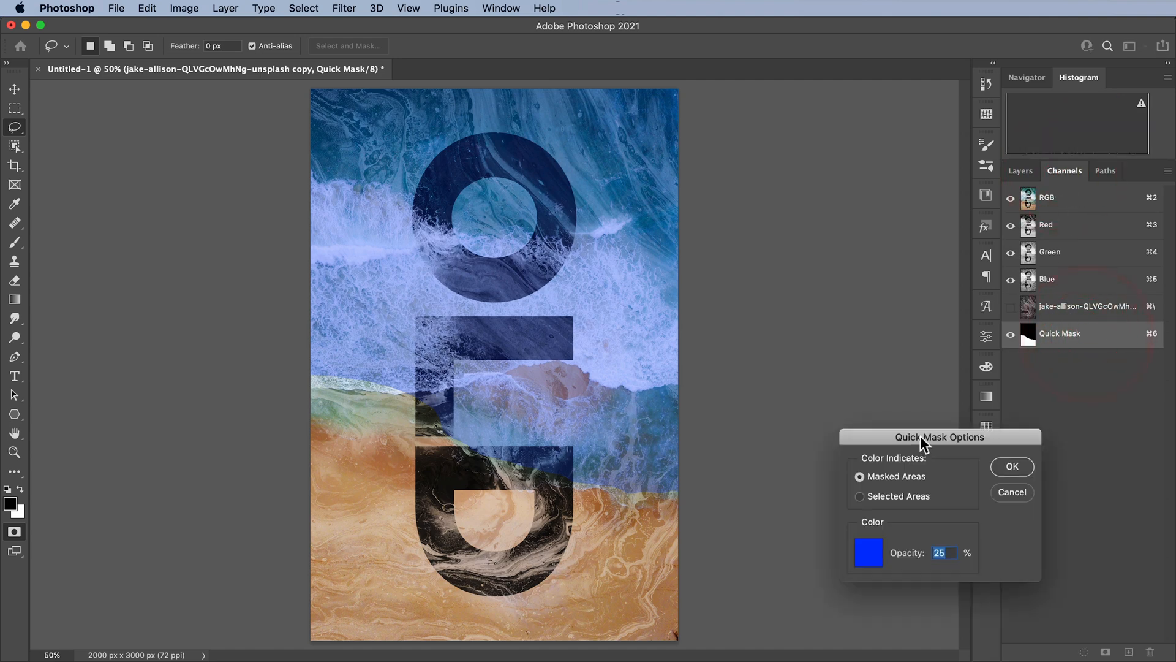
pyautogui.click(867, 552)
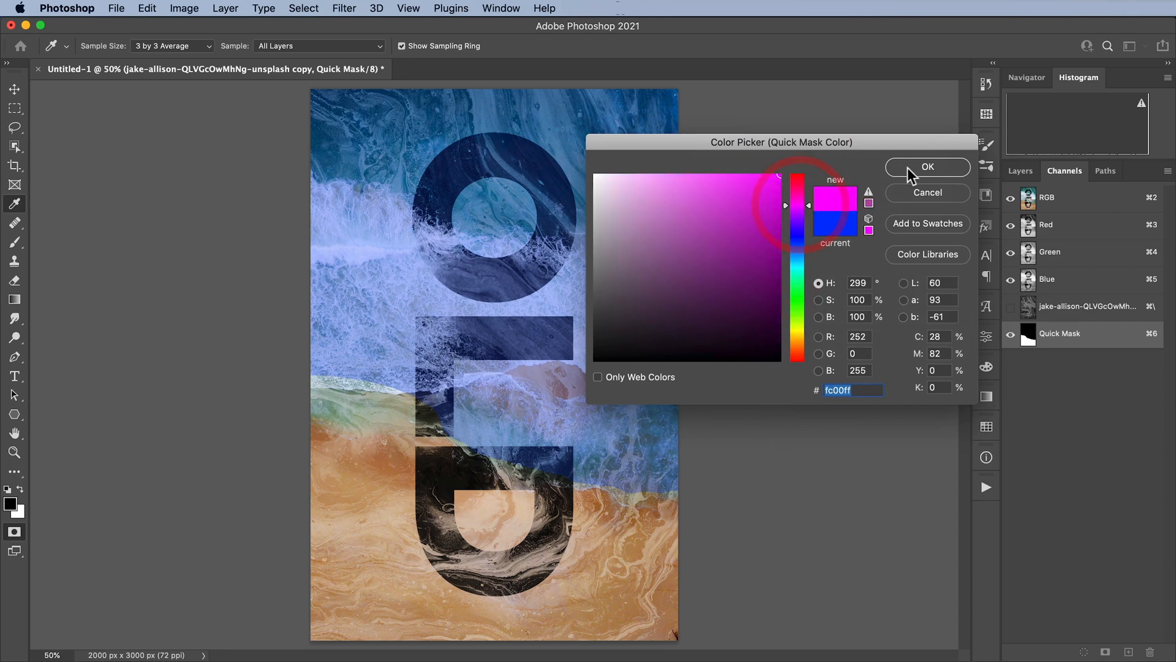
pyautogui.click(927, 166)
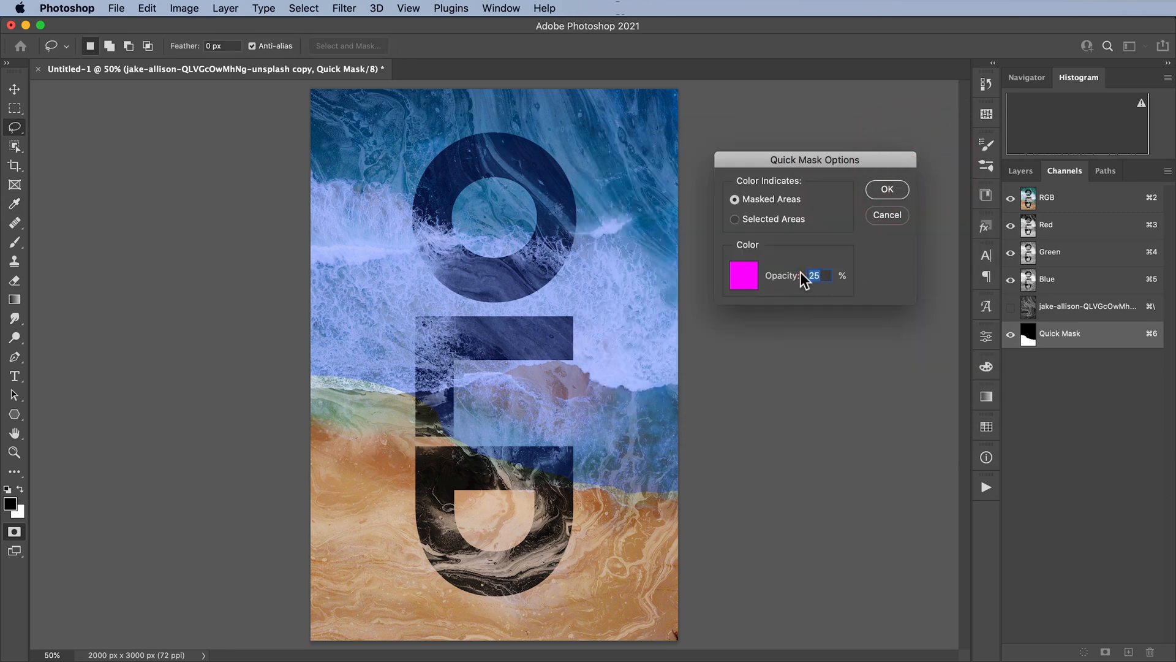
pyautogui.write('50')
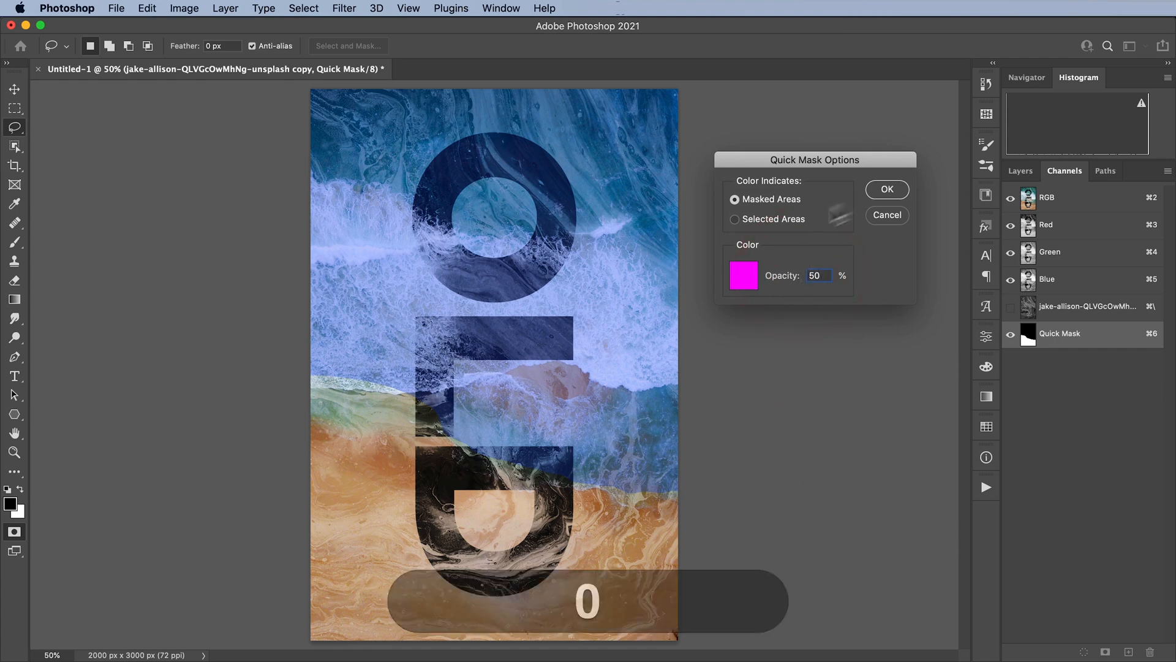
pyautogui.click(887, 189)
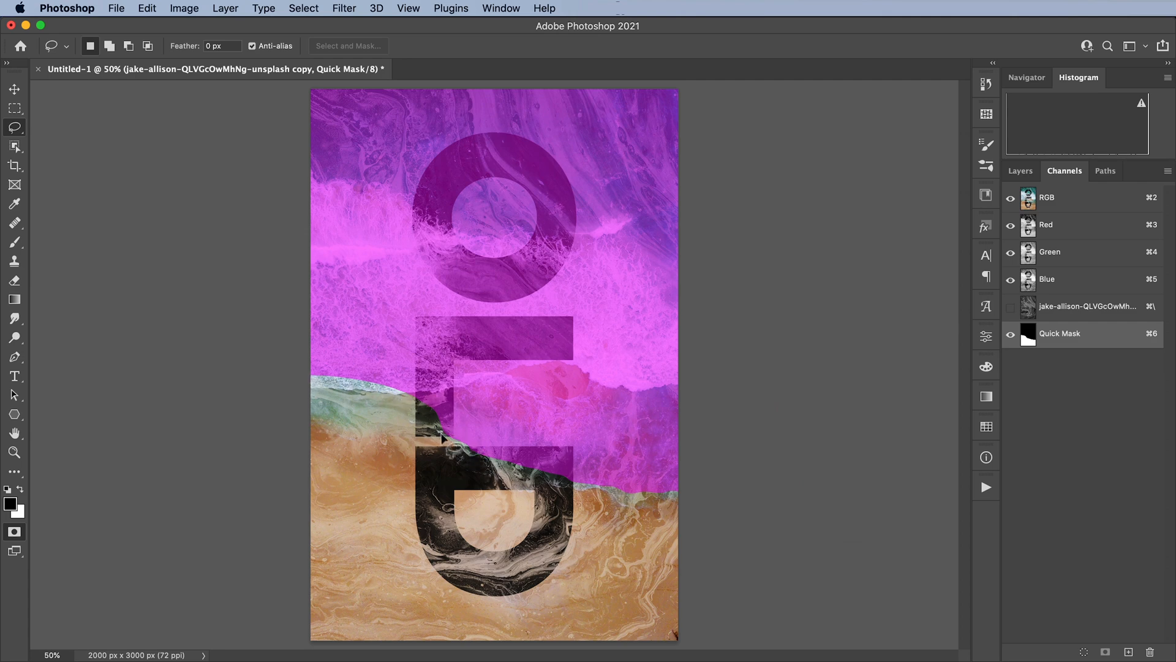
# - Apply a Gaussian Blur of about 120 px to the quick mask for a soft lower-beach selection
pyautogui.click(343, 8)
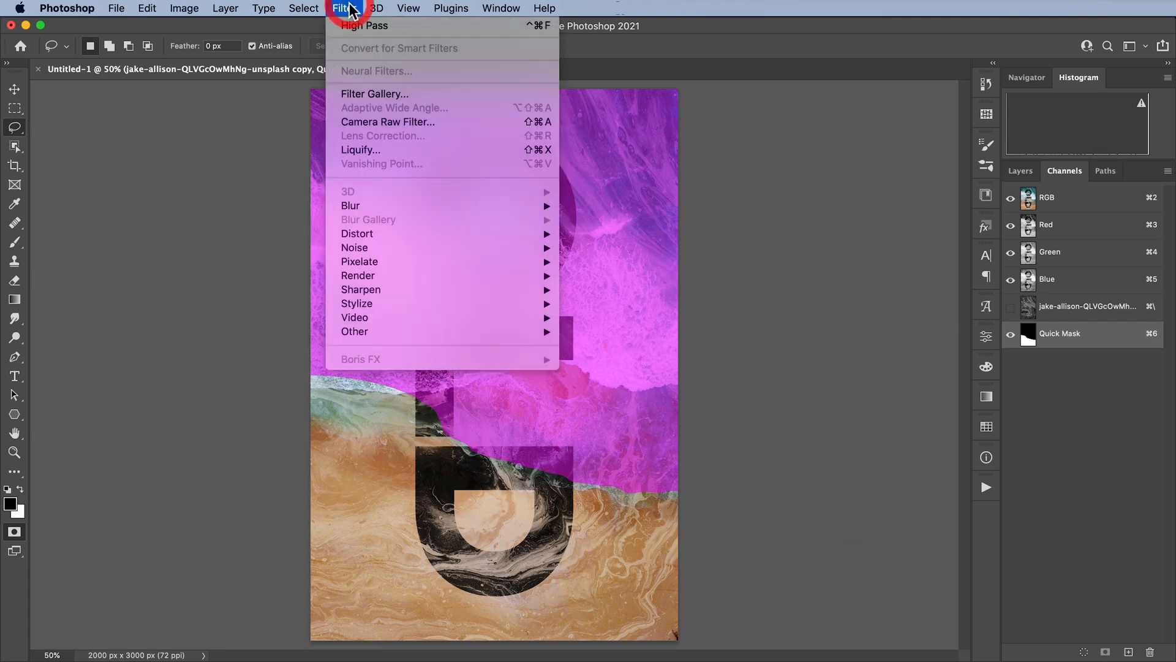
pyautogui.moveTo(356, 233)
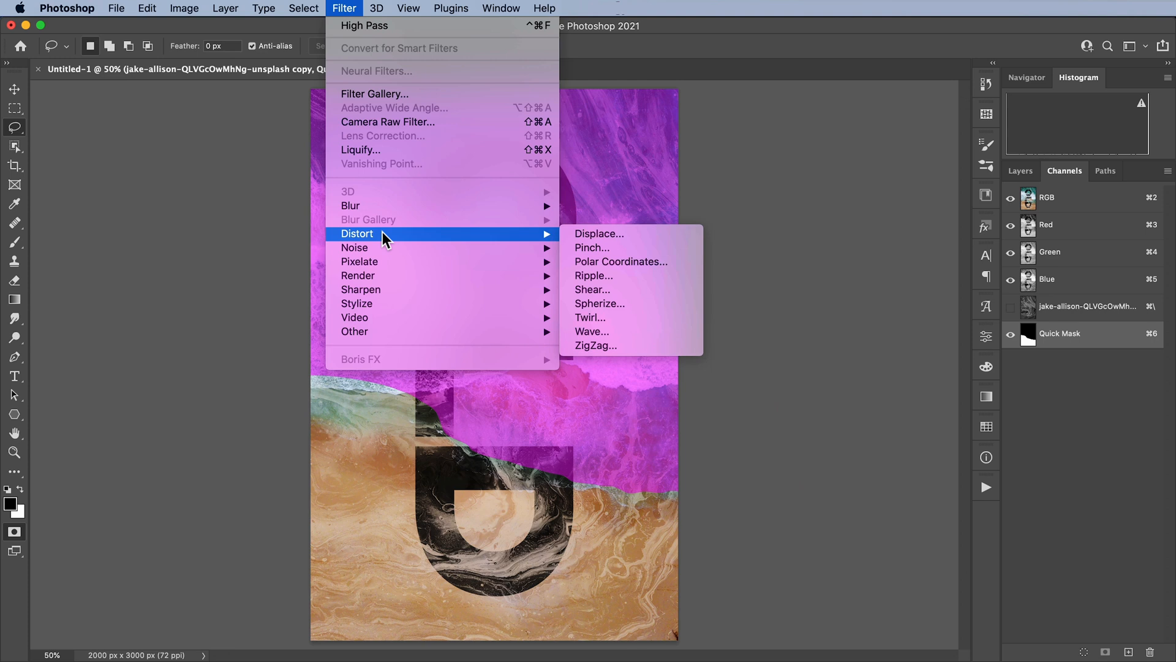
pyautogui.moveTo(351, 204)
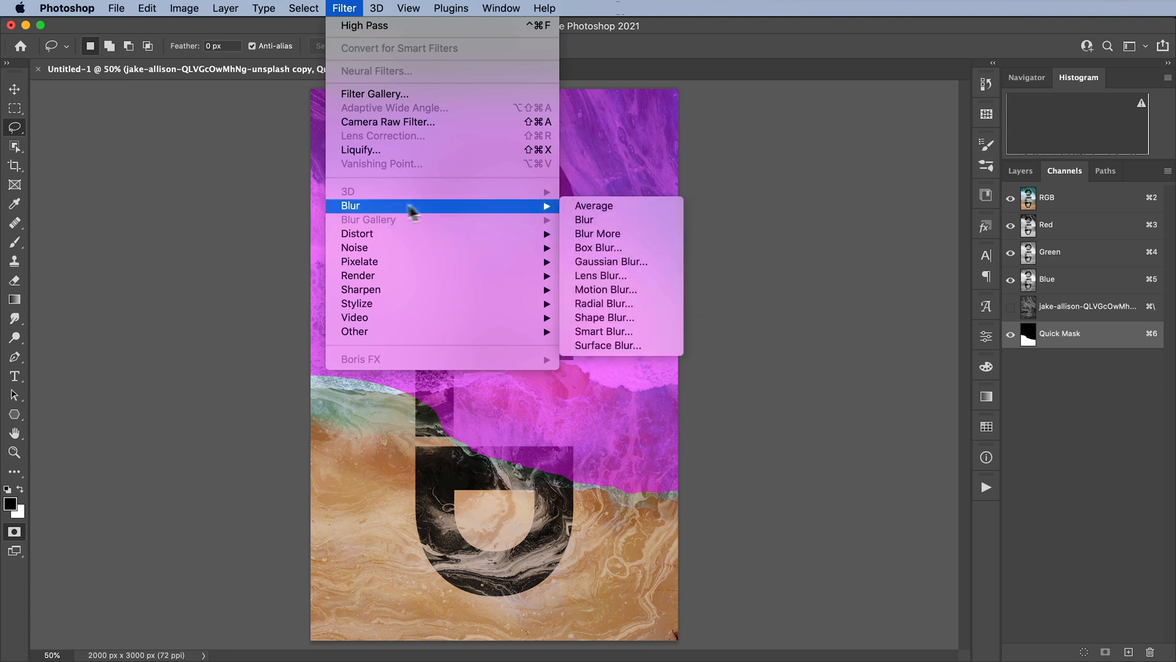
pyautogui.moveTo(607, 206)
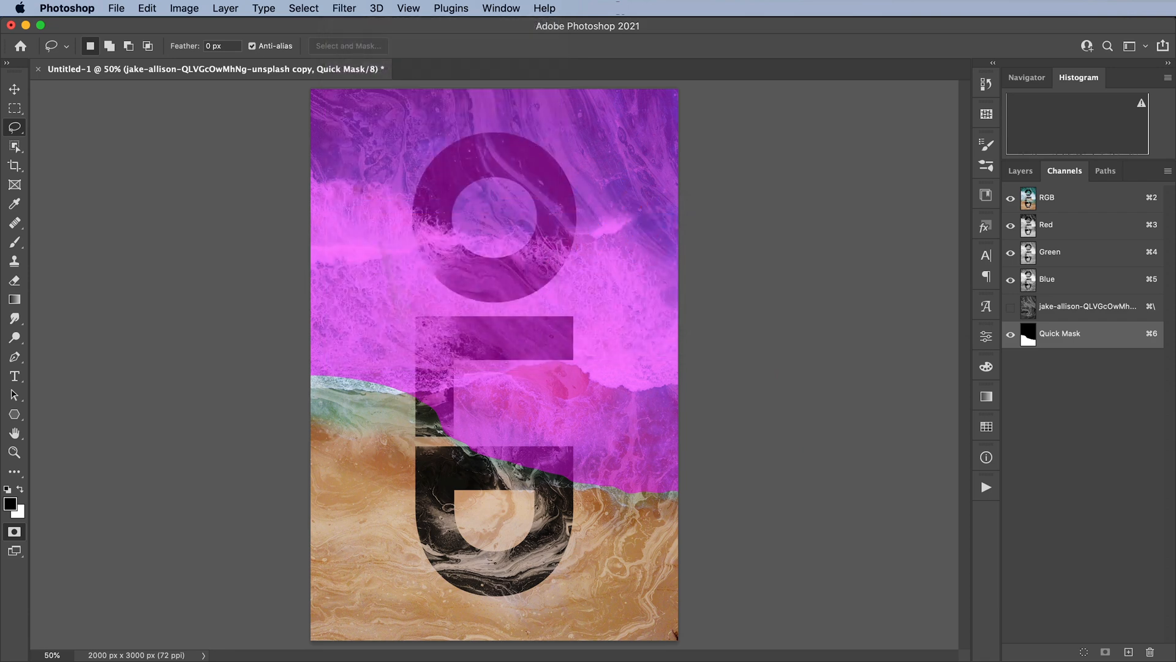
pyautogui.click(344, 8)
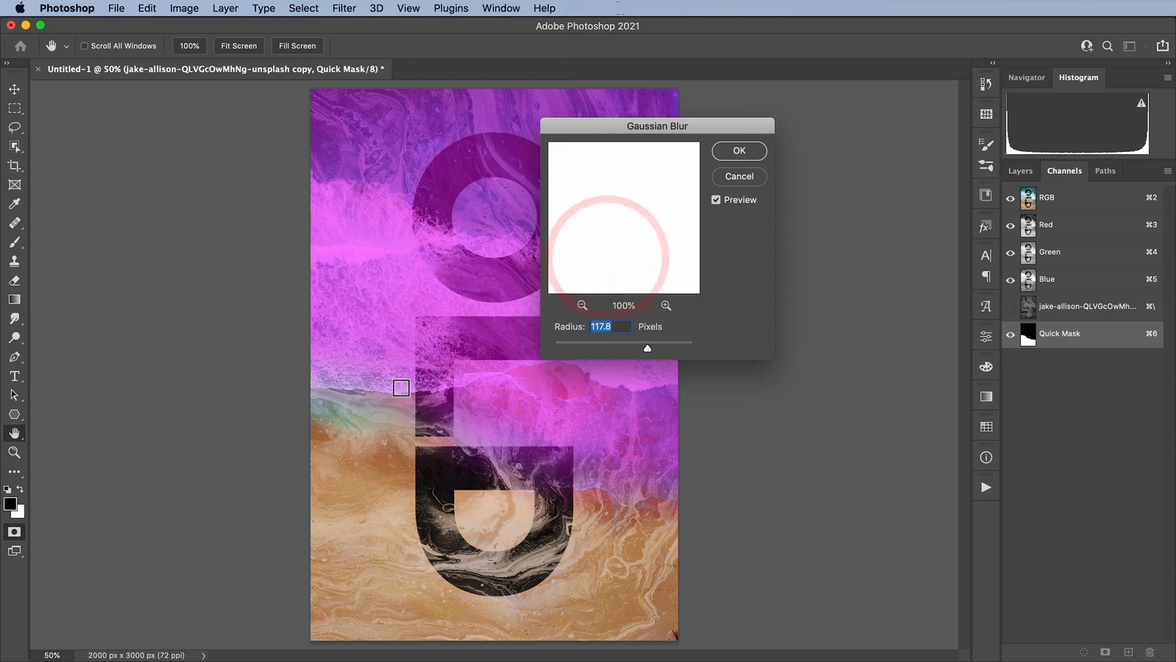
pyautogui.moveTo(647, 348); pyautogui.dragTo(581, 343)
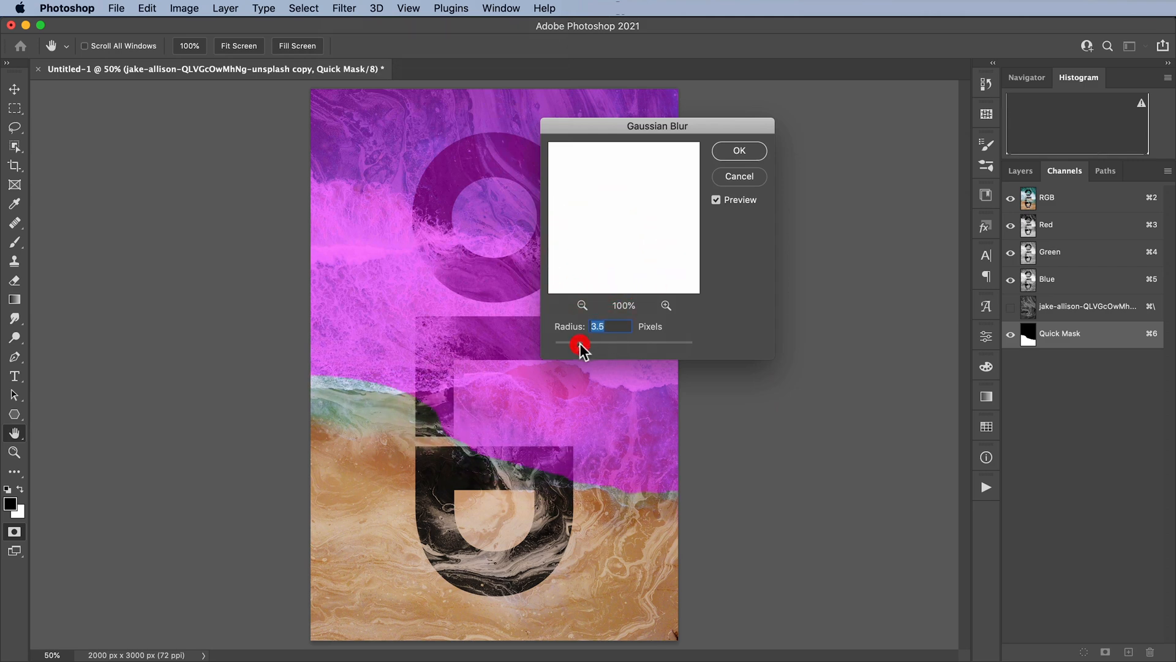
pyautogui.moveTo(581, 343); pyautogui.dragTo(641, 343)
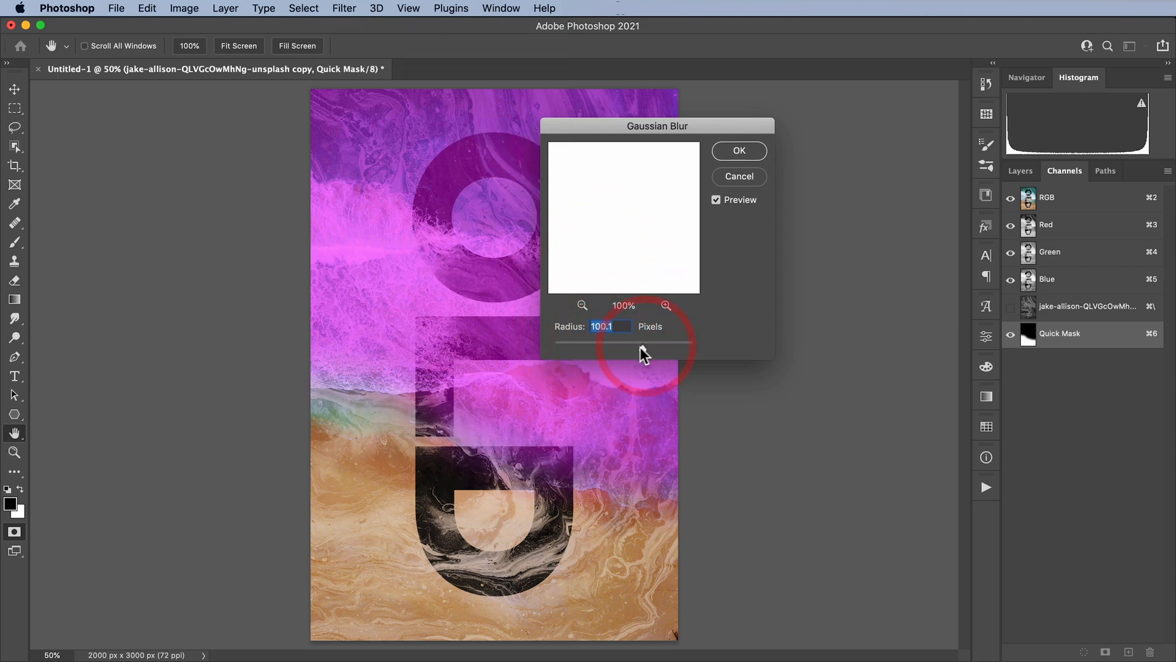
pyautogui.moveTo(608, 343); pyautogui.dragTo(647, 346)
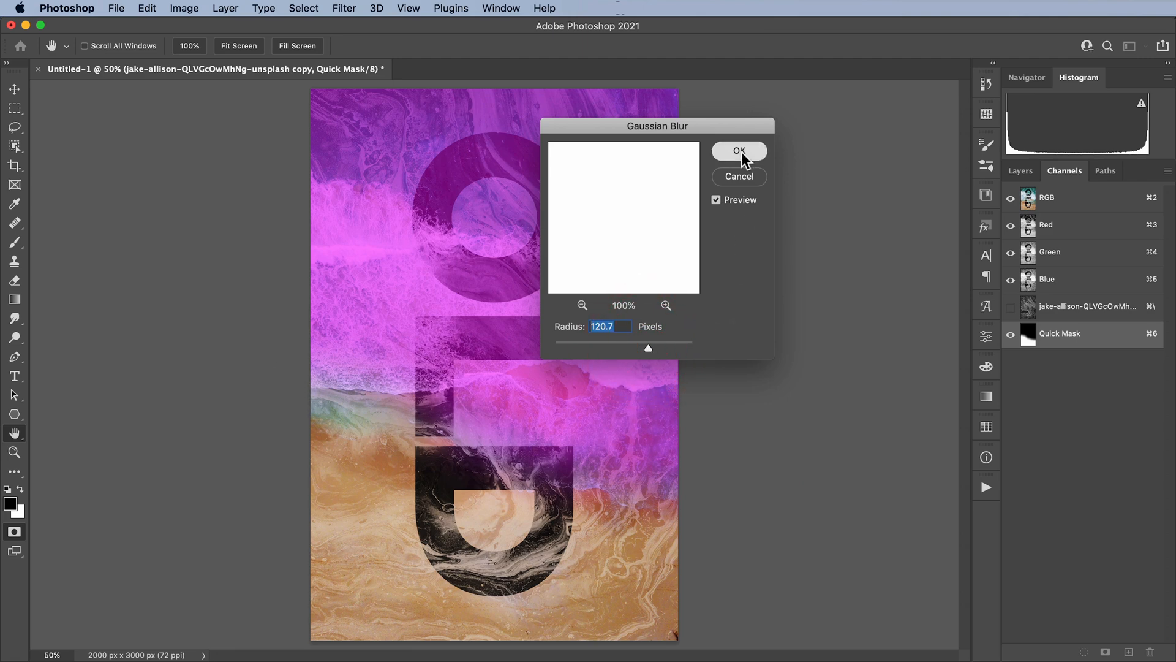
pyautogui.click(739, 150)
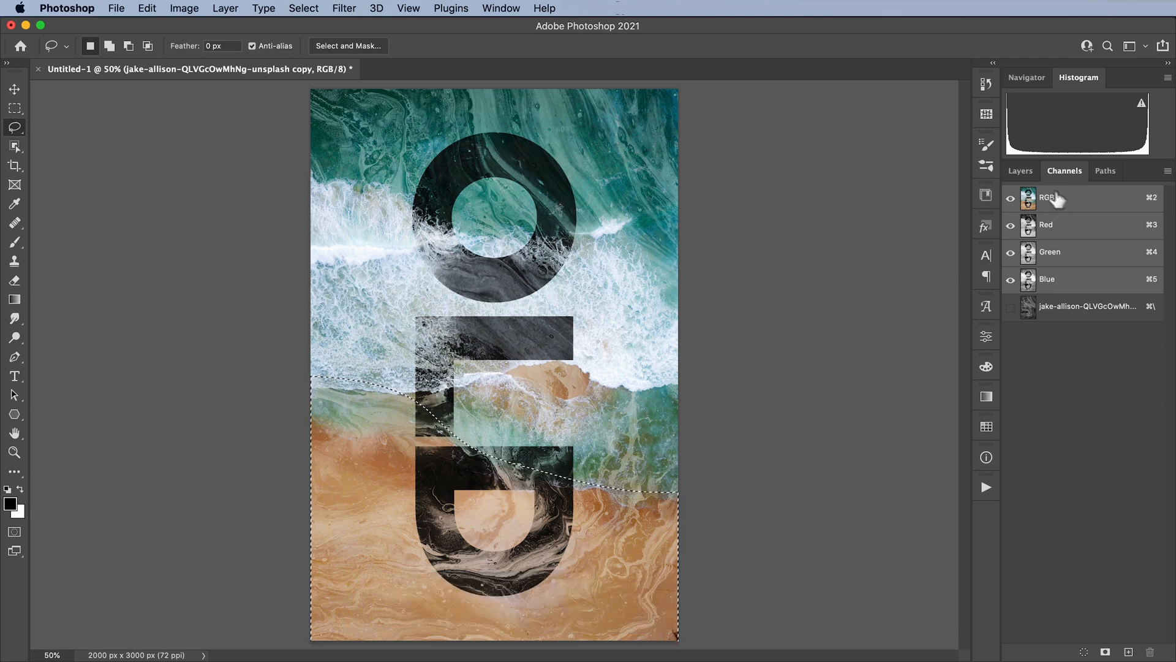
# - Add a selection-masked Curves layer and pull the Blue channel down to warm the sand
pyautogui.click(1021, 170)
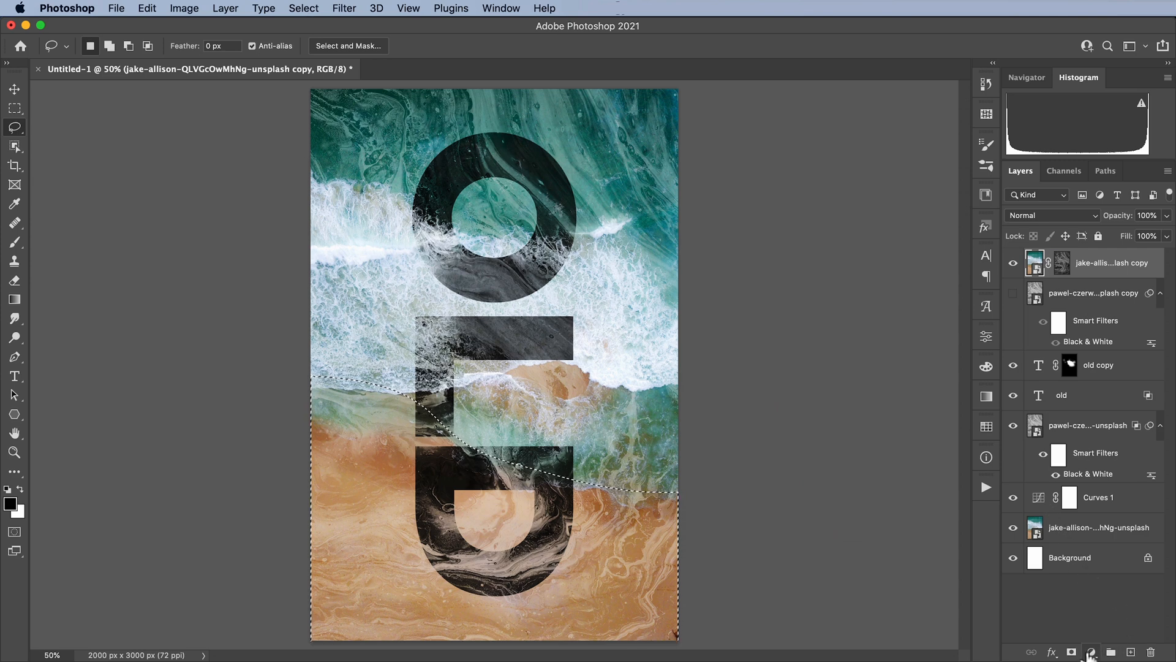
pyautogui.click(1091, 650)
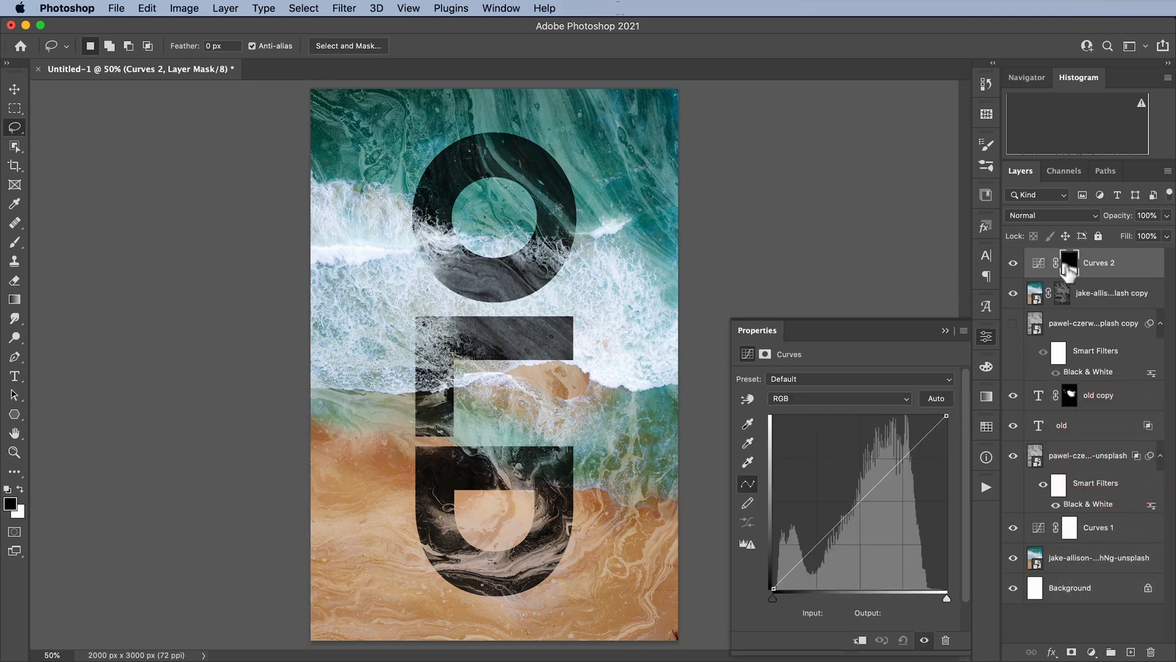
pyautogui.click(837, 399)
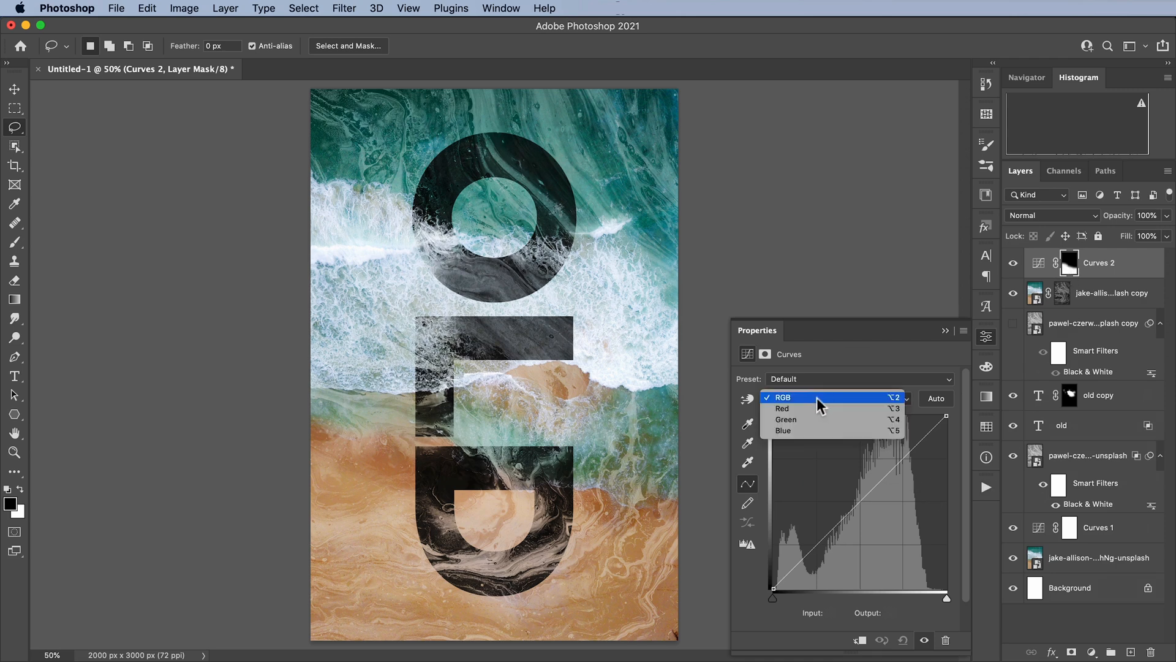
pyautogui.click(783, 430)
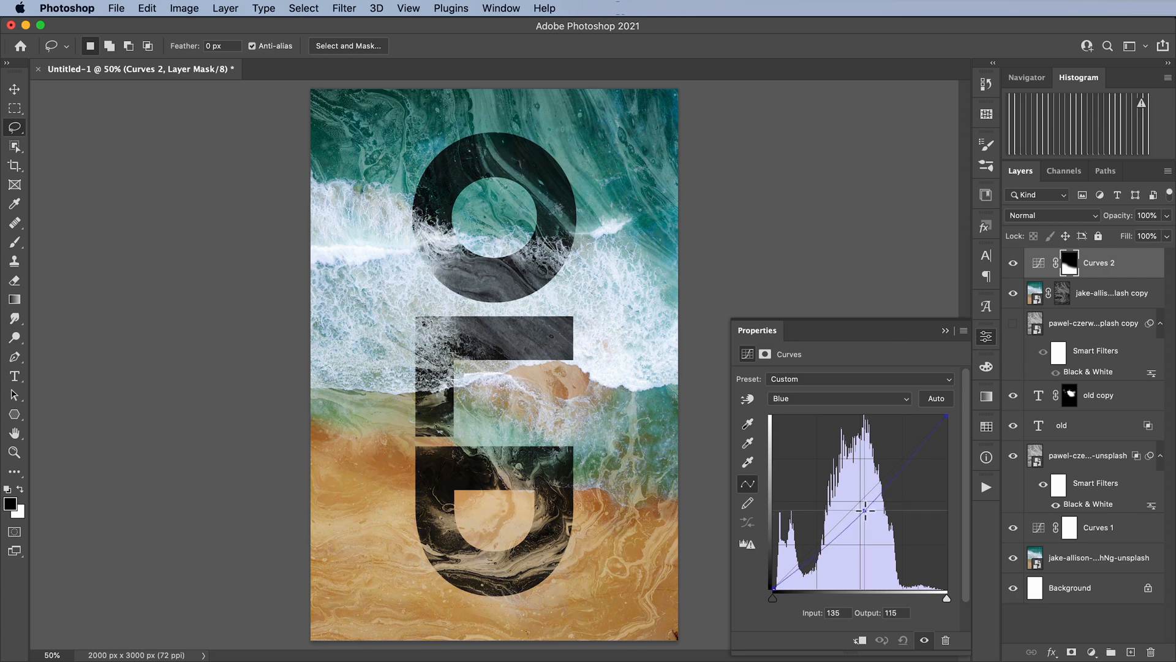
pyautogui.moveTo(860, 510); pyautogui.dragTo(866, 513)
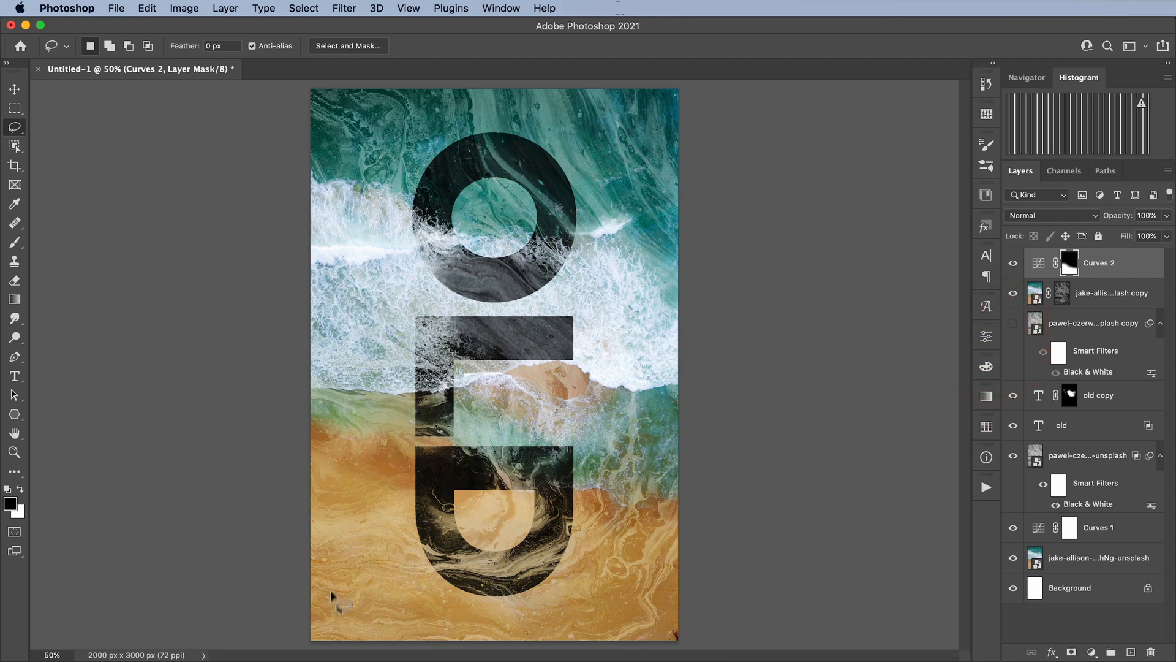
pyautogui.moveTo(123, 21)
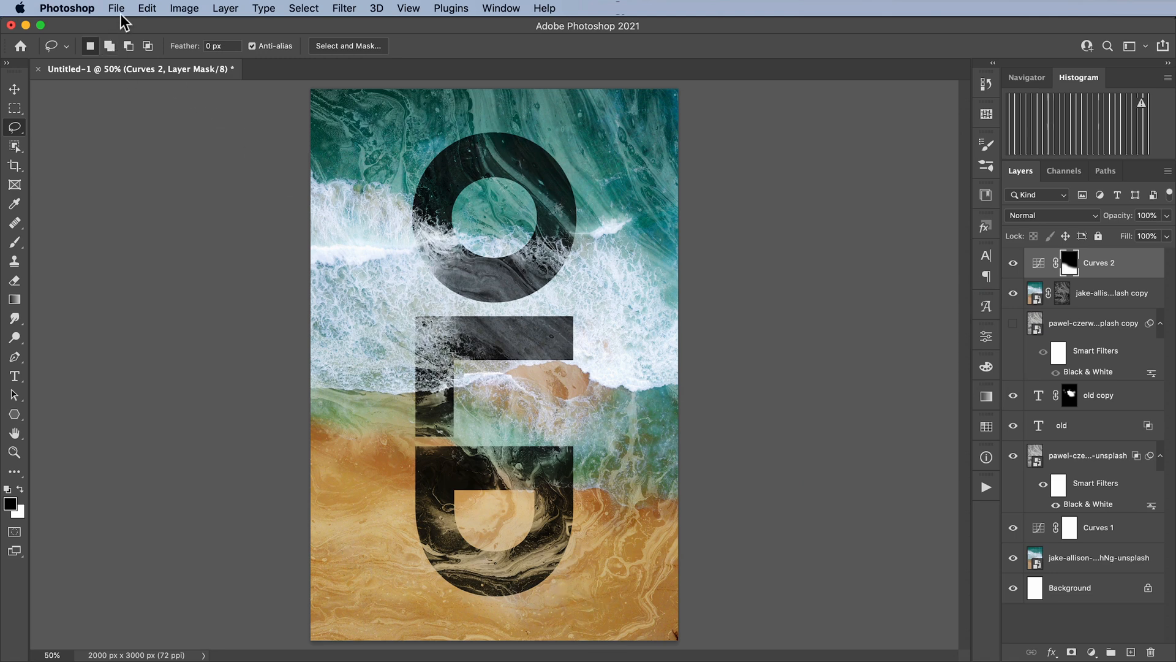
# - Place Embedded a second aerial beach photo and scale it over the lower half
pyautogui.click(115, 9)
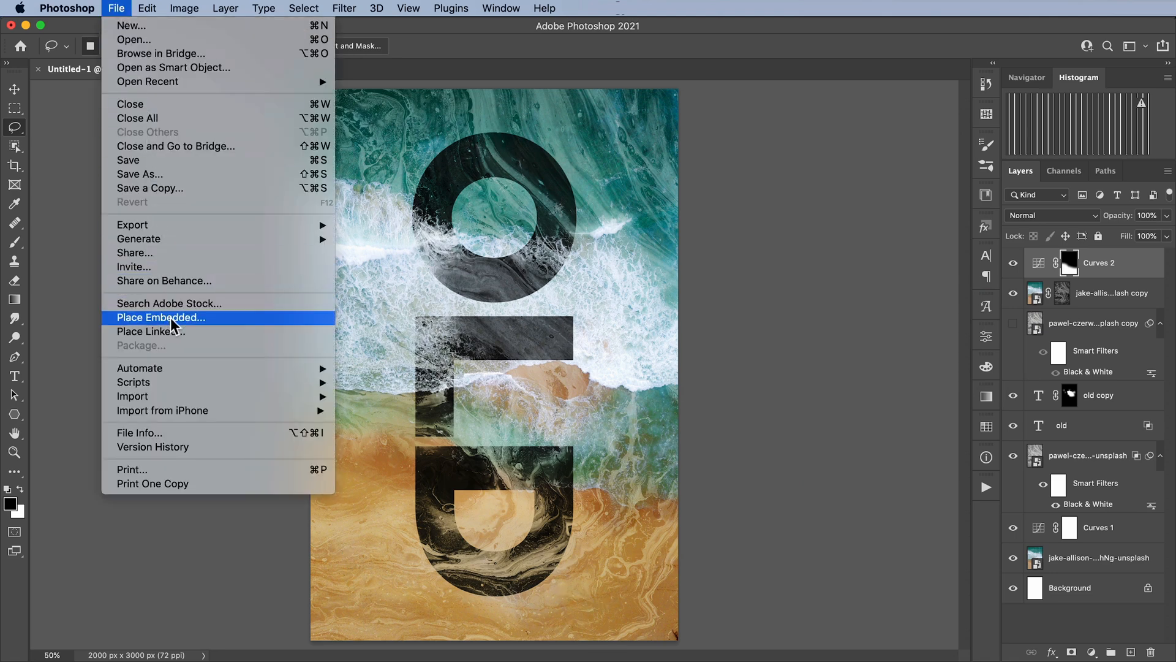
pyautogui.click(161, 318)
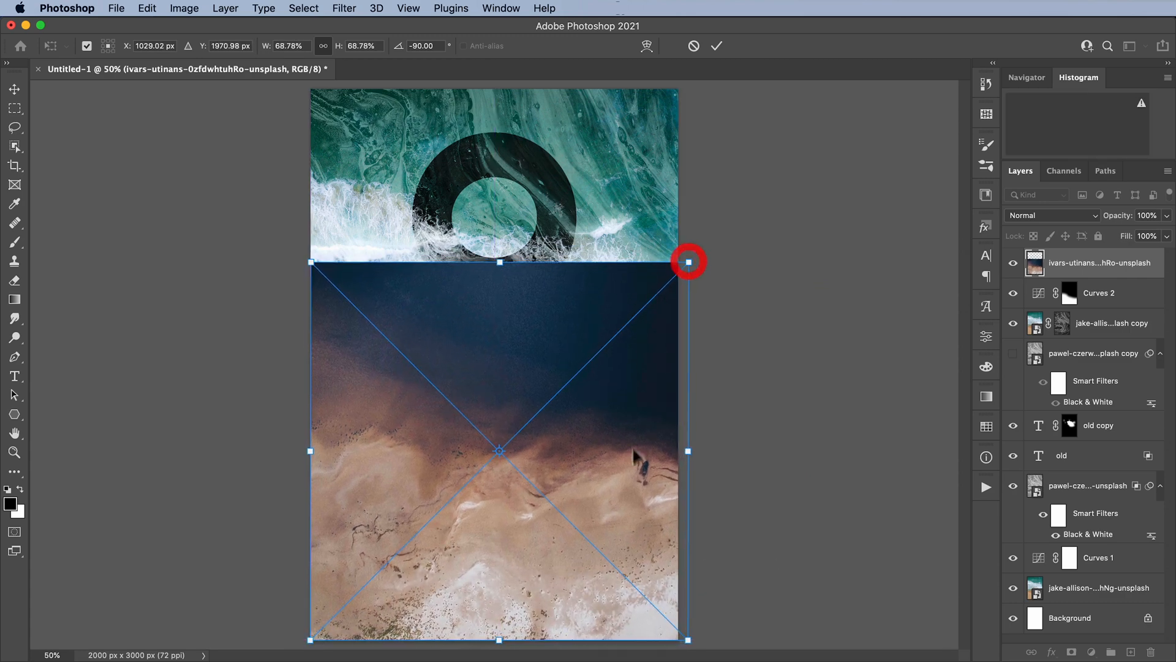
pyautogui.moveTo(687, 262); pyautogui.dragTo(713, 234)
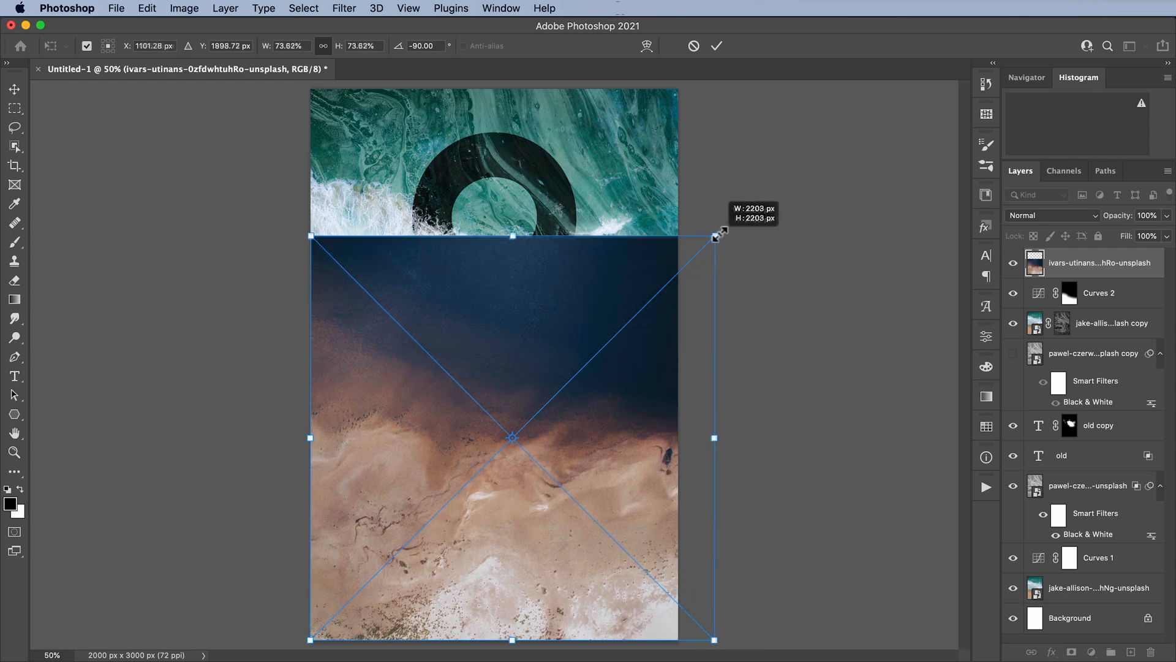
pyautogui.click(715, 45)
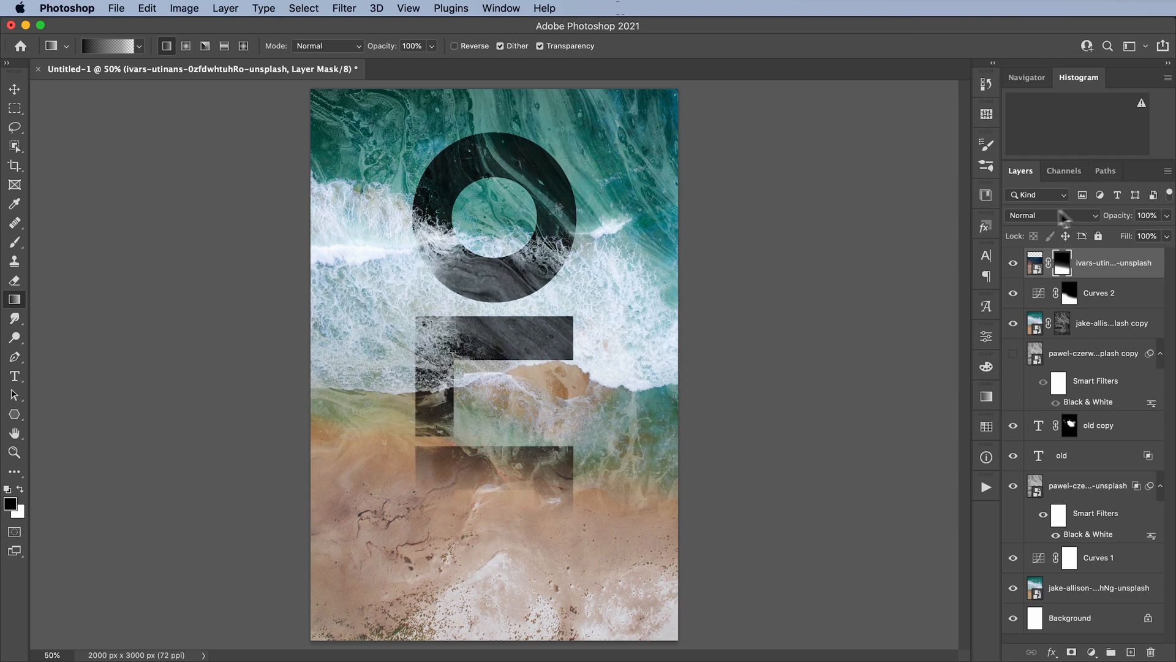
# - Blend the placed beach photo as Overlay
pyautogui.click(1050, 216)
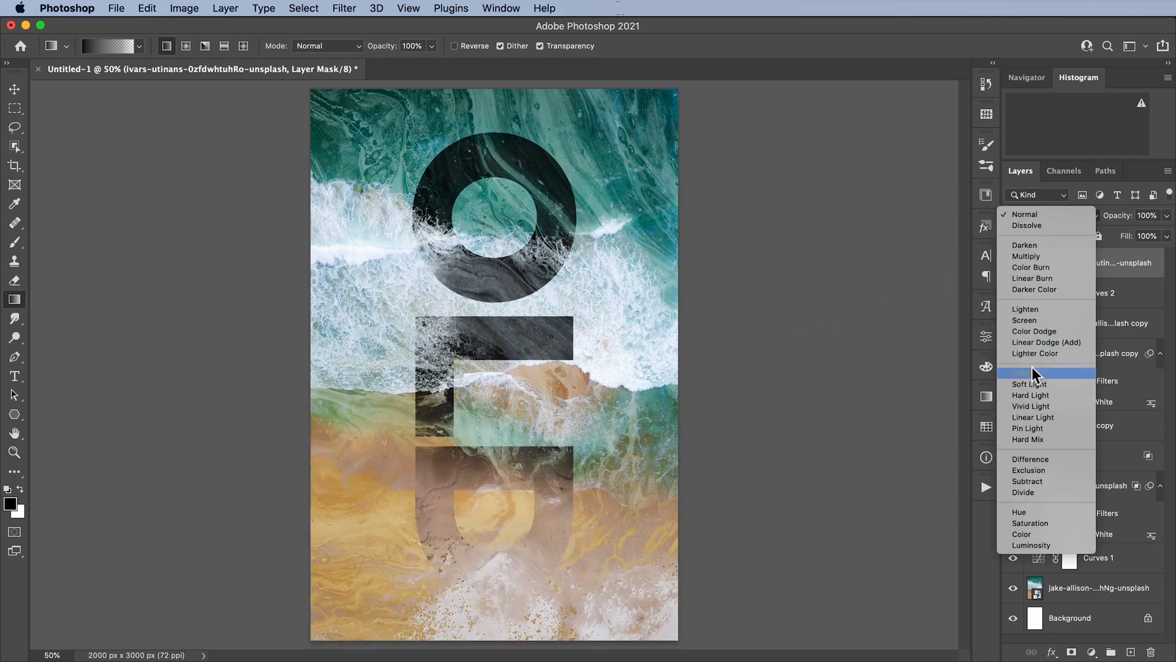
pyautogui.click(1028, 373)
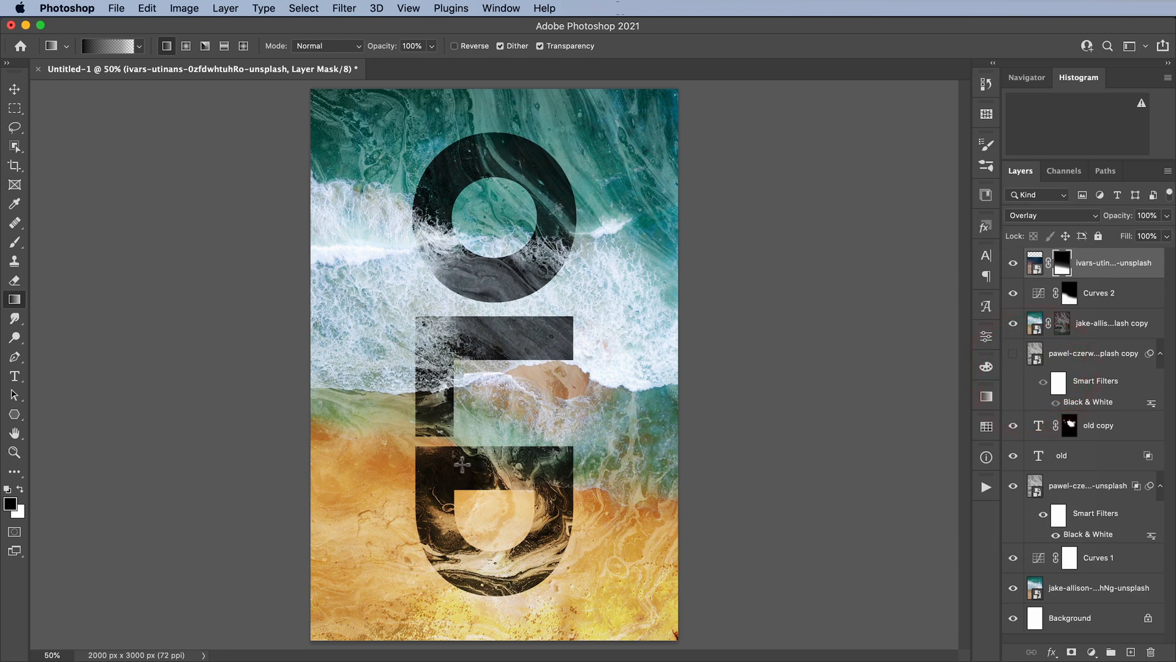
pyautogui.moveTo(441, 544)
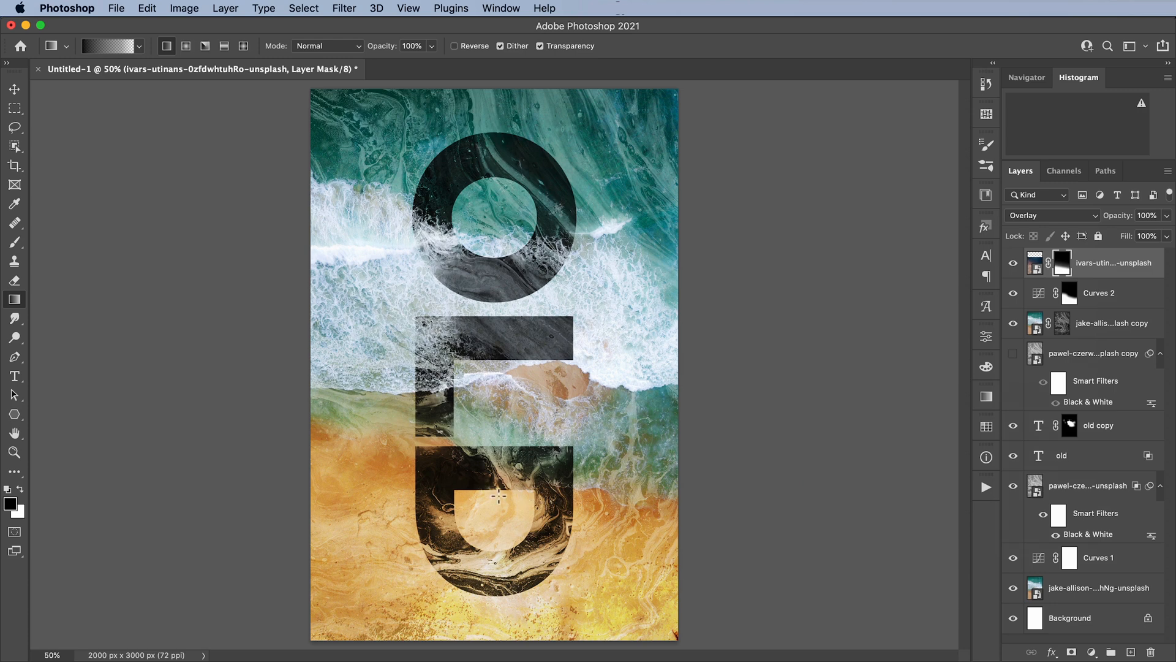
pyautogui.moveTo(407, 494)
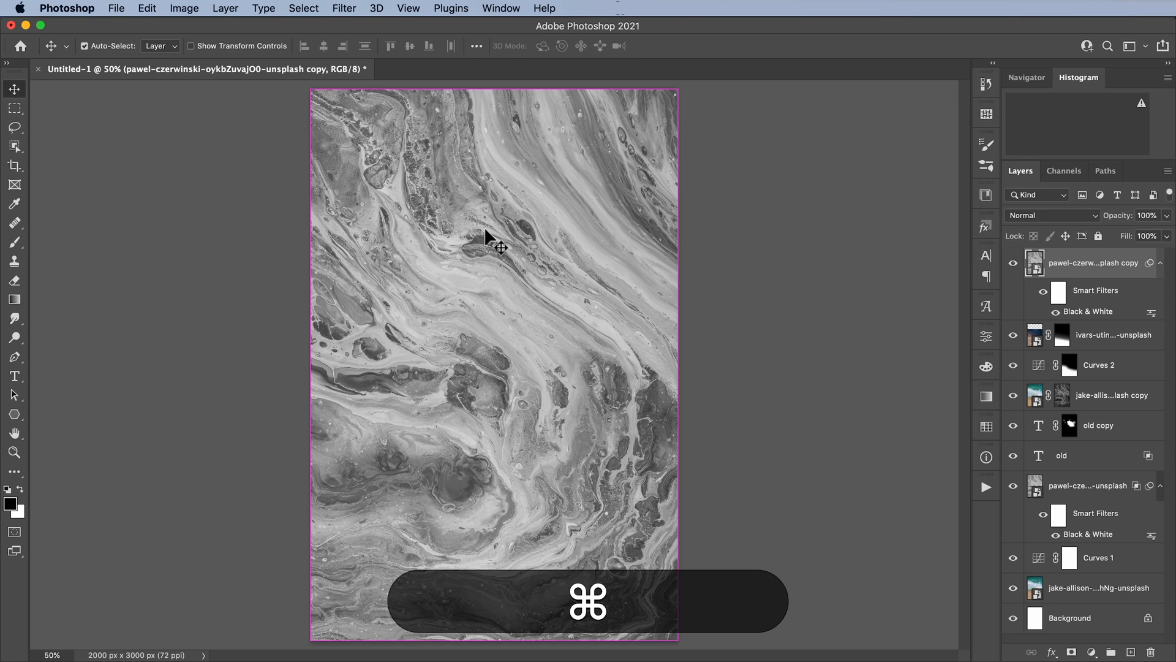
# - Apply Curves to the marble copy with black and white points pulled inward
pyautogui.click(184, 9)
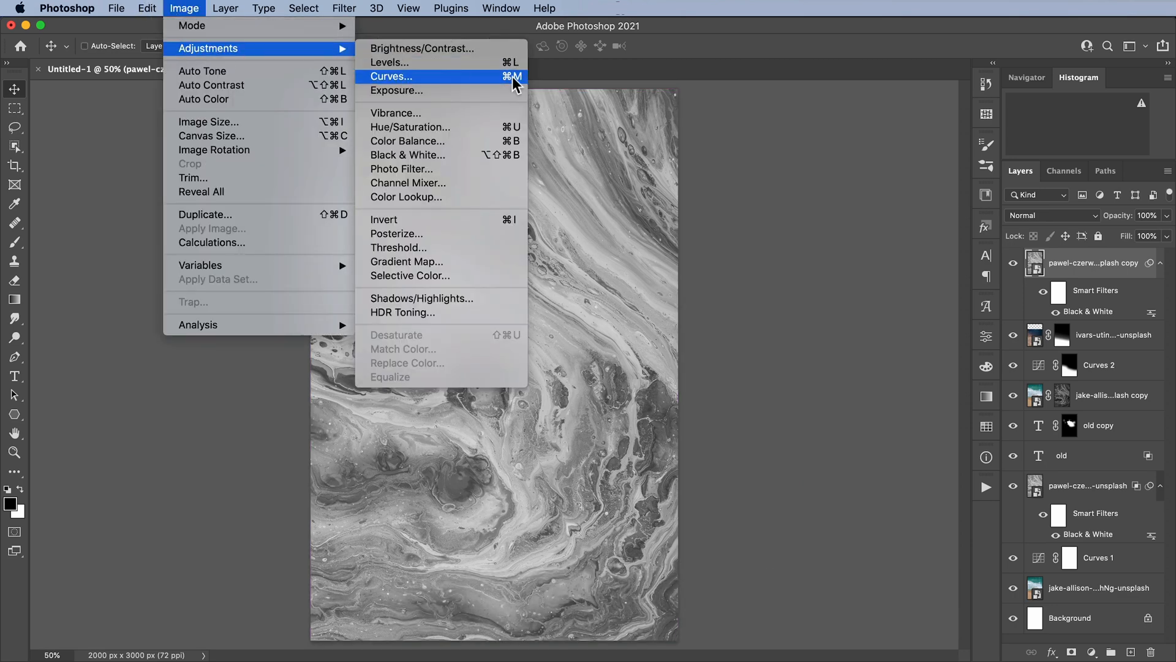
pyautogui.click(391, 76)
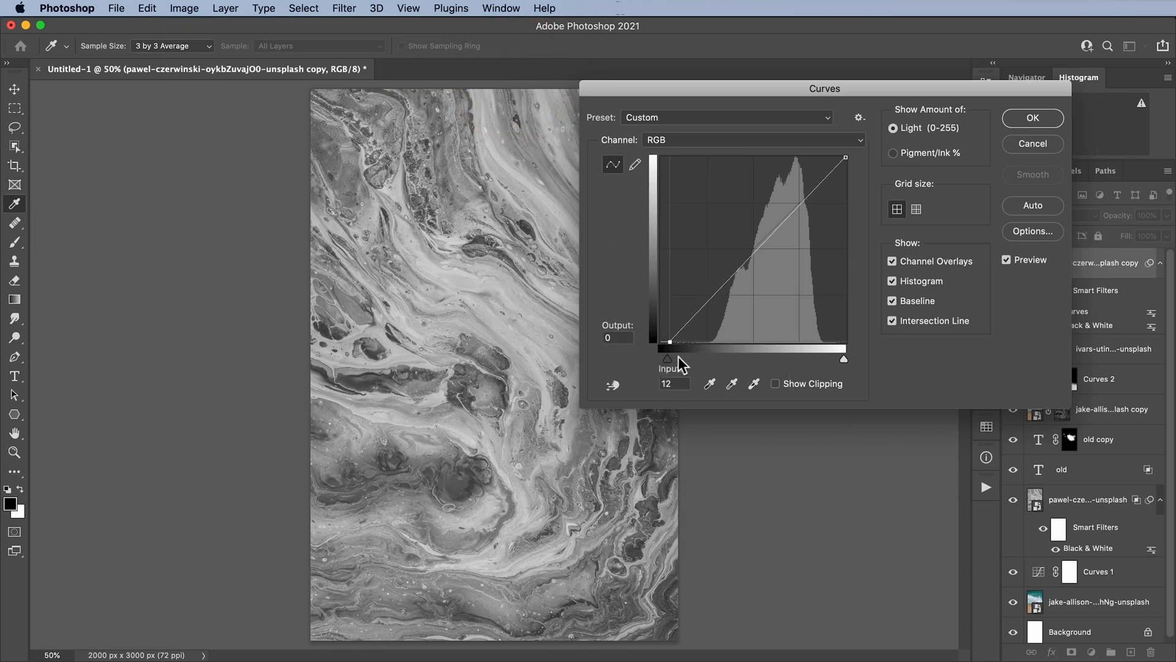
pyautogui.moveTo(666, 359); pyautogui.dragTo(717, 359)
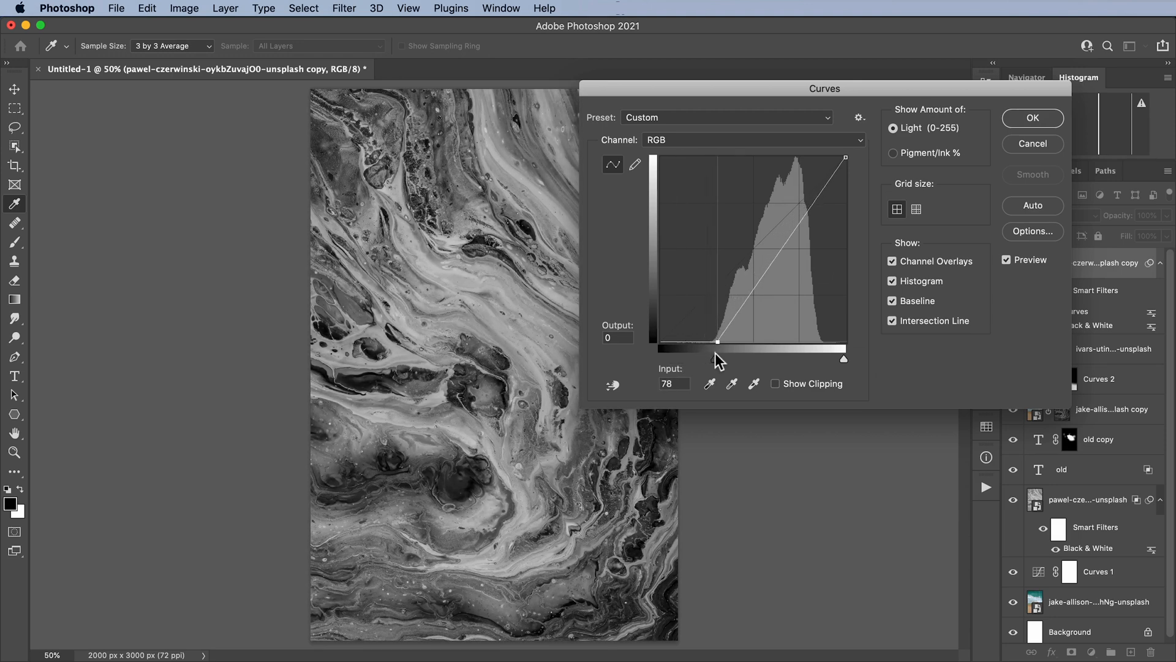
pyautogui.moveTo(844, 158); pyautogui.dragTo(821, 158)
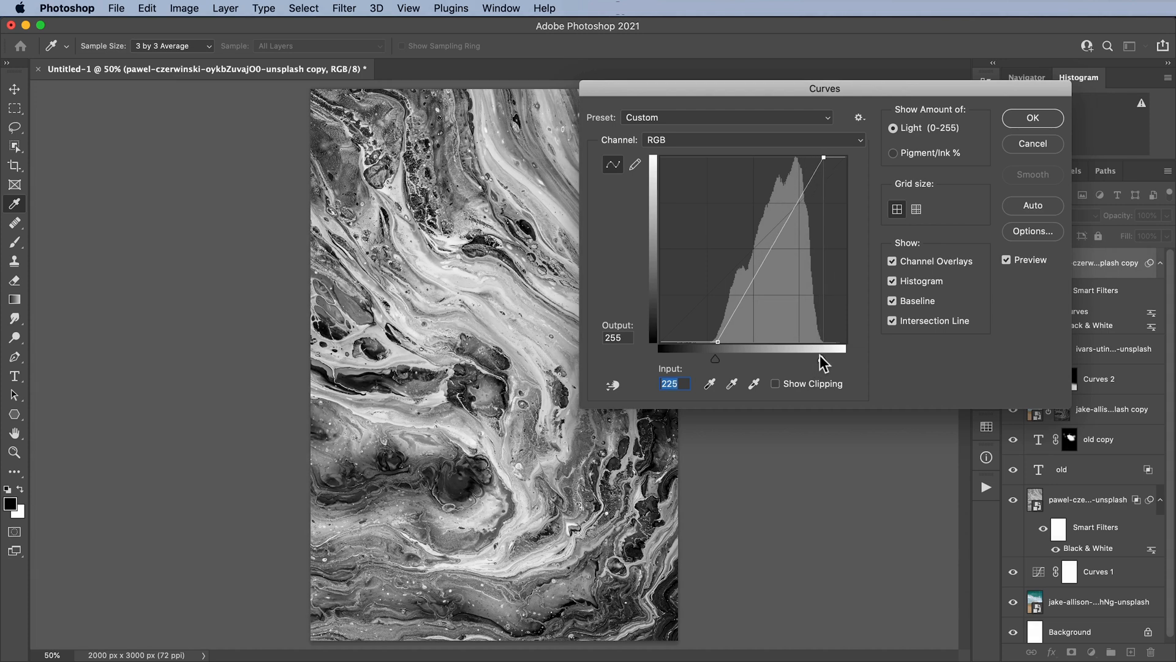
pyautogui.moveTo(824, 158); pyautogui.dragTo(821, 162)
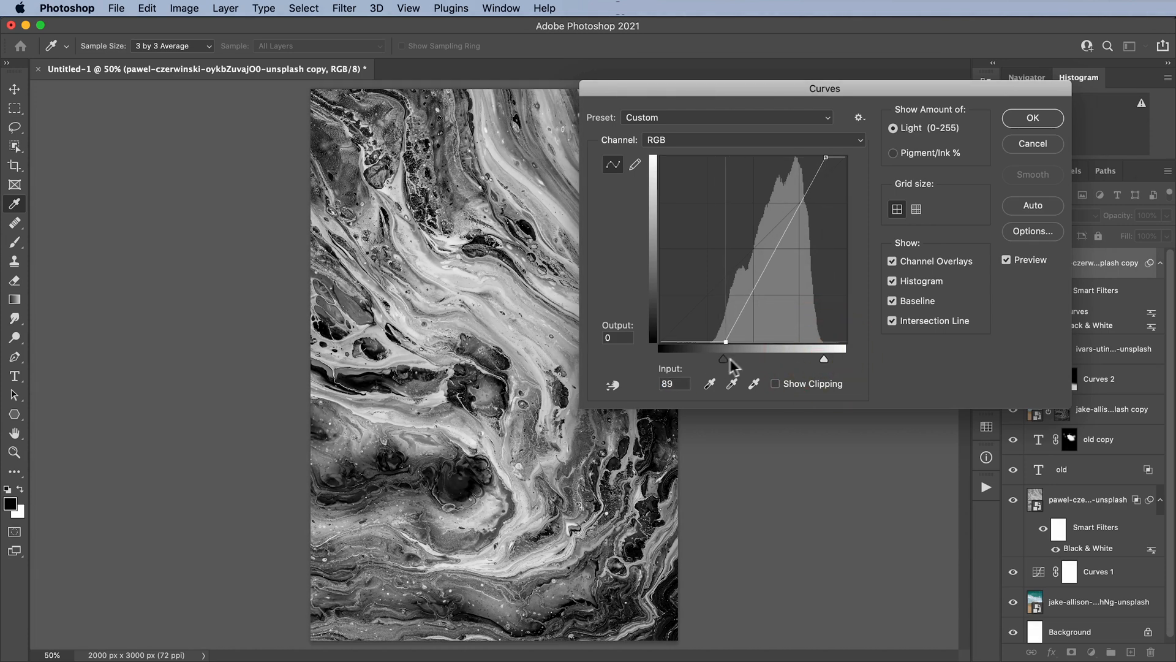
# - Shape a midtone point for a steep high-contrast curve and commit the adjustment
pyautogui.moveTo(722, 359); pyautogui.dragTo(753, 359)
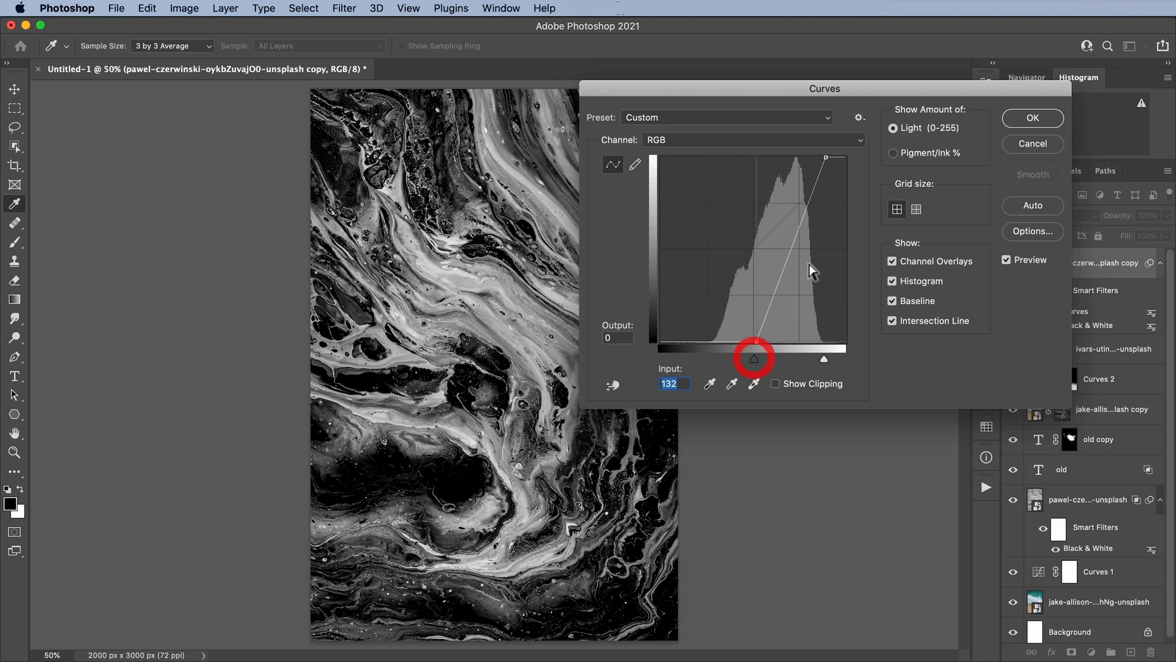
pyautogui.moveTo(754, 358); pyautogui.dragTo(798, 267)
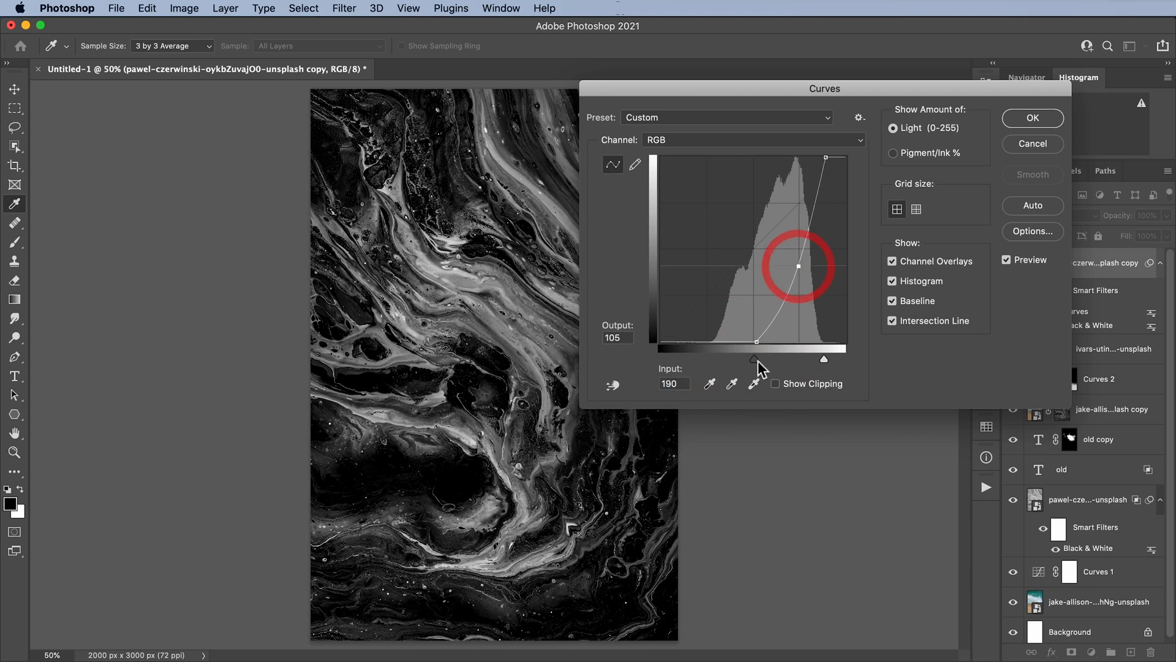
pyautogui.moveTo(753, 358); pyautogui.dragTo(721, 357)
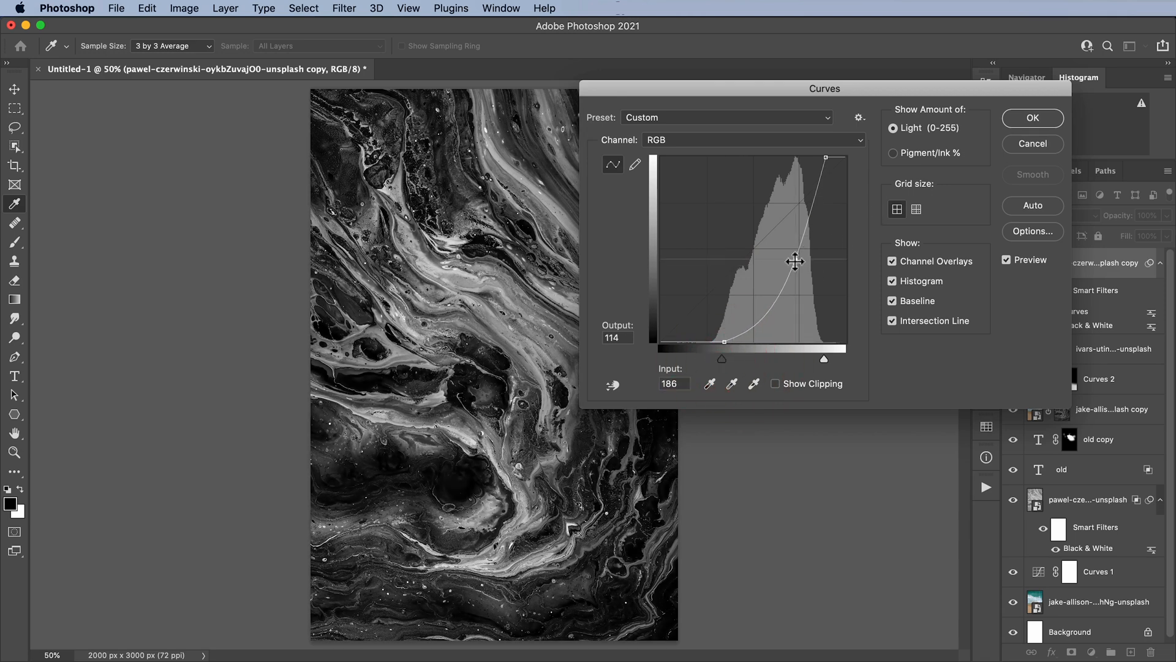
pyautogui.click(1032, 118)
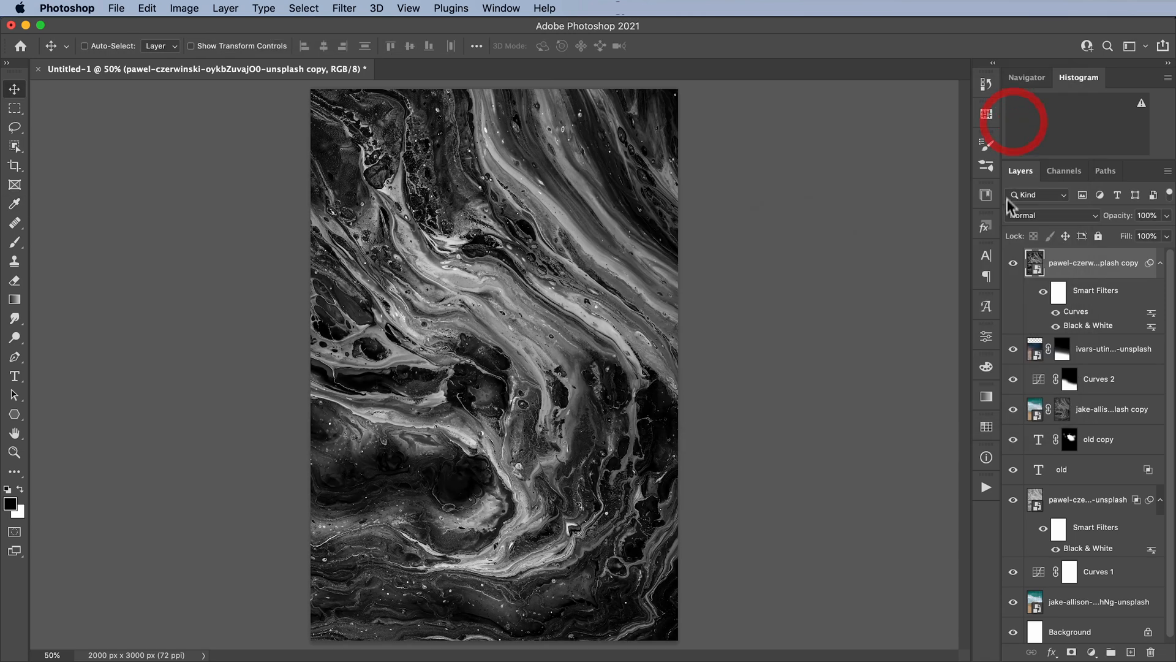
# - Set the high-contrast marble copy to Soft Light and lower its opacity
pyautogui.click(1050, 216)
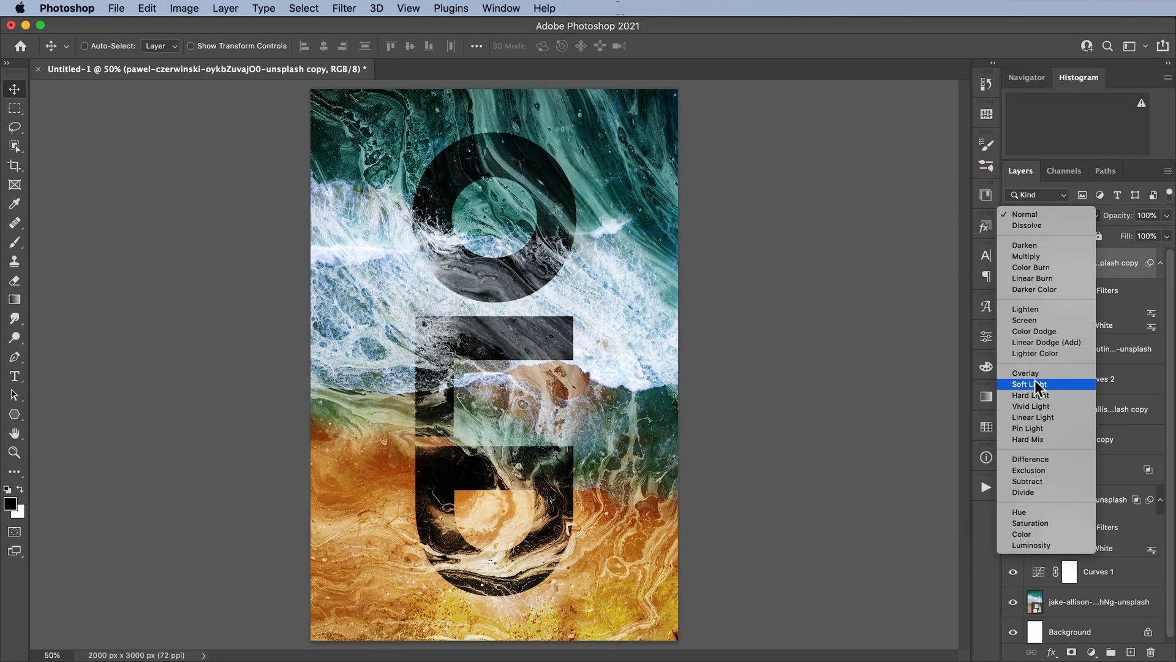
pyautogui.click(1029, 384)
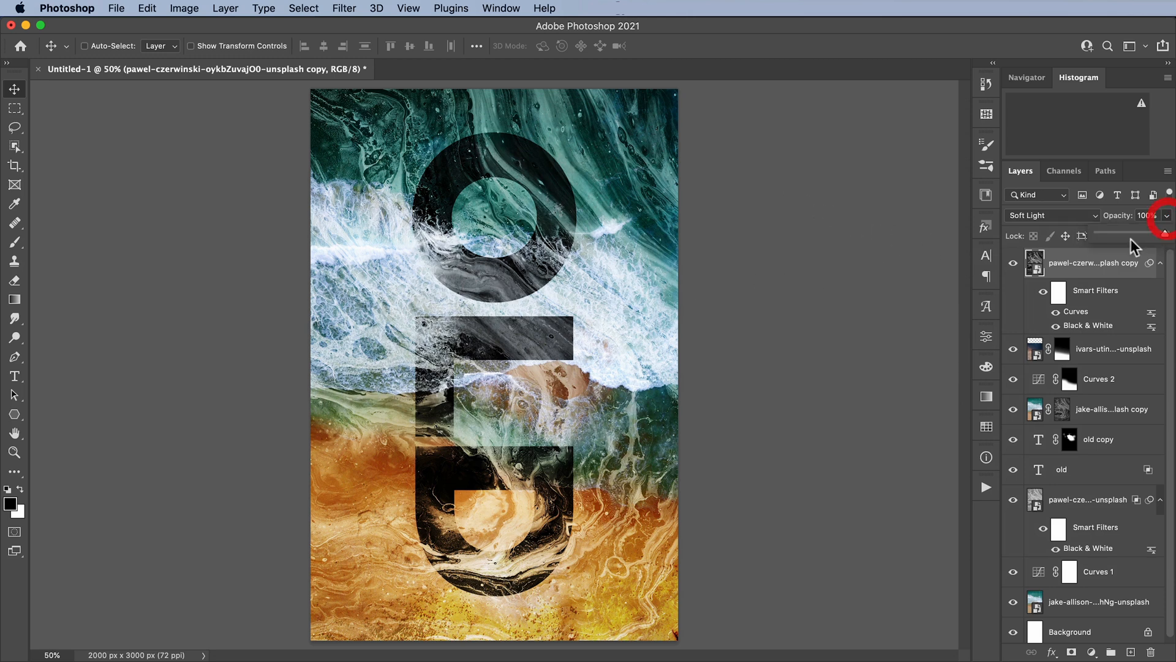
pyautogui.moveTo(1162, 235); pyautogui.dragTo(1117, 236)
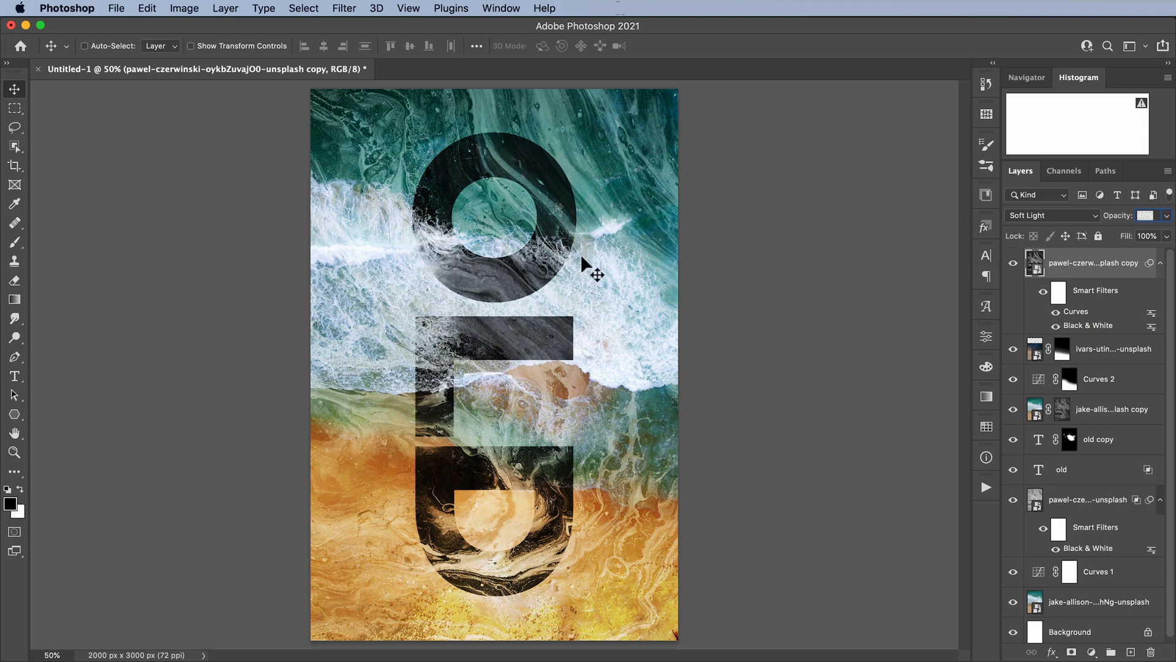
pyautogui.moveTo(592, 233)
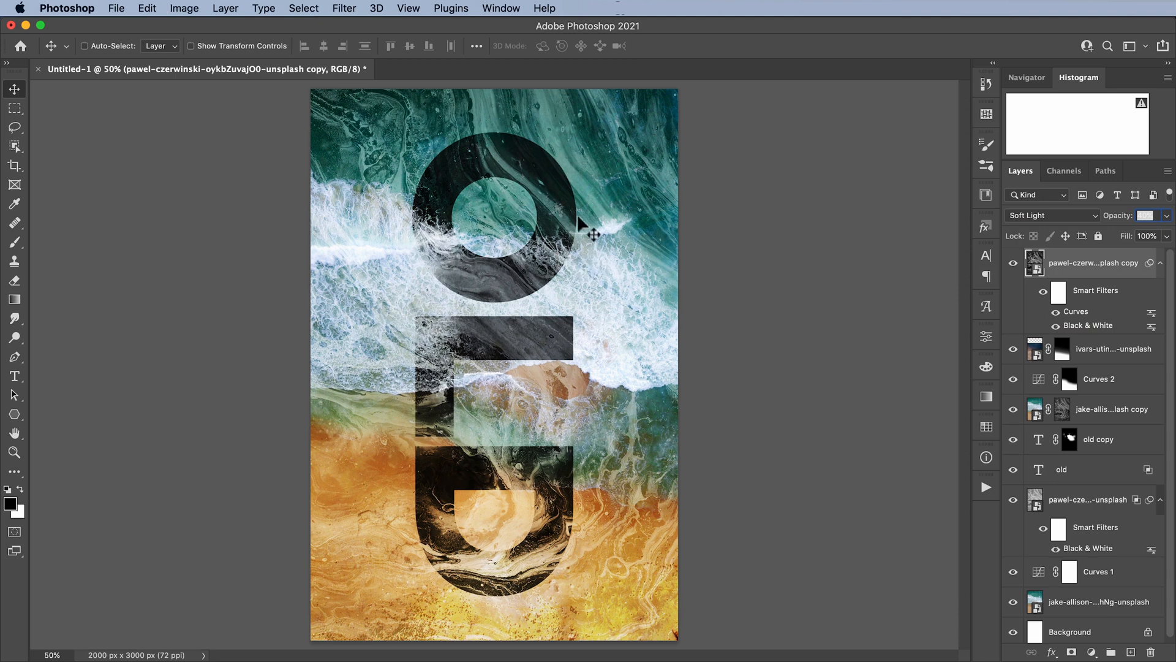
pyautogui.moveTo(510, 131)
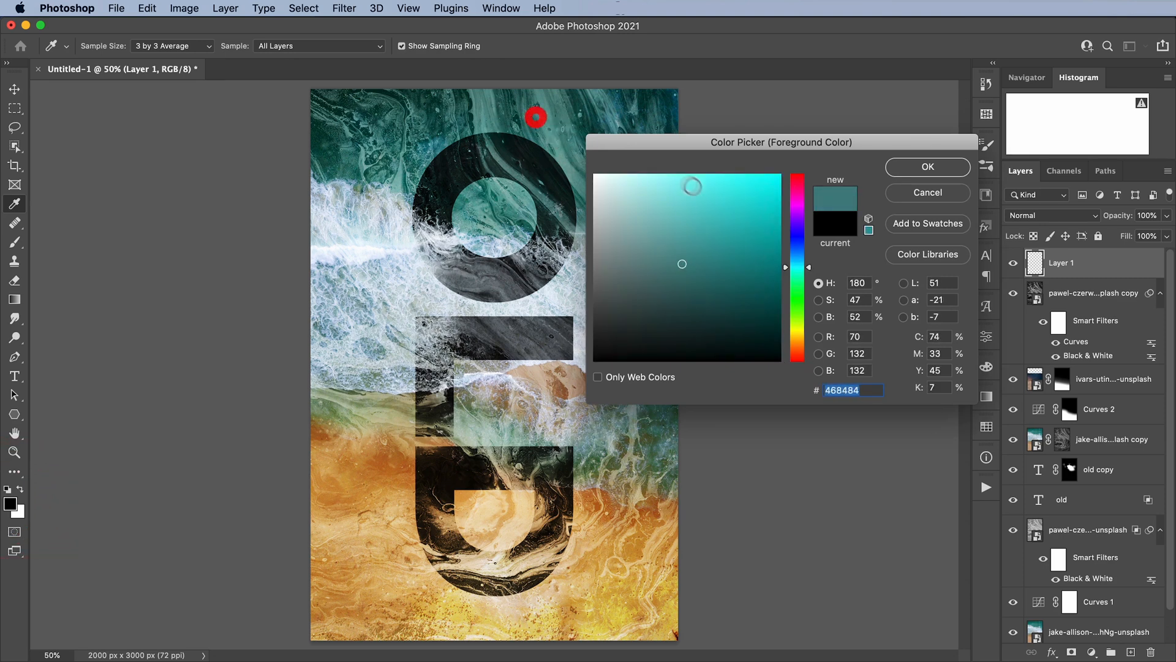
# - Pick a light teal foreground and draw a top-down gradient fade on Layer 1
pyautogui.click(675, 201)
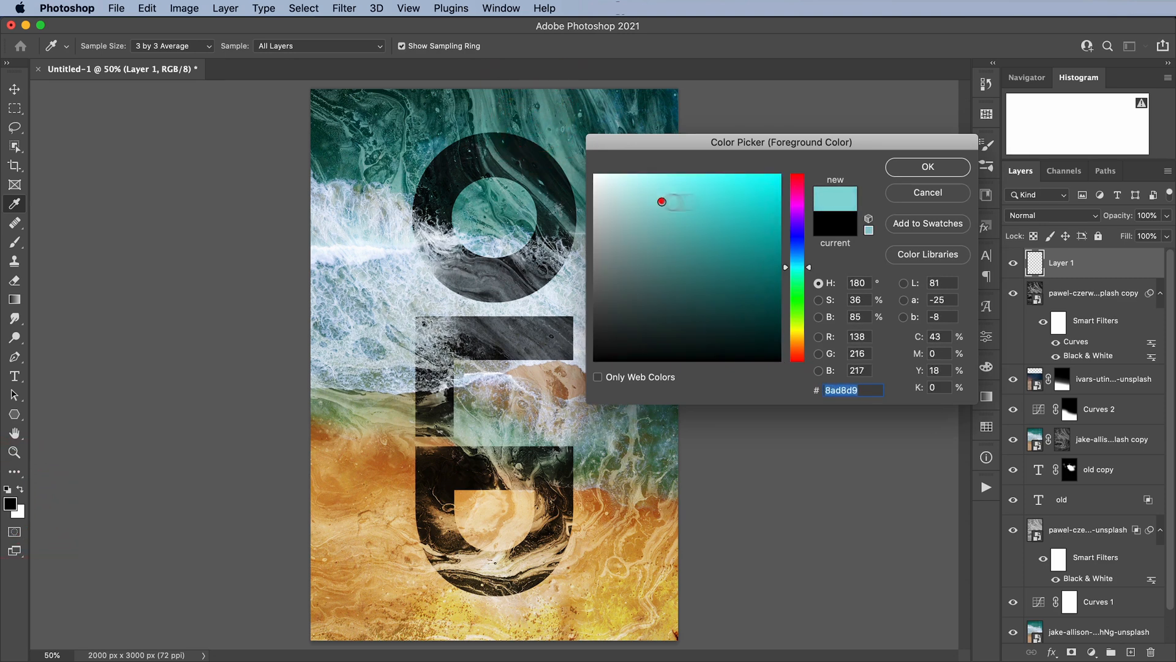
pyautogui.click(927, 166)
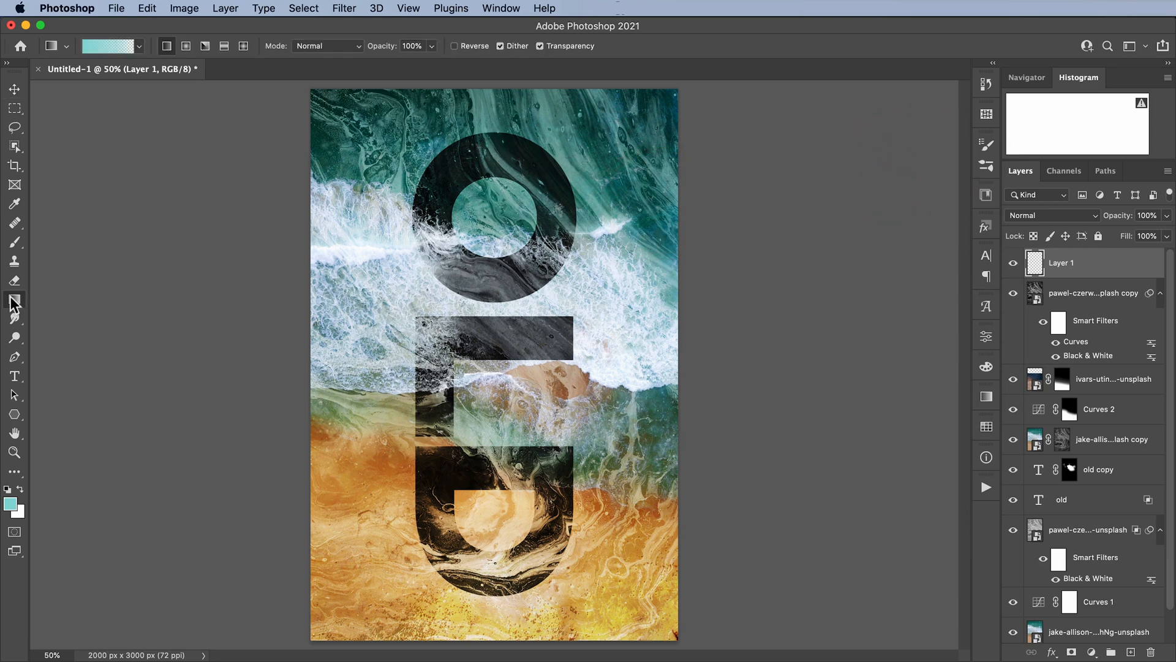
pyautogui.click(185, 46)
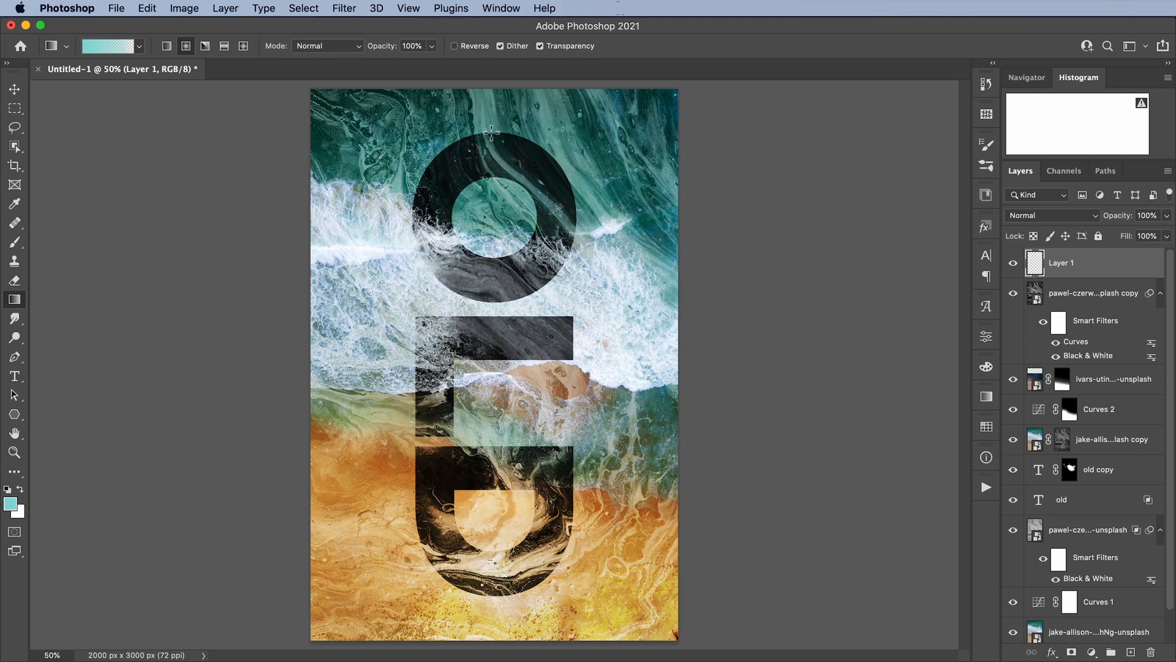
pyautogui.moveTo(490, 133); pyautogui.dragTo(492, 338)
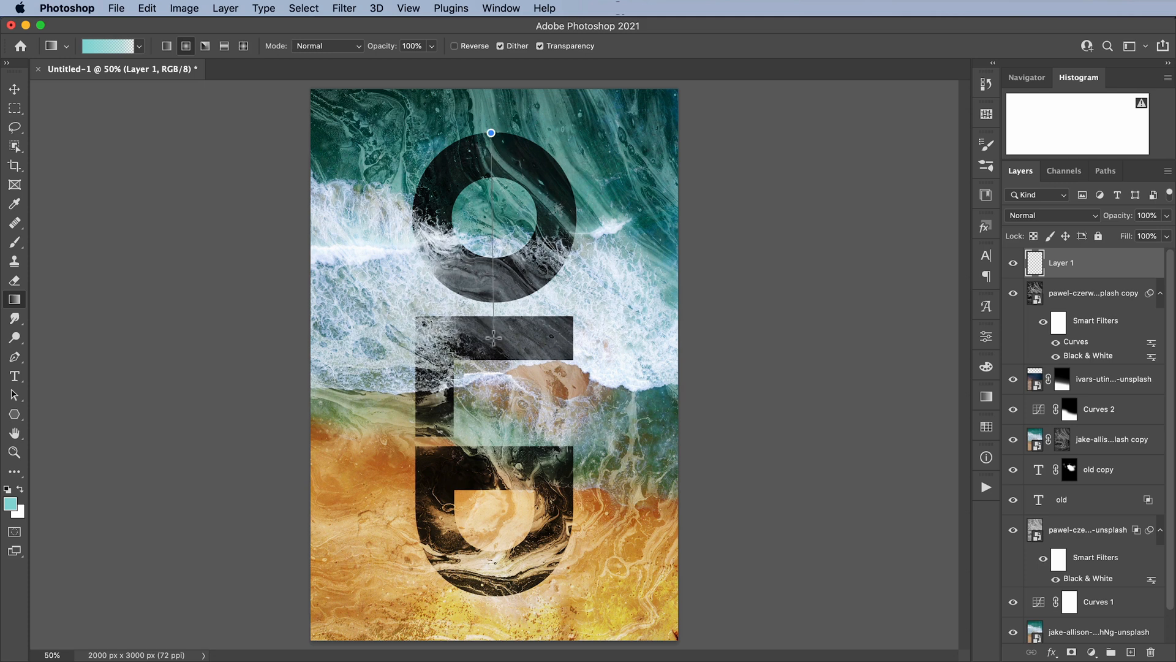
pyautogui.moveTo(490, 133); pyautogui.dragTo(494, 339)
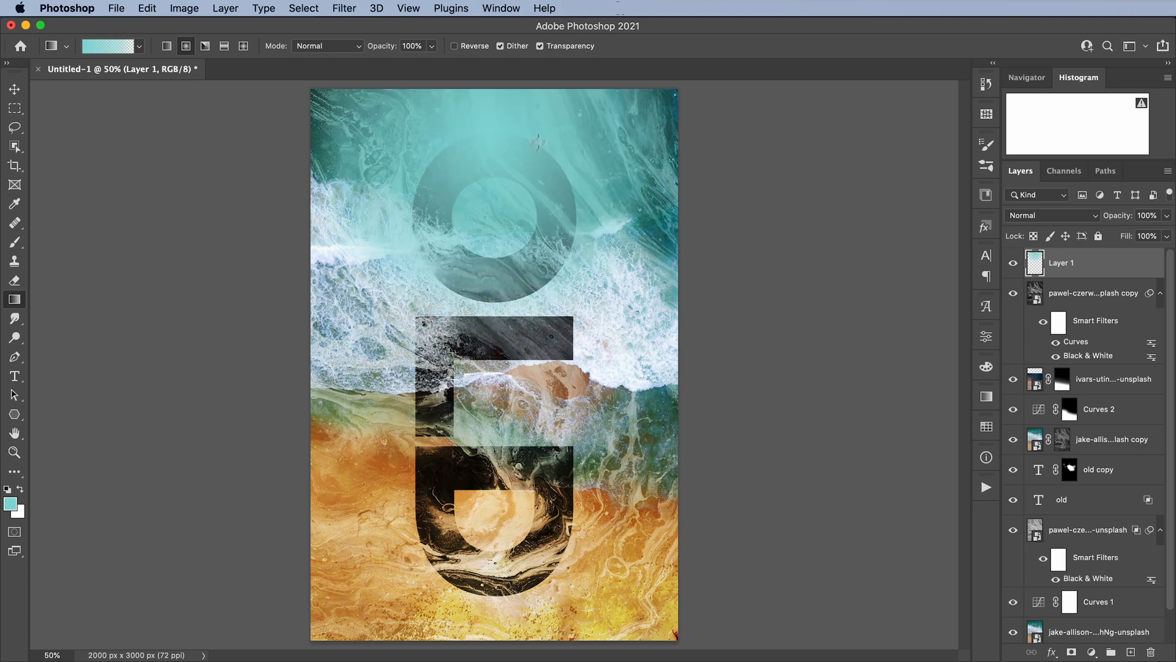
# - Blend the teal wash as Screen at 68% and mask it with the letter shape
pyautogui.click(1050, 216)
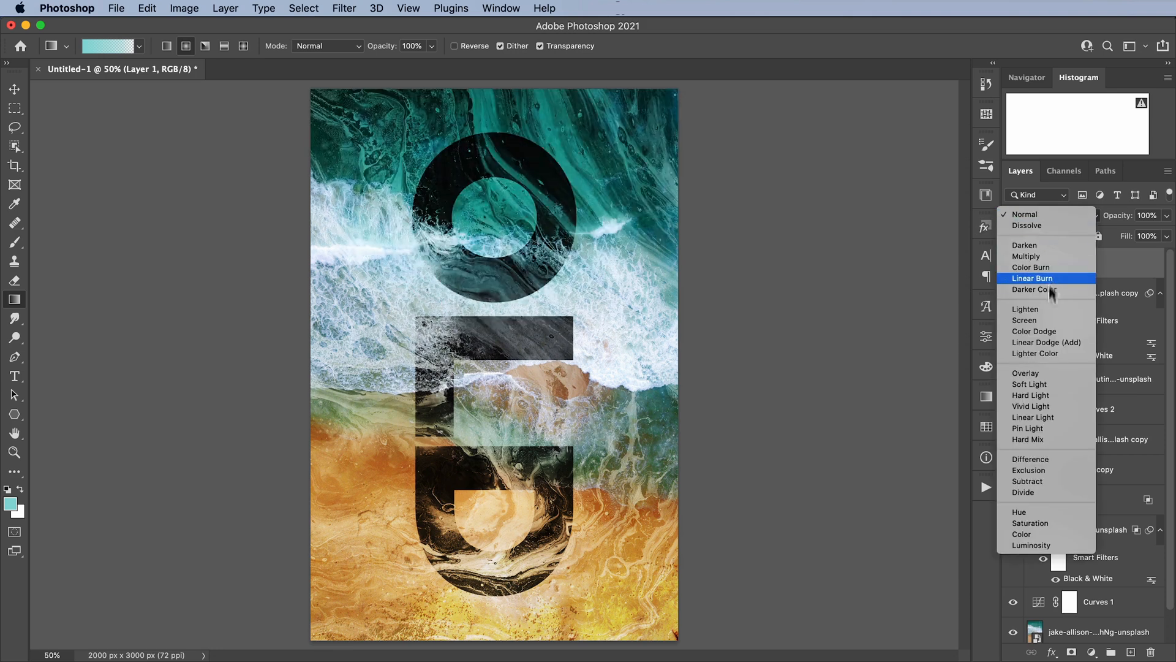
pyautogui.click(1024, 320)
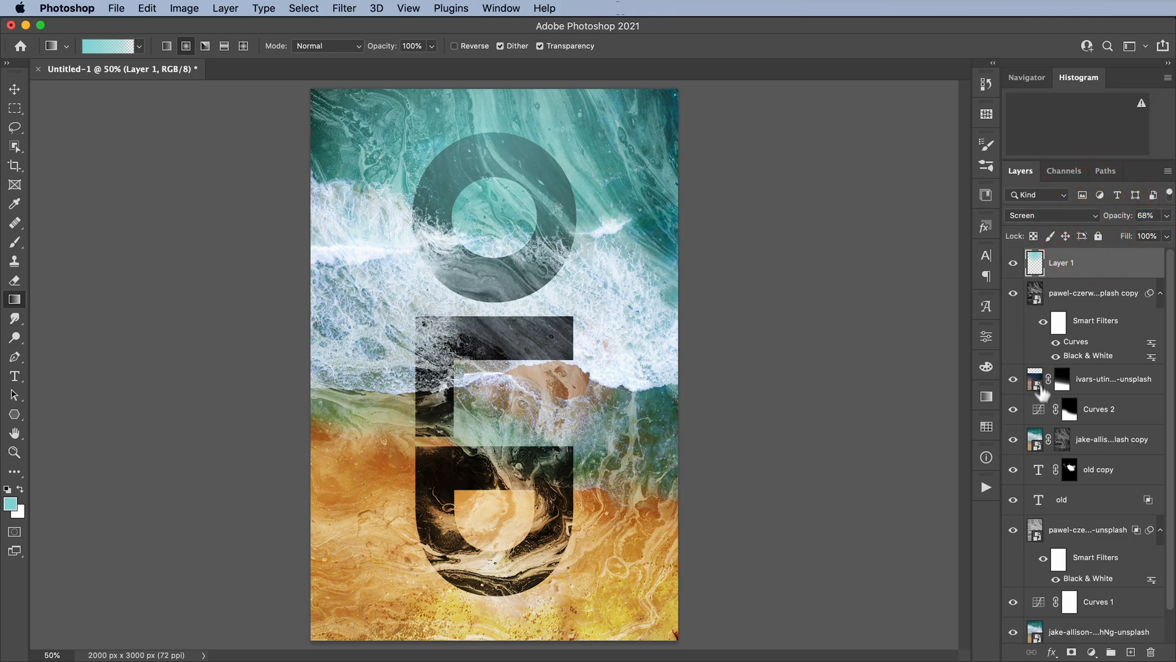
pyautogui.click(1038, 499)
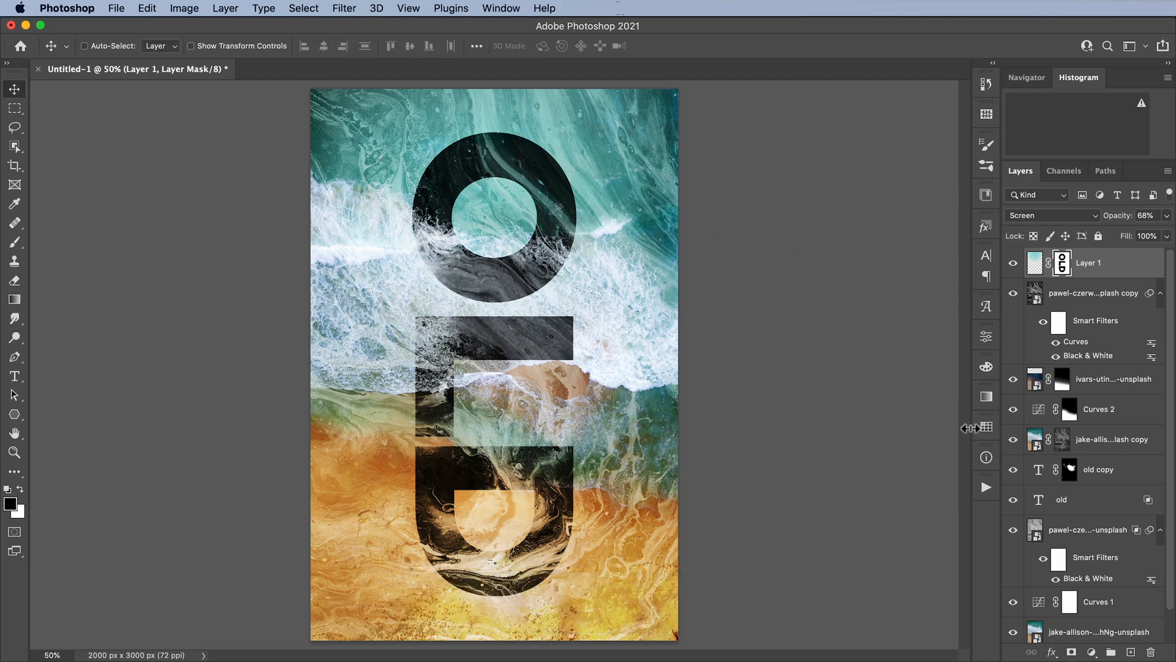
pyautogui.moveTo(218, 371)
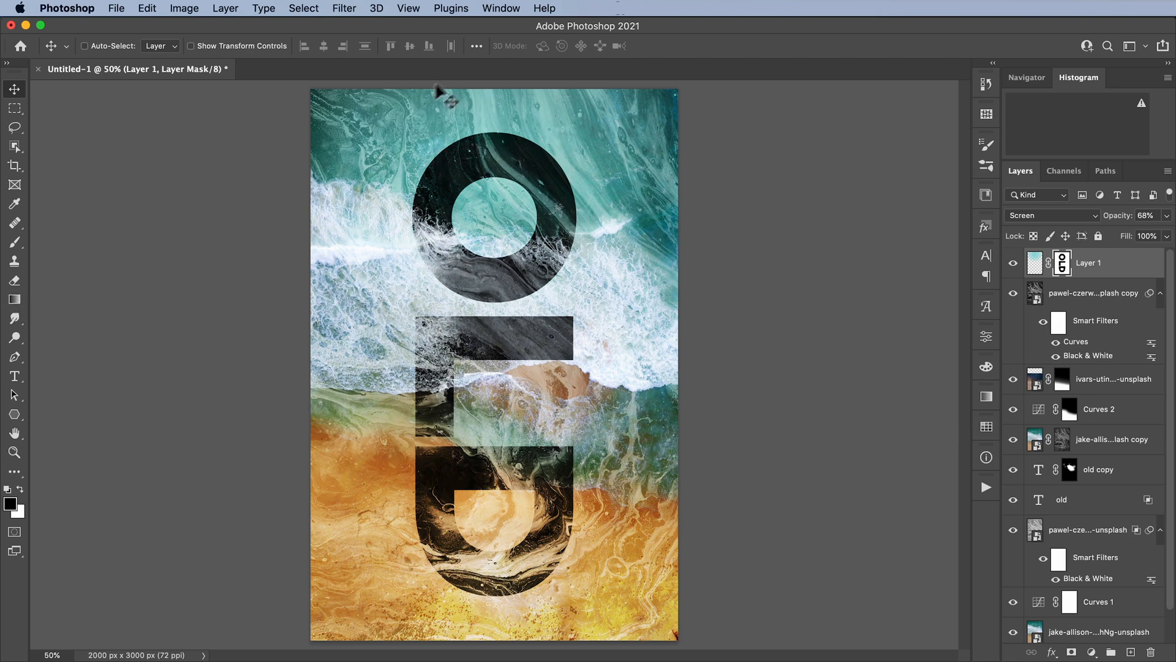
pyautogui.moveTo(420, 203)
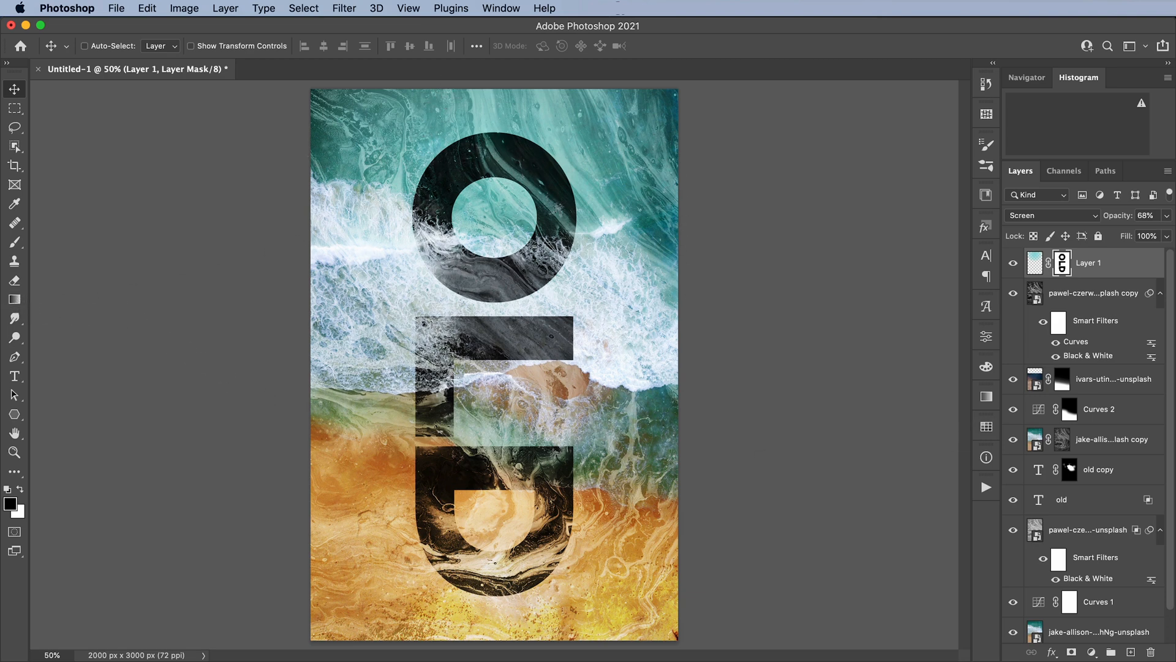
# - Create a new empty layer named 'blue gradient' above the teal wash
pyautogui.click(1134, 650)
pyautogui.write('blue gradient')
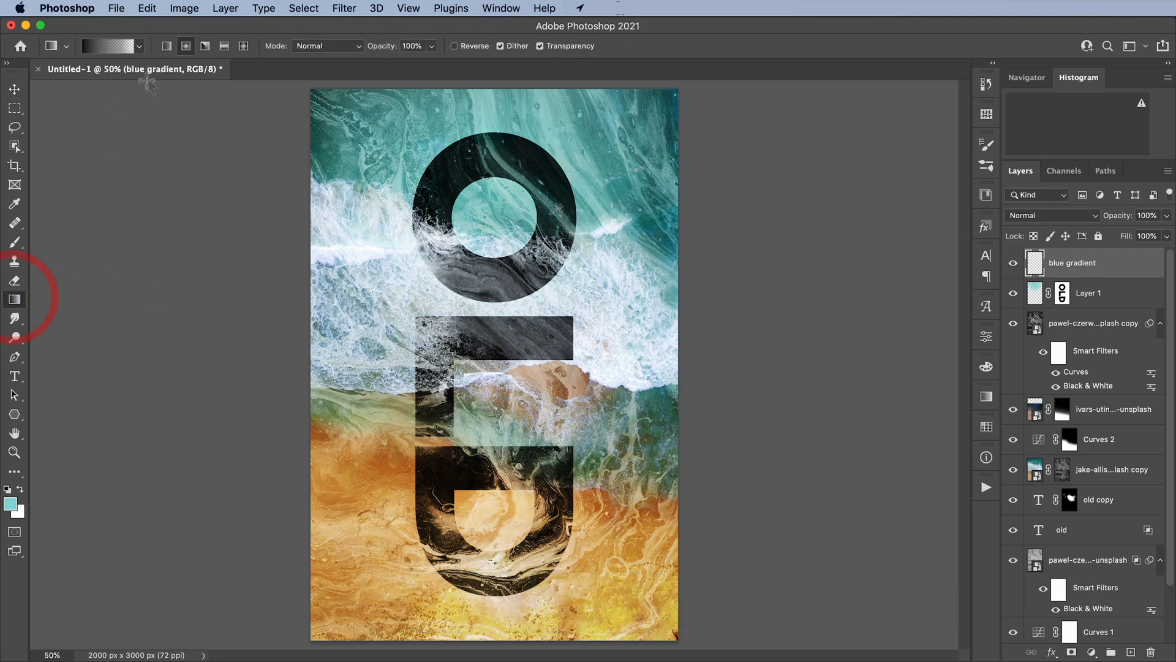
# - Draw a bright blue #0bc3ff fade from the top and try Overlay blending for it
pyautogui.click(12, 502)
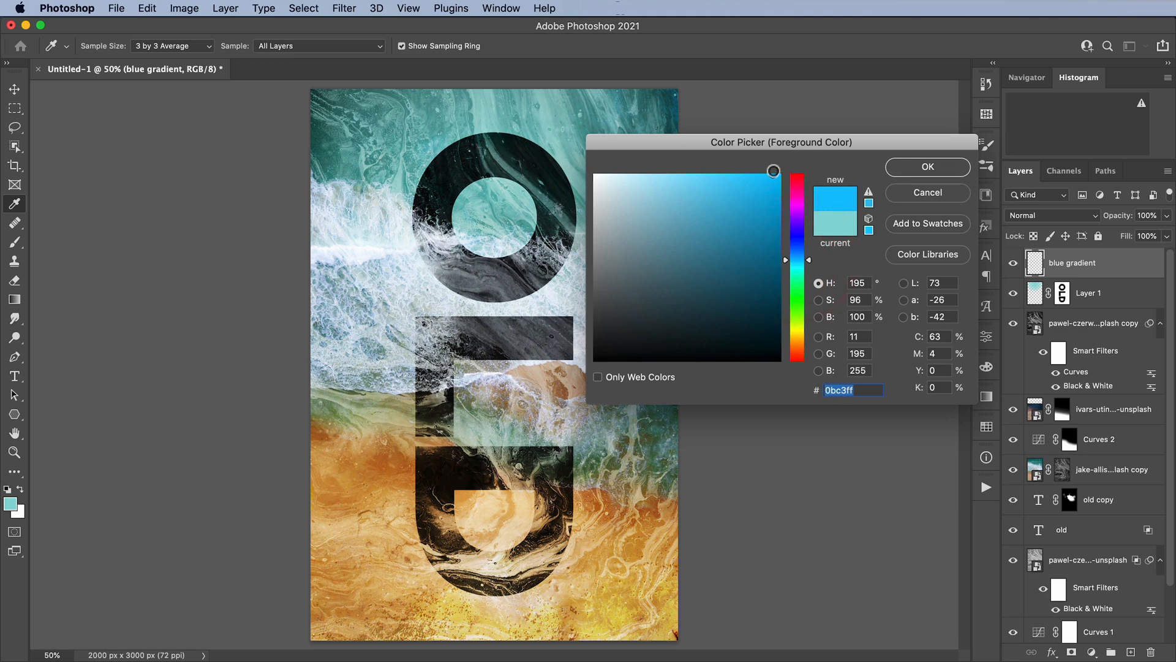
pyautogui.click(928, 166)
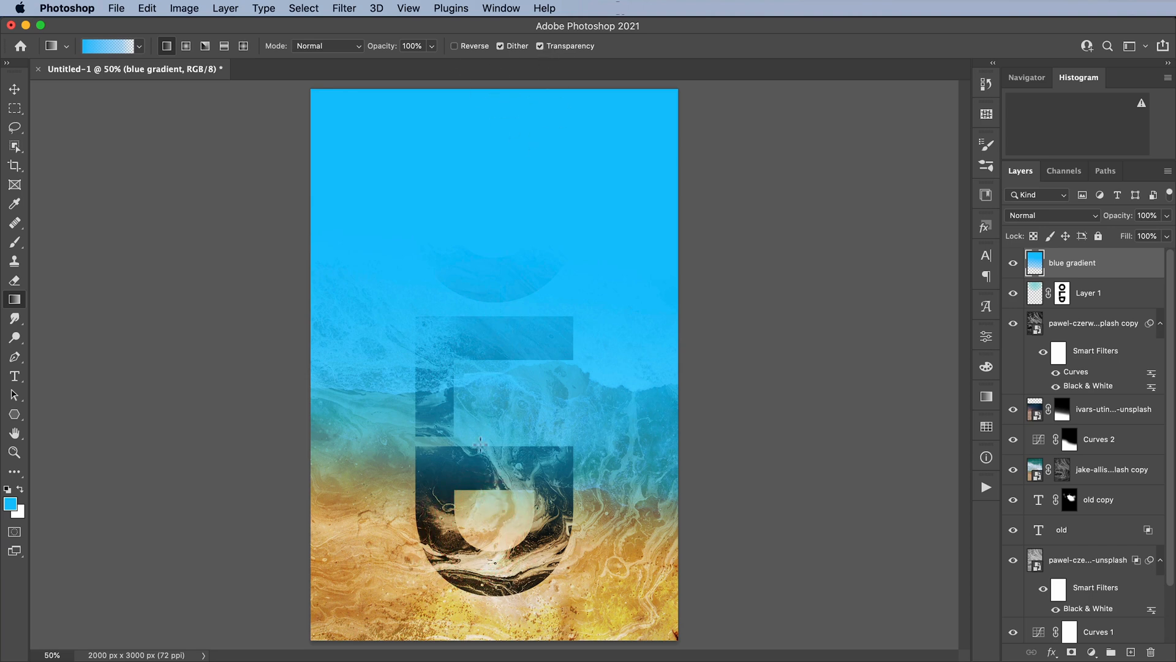
pyautogui.moveTo(663, 265)
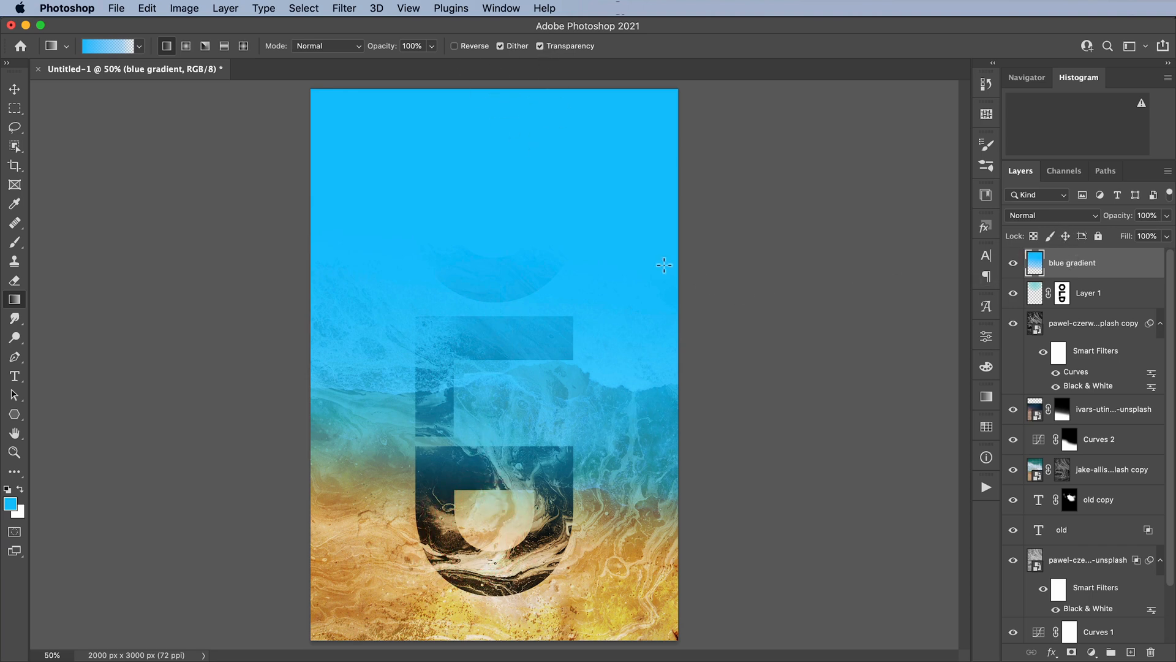
pyautogui.press('cmd+z')
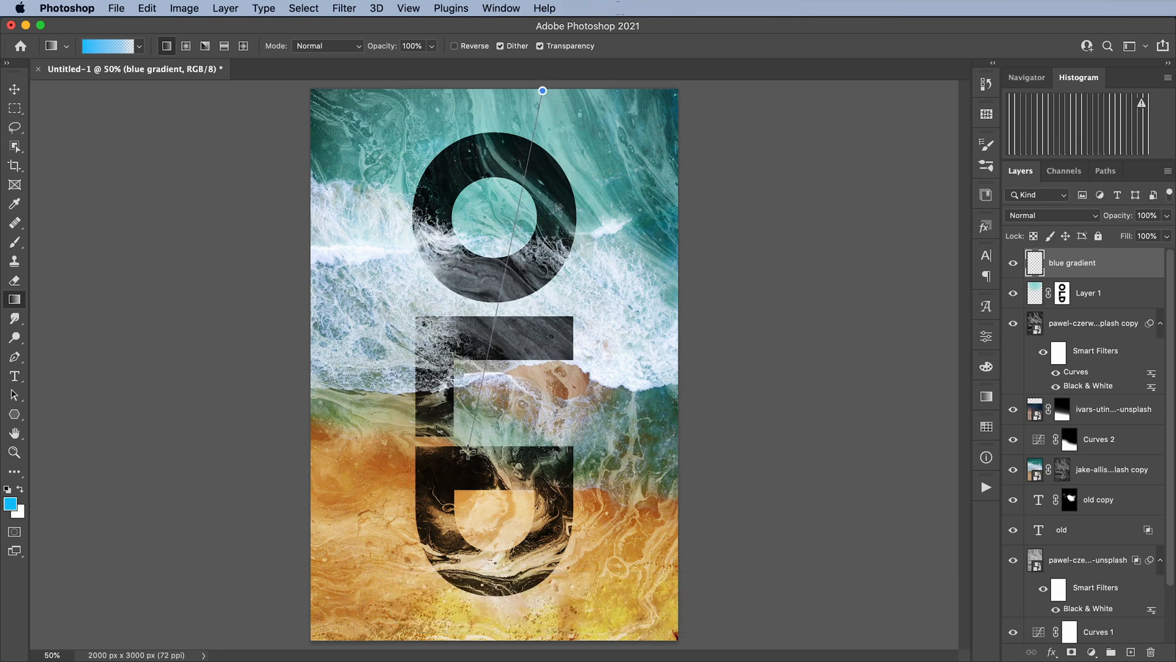
pyautogui.click(1050, 216)
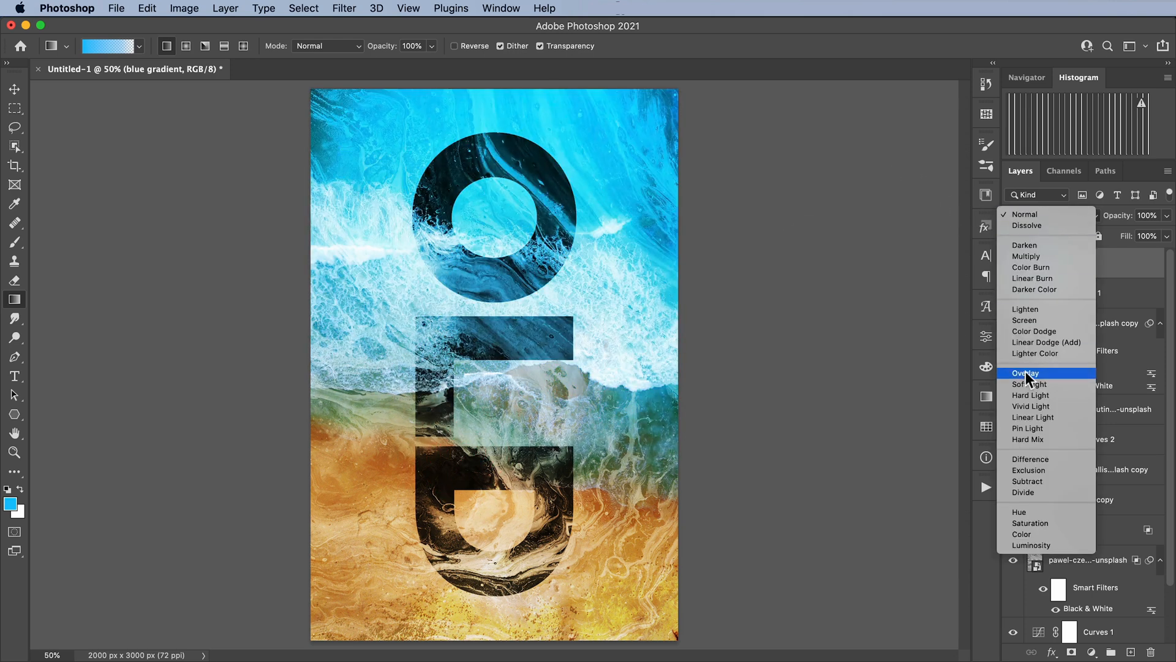
pyautogui.click(1030, 383)
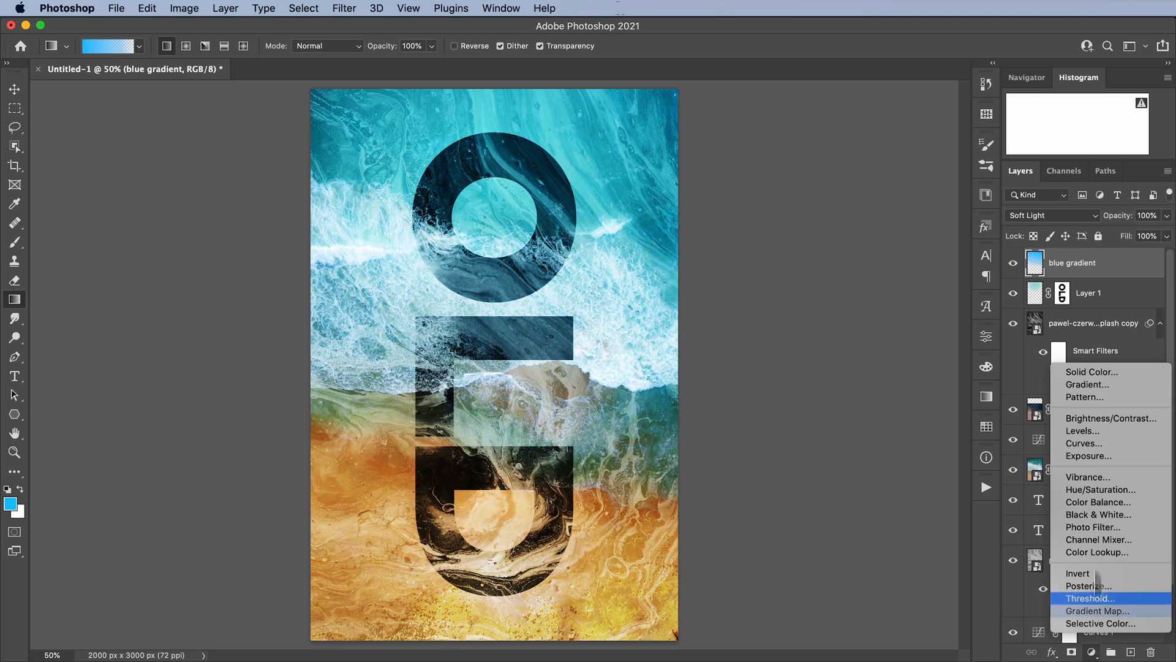
pyautogui.moveTo(1099, 443)
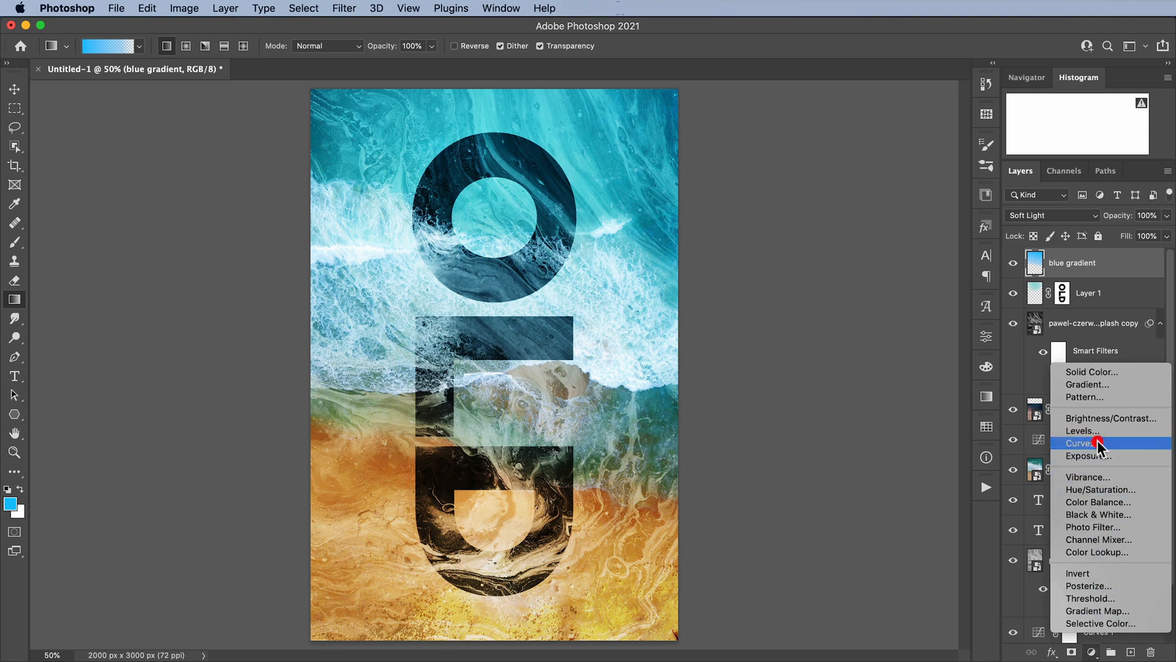
# - Add a Curves layer with the midpoint pulled down, faded through a gradient on its mask
pyautogui.click(1080, 442)
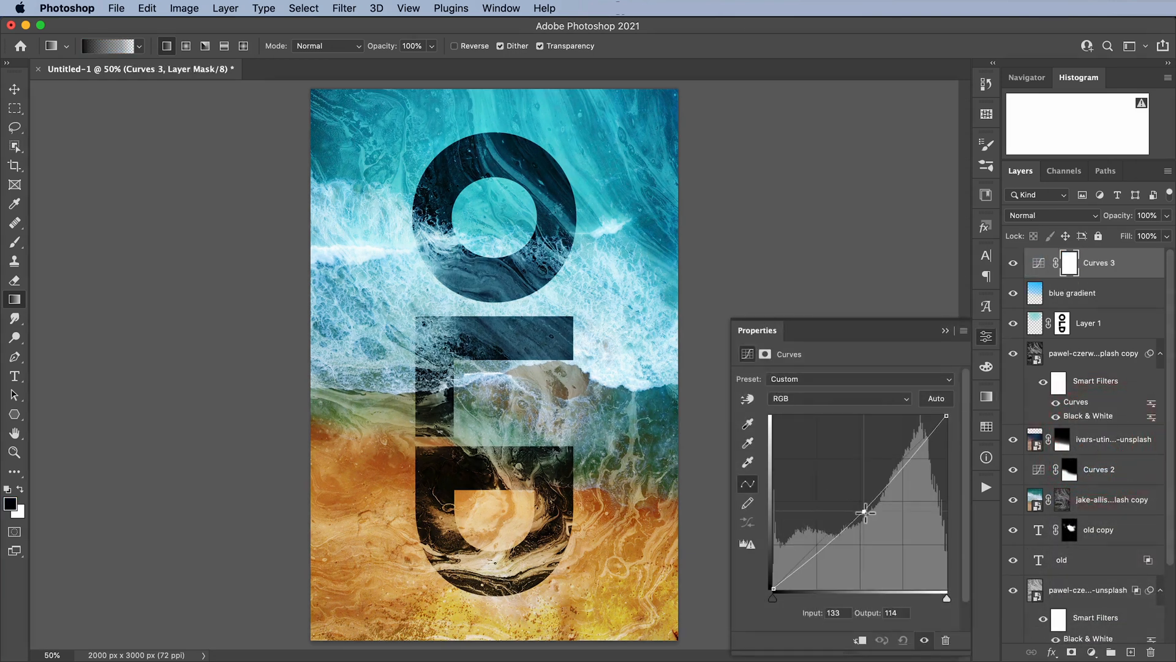
pyautogui.moveTo(864, 512); pyautogui.dragTo(866, 518)
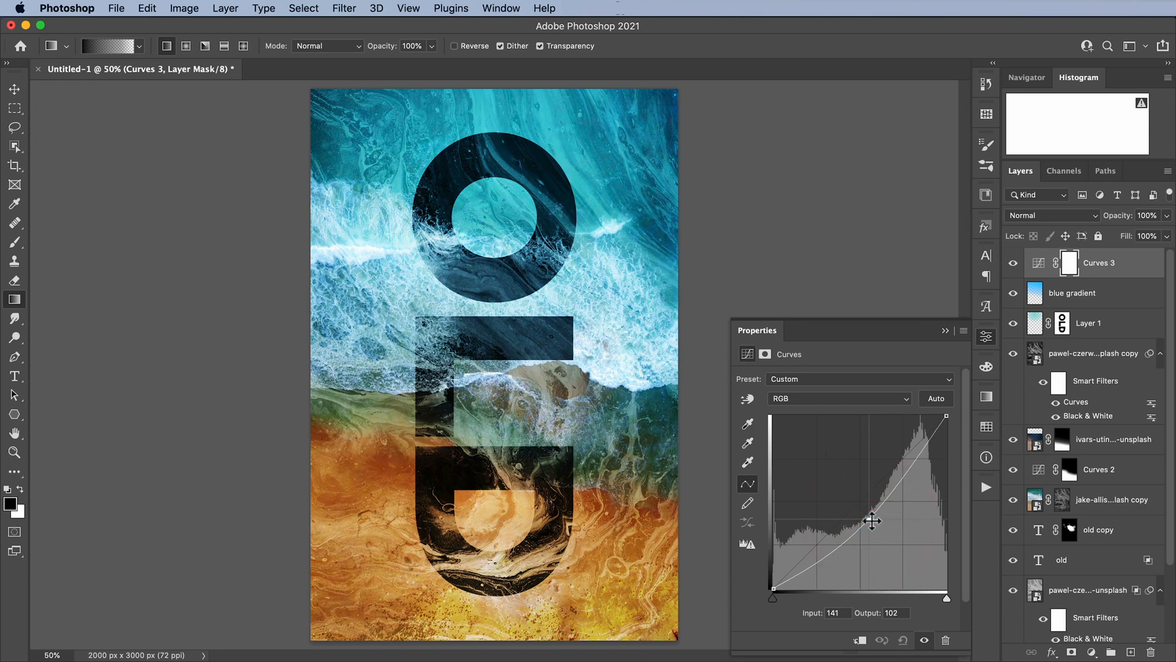
pyautogui.moveTo(873, 519); pyautogui.dragTo(870, 521)
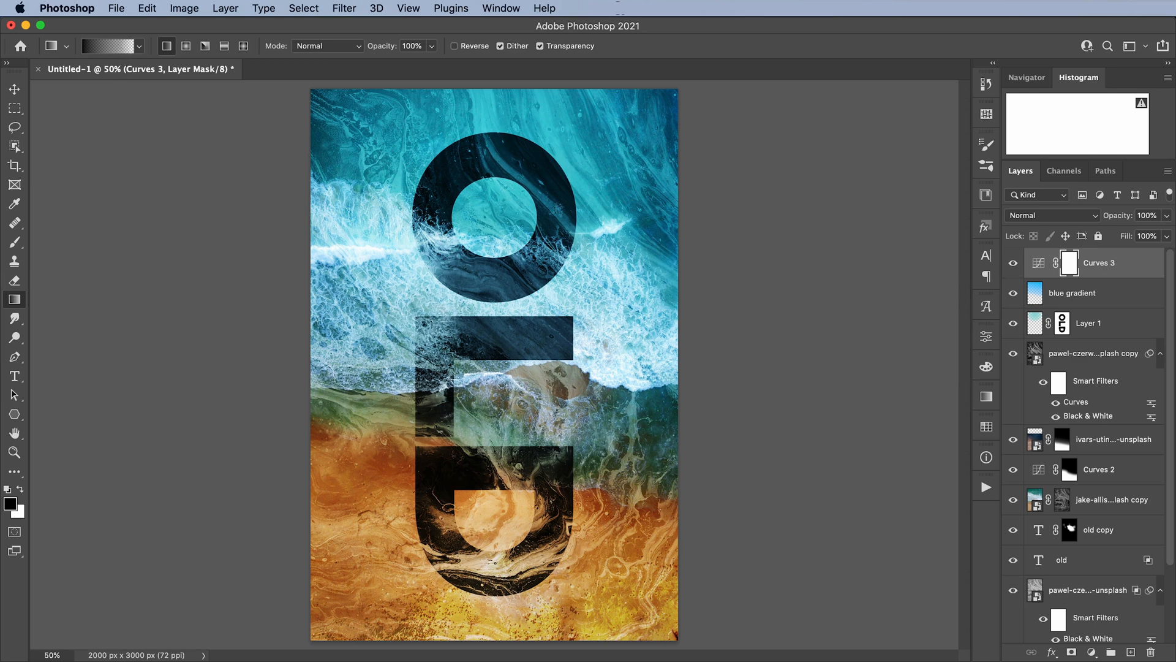
pyautogui.moveTo(479, 225); pyautogui.dragTo(452, 520)
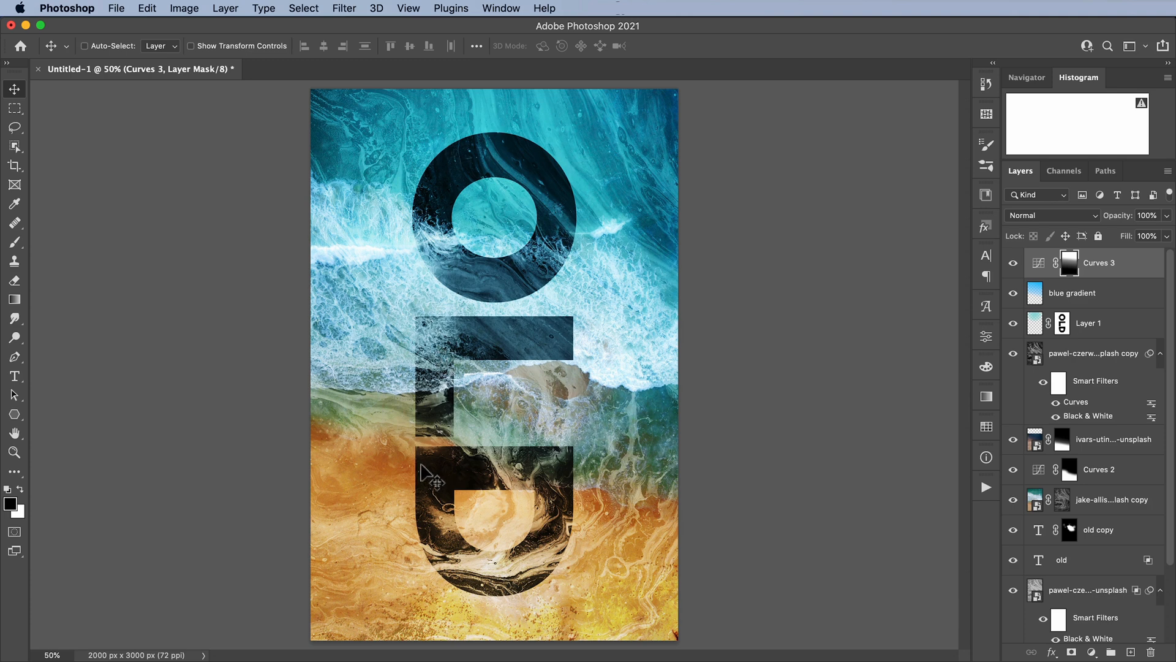
pyautogui.moveTo(430, 475)
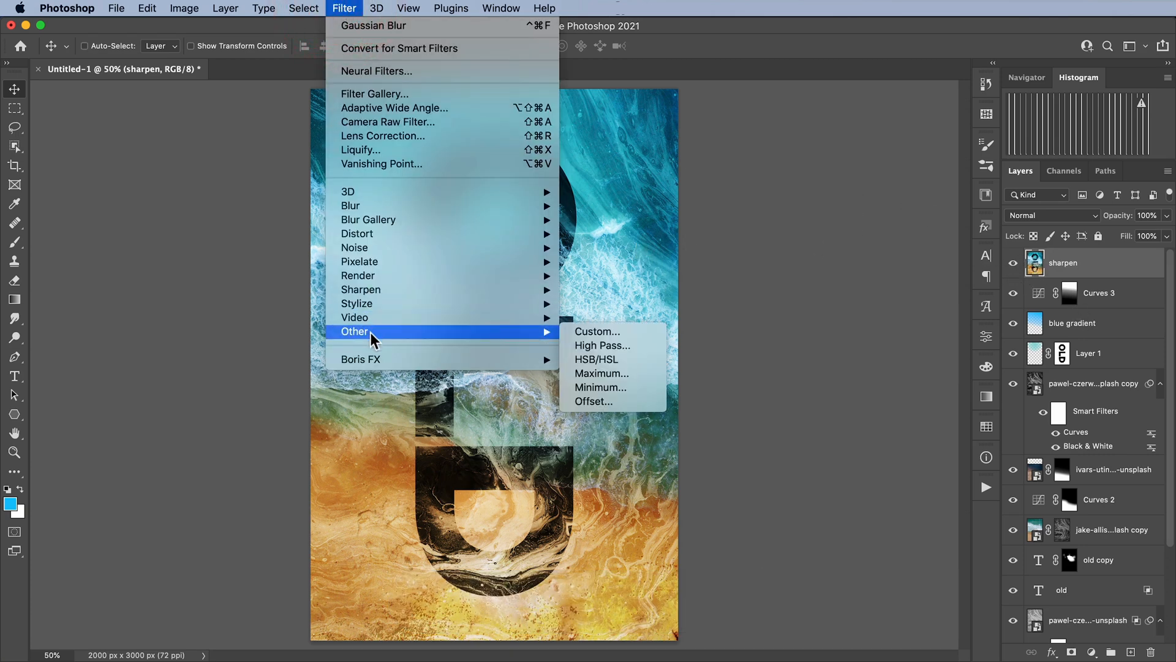
# - Apply a High Pass filter at a 3-pixel radius to the merged sharpen layer
pyautogui.click(603, 345)
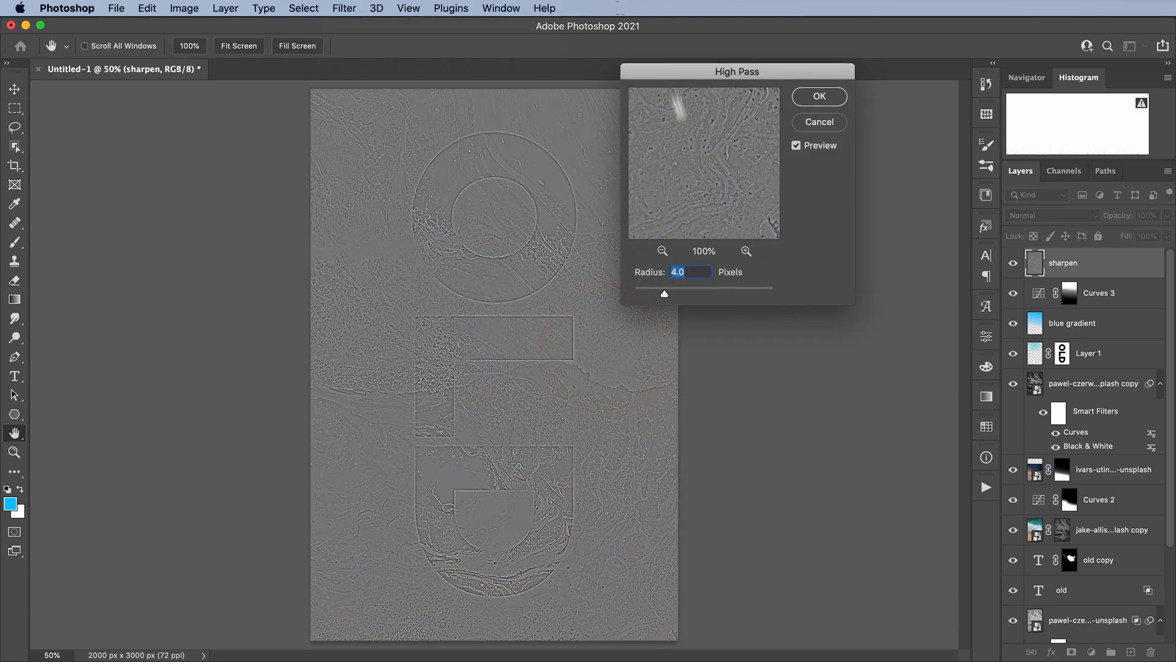
pyautogui.moveTo(738, 71); pyautogui.dragTo(725, 125)
pyautogui.write('3')
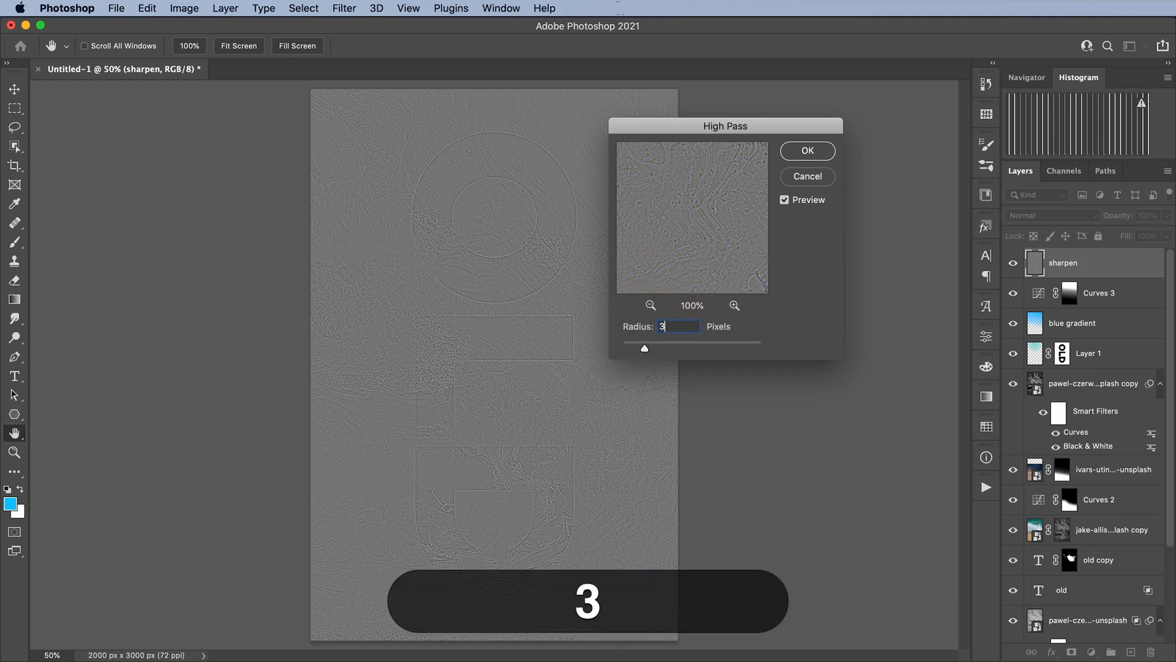
pyautogui.click(808, 149)
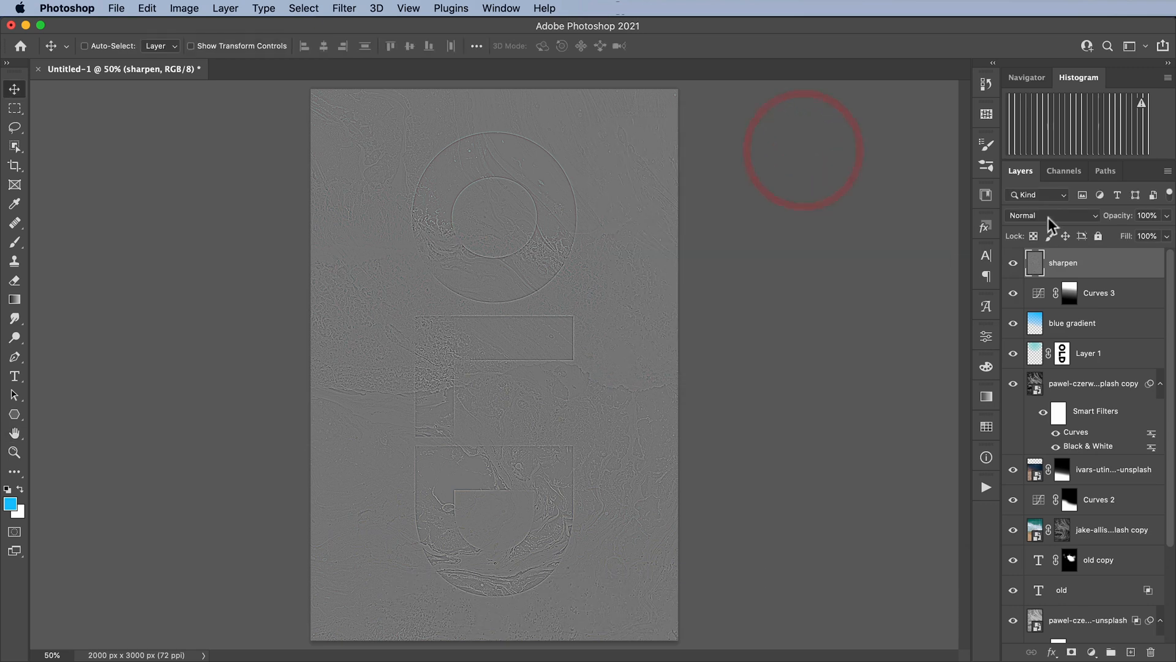
# - Blend the sharpen layer as Linear Light and toggle it to compare the effect
pyautogui.click(1050, 216)
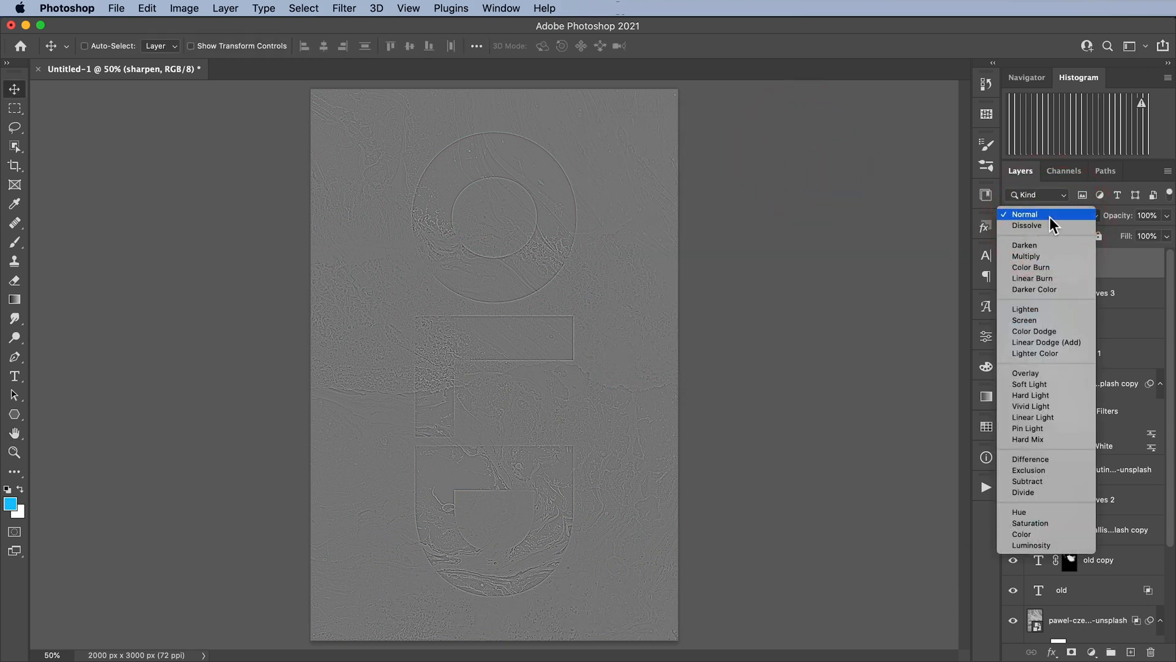
pyautogui.click(1024, 214)
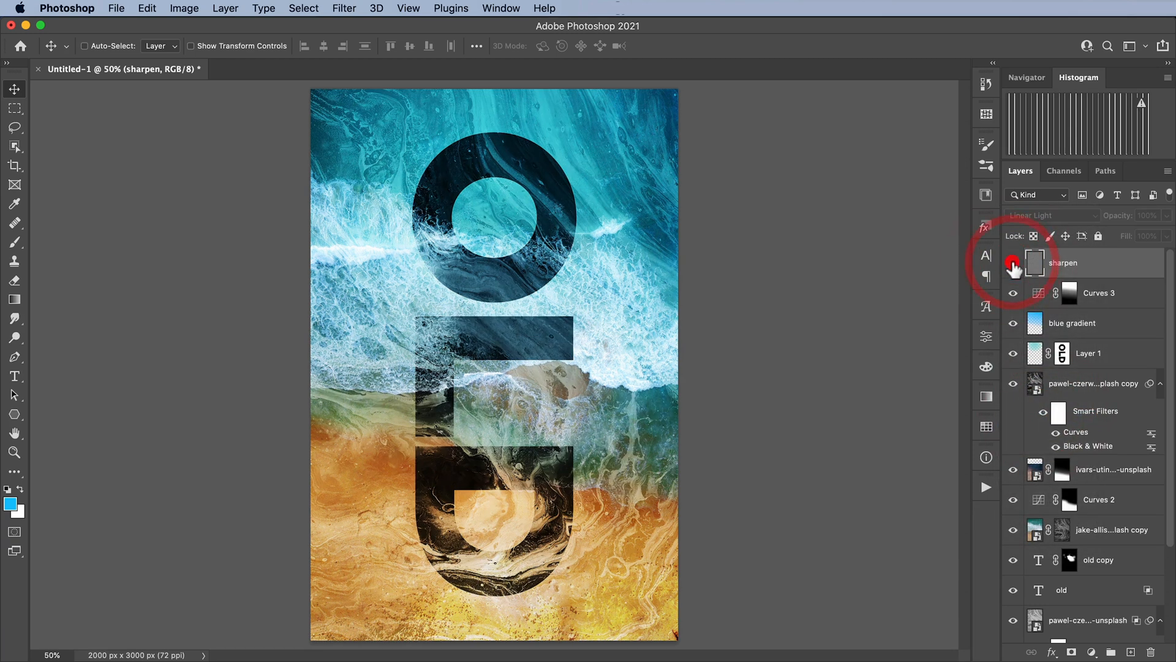
pyautogui.click(1014, 263)
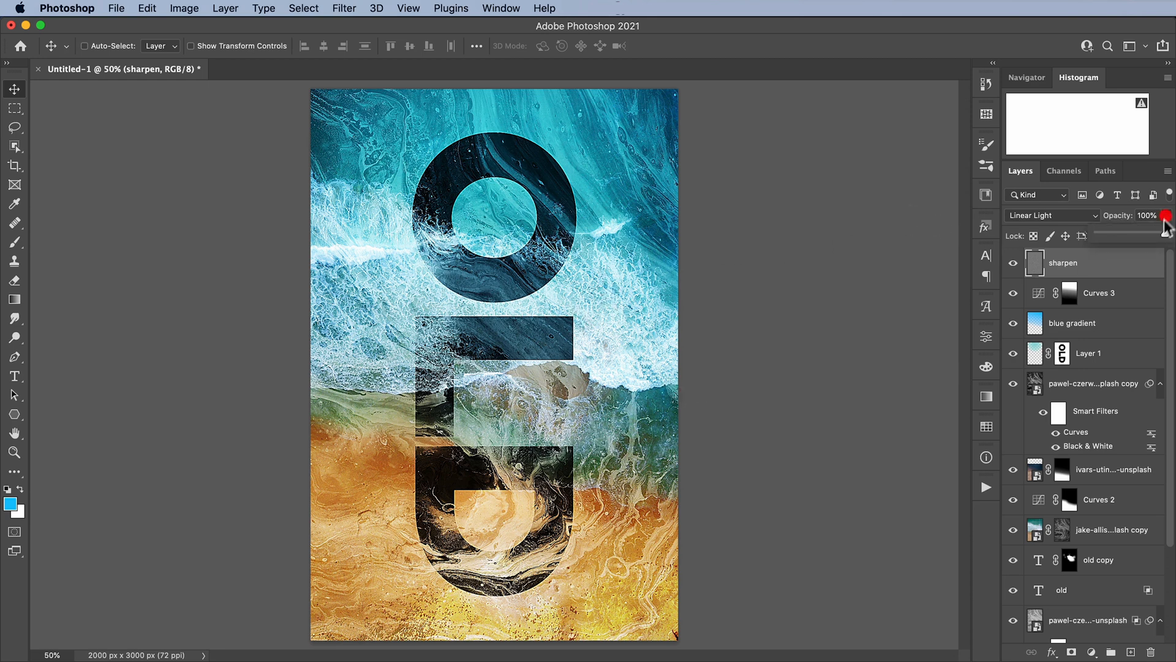
# - Settle the sharpen layer's opacity at about 50%
pyautogui.moveTo(1166, 223); pyautogui.dragTo(1134, 234)
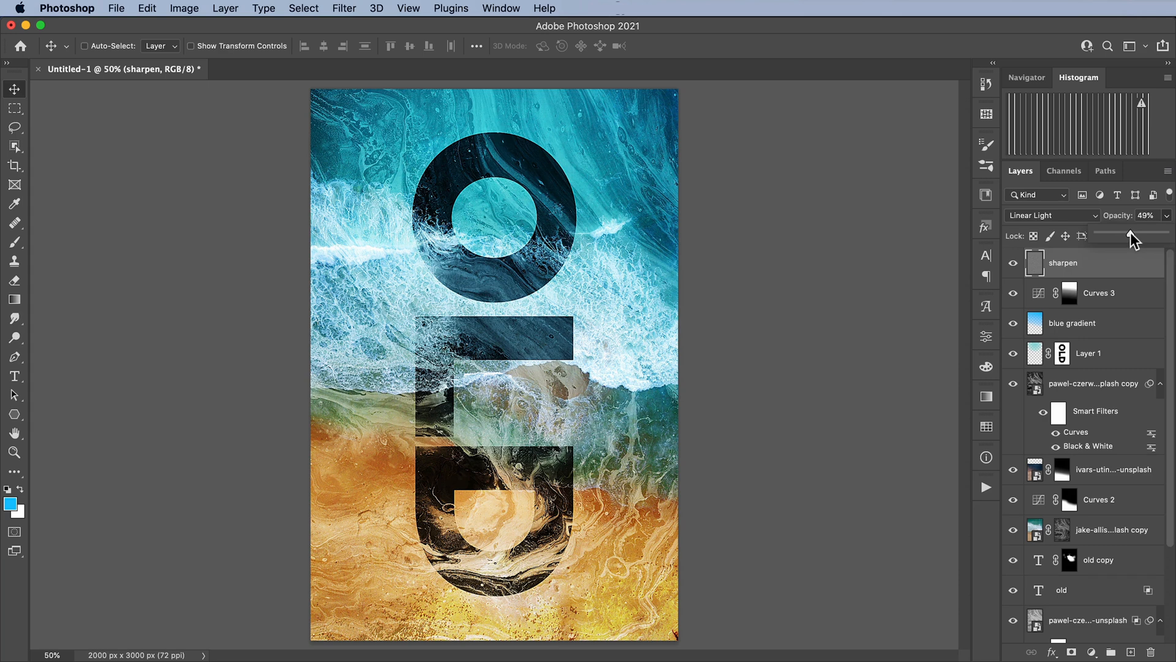
pyautogui.moveTo(1138, 236); pyautogui.dragTo(1117, 236)
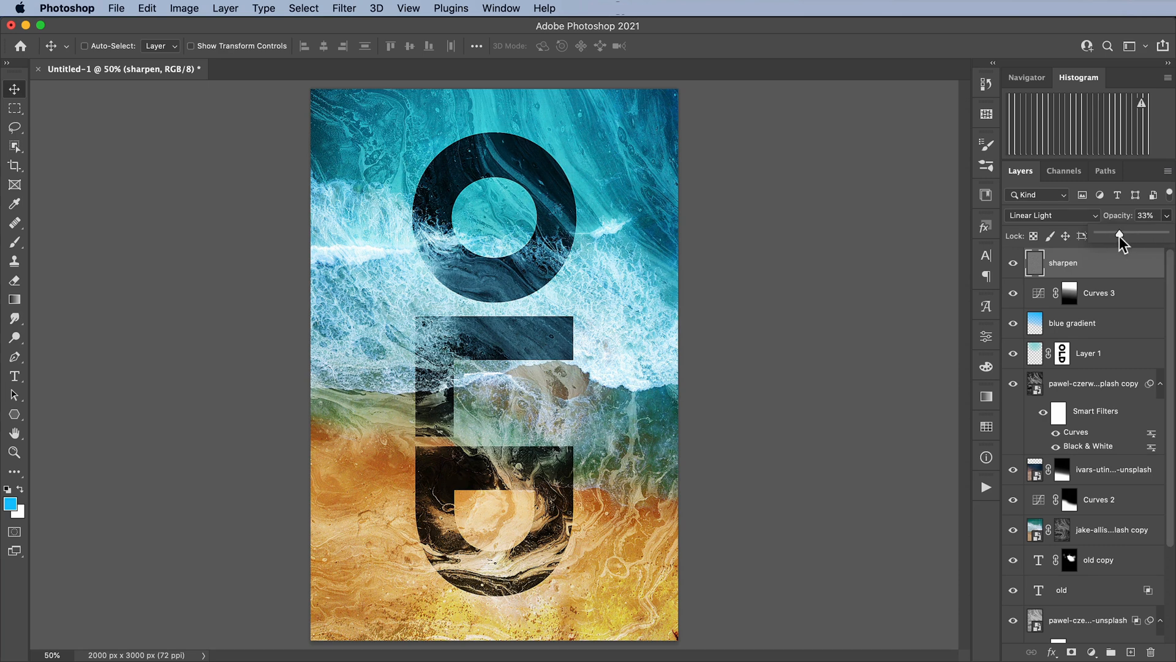
pyautogui.moveTo(1117, 233); pyautogui.dragTo(1132, 233)
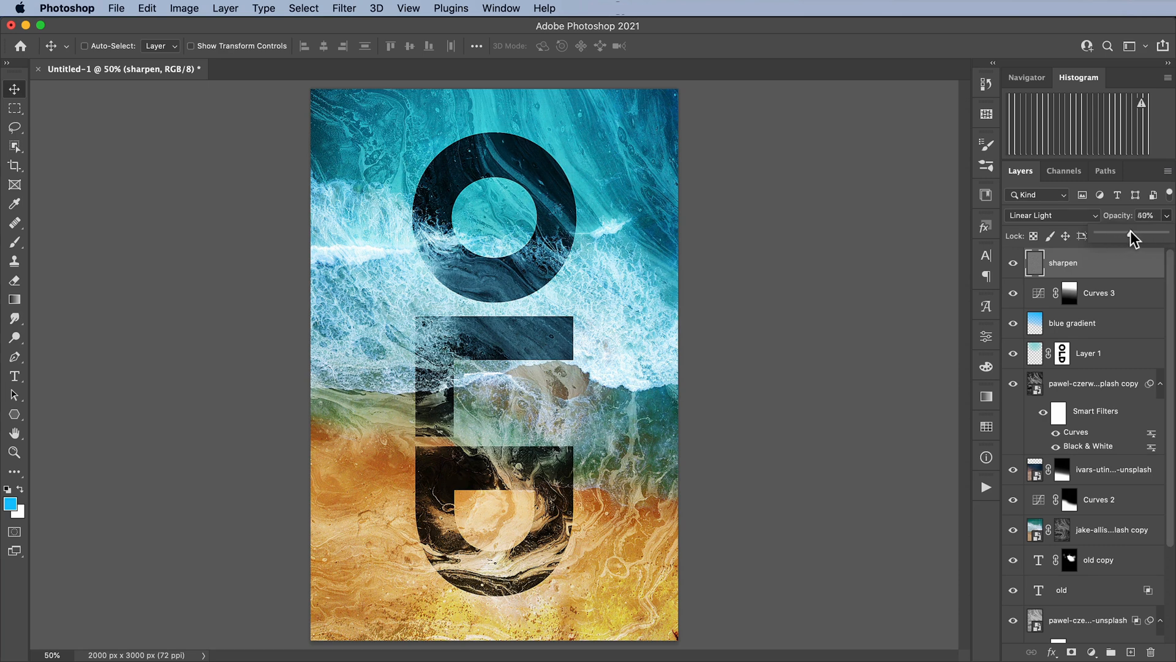
pyautogui.moveTo(1132, 237); pyautogui.dragTo(1128, 236)
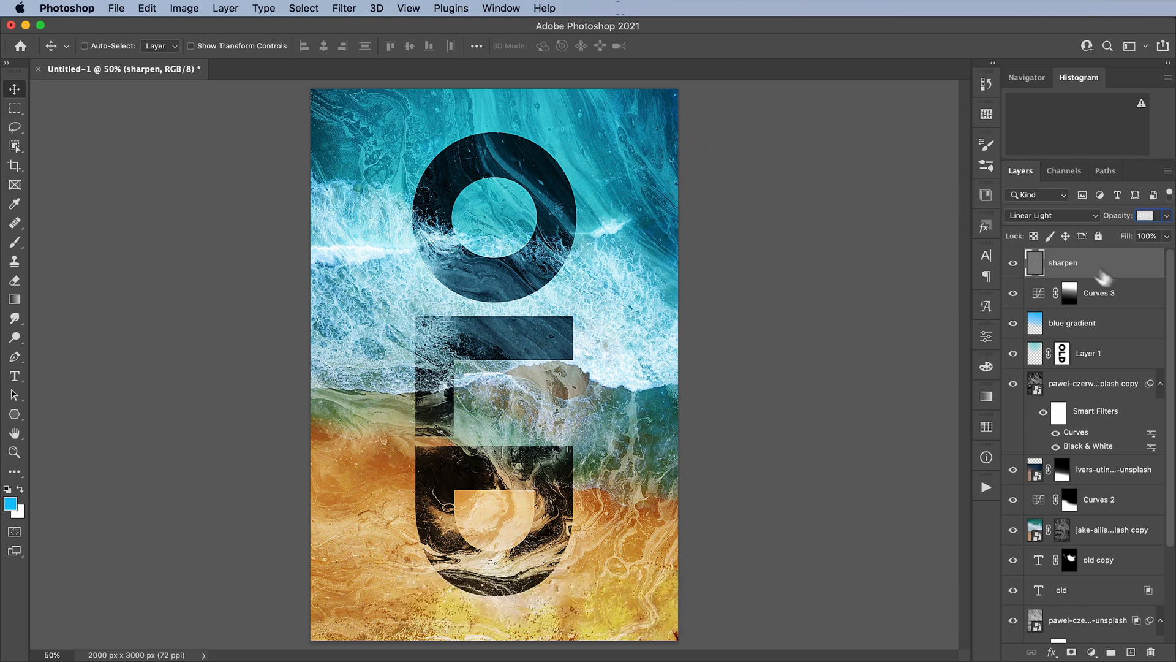
pyautogui.click(1143, 216)
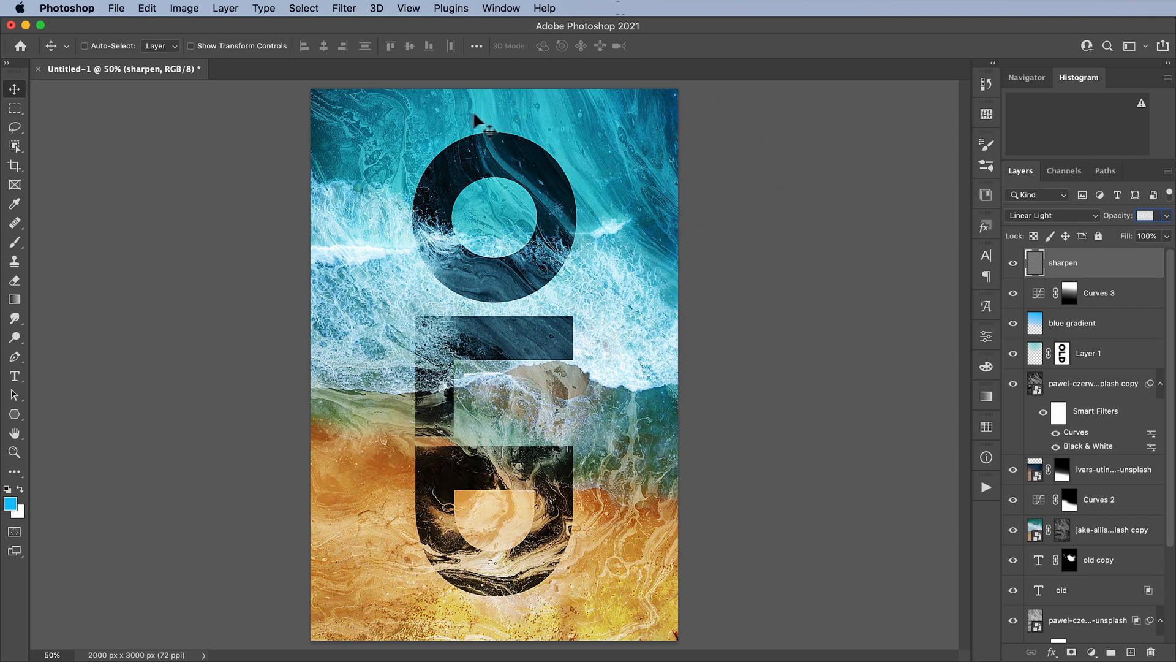
pyautogui.moveTo(236, 202)
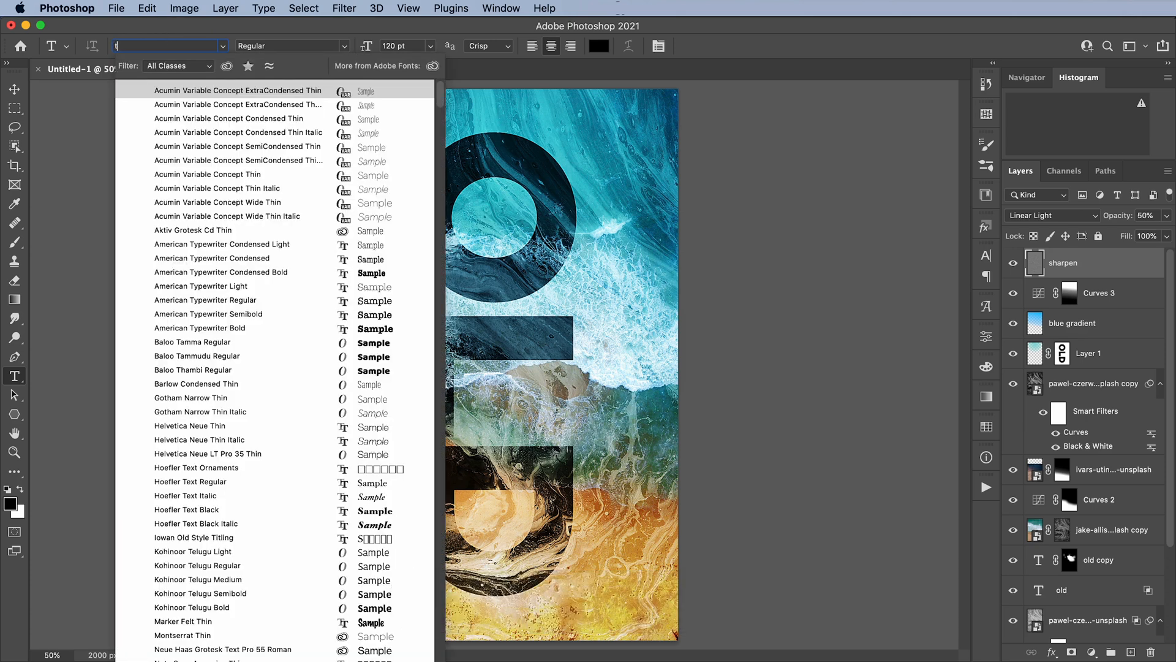
# - Set the type to Teko Medium at 60 pt
pyautogui.write('teko')
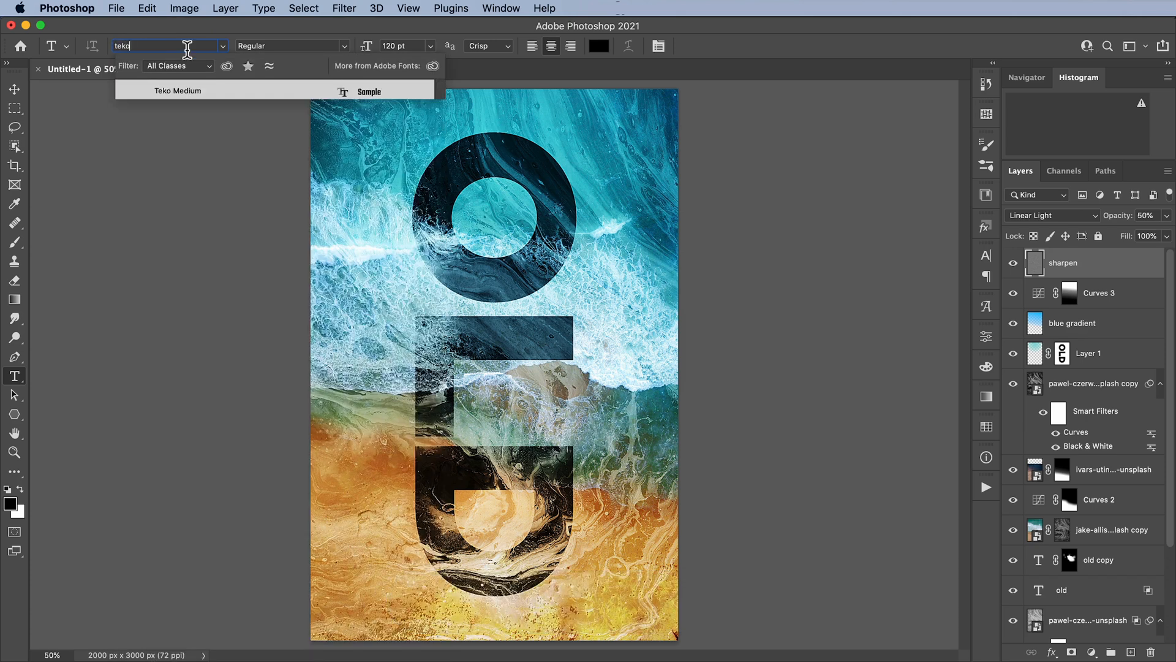
pyautogui.click(178, 89)
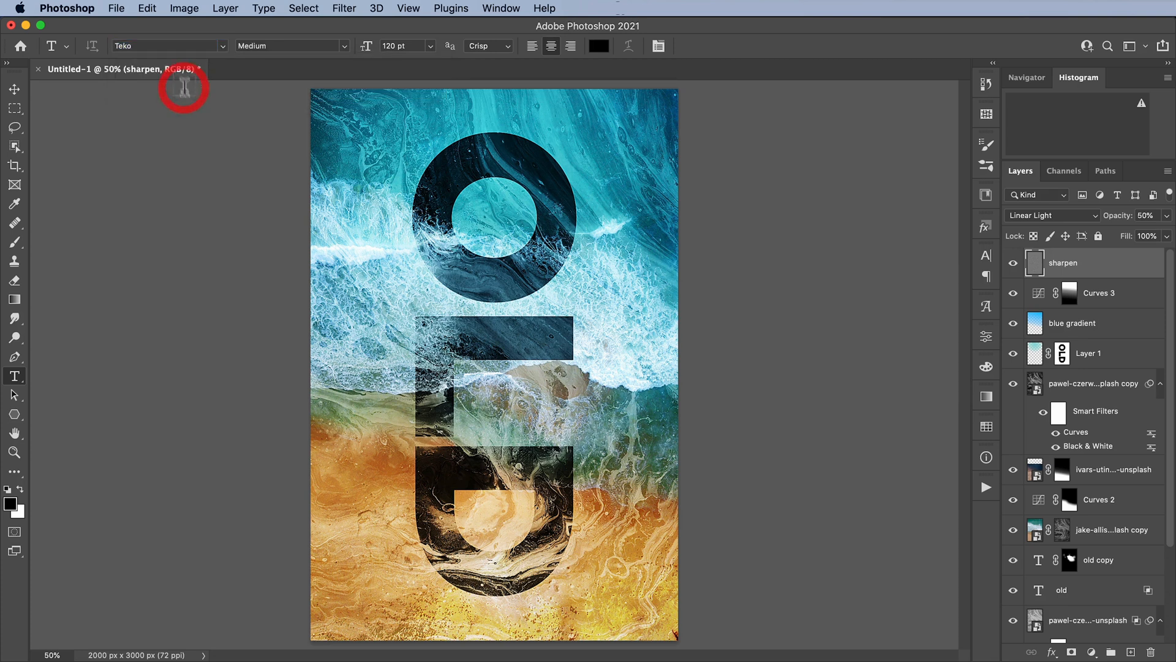
pyautogui.tripleClick(400, 45)
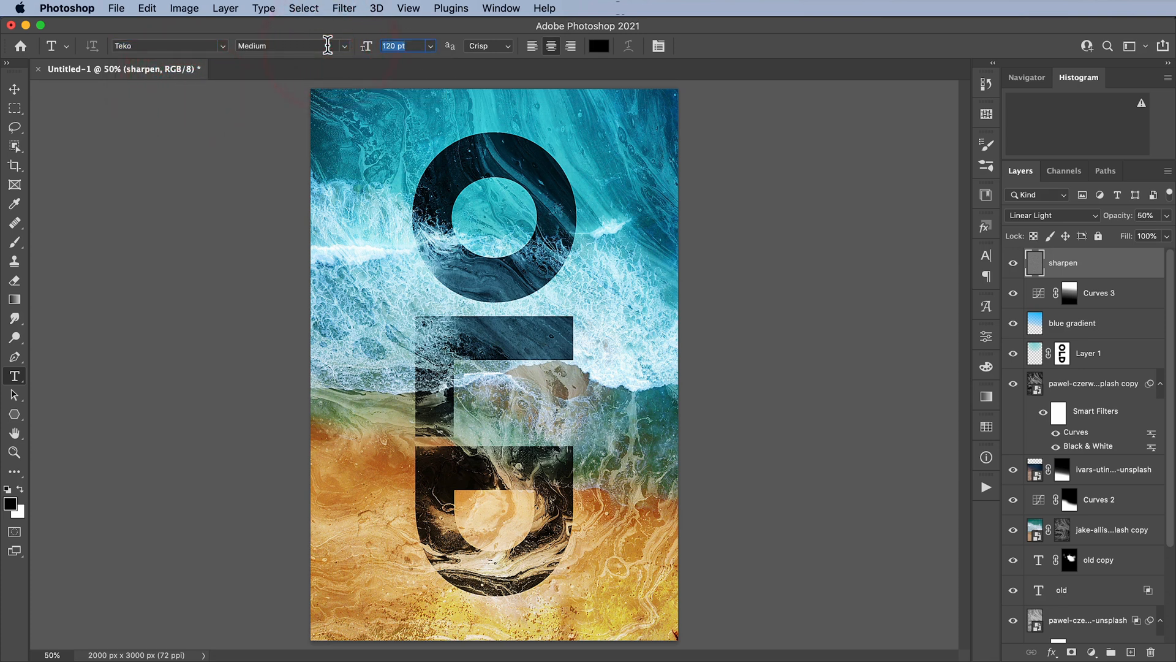
pyautogui.write('60')
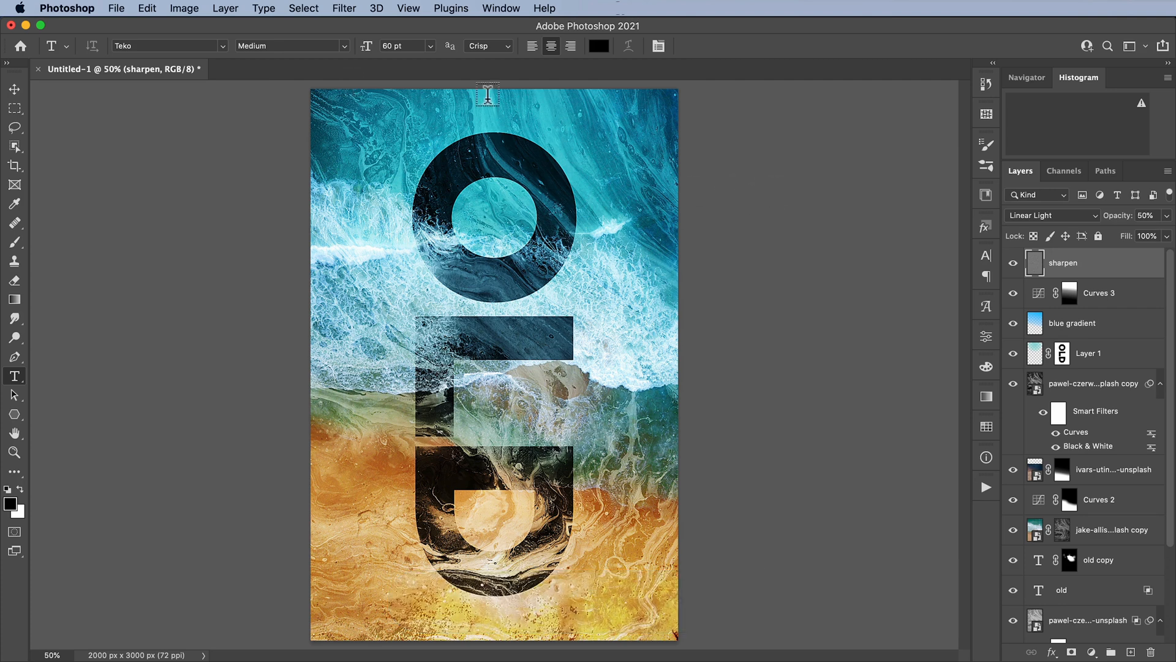
# - Type the lines 'LOREM IPSUM' and 'A NEW' on the poster
pyautogui.write('LOREM IPSUM')
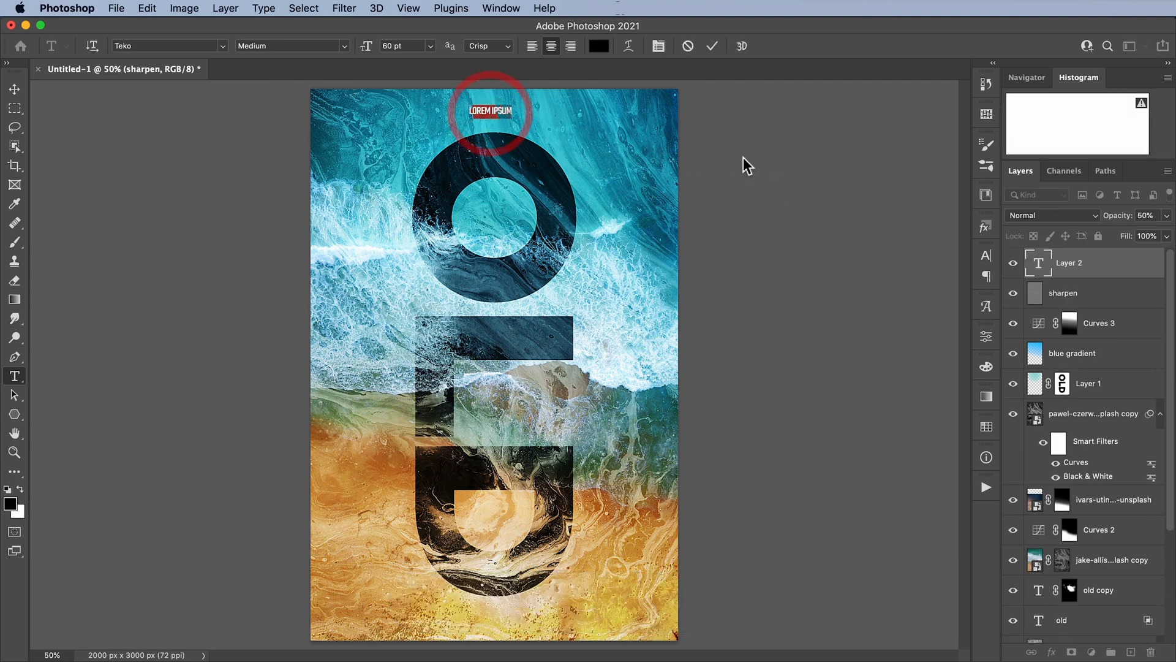
pyautogui.write('A NEW TRIP FROM')
pyautogui.write('M. NIGHT SHYAMALAN')
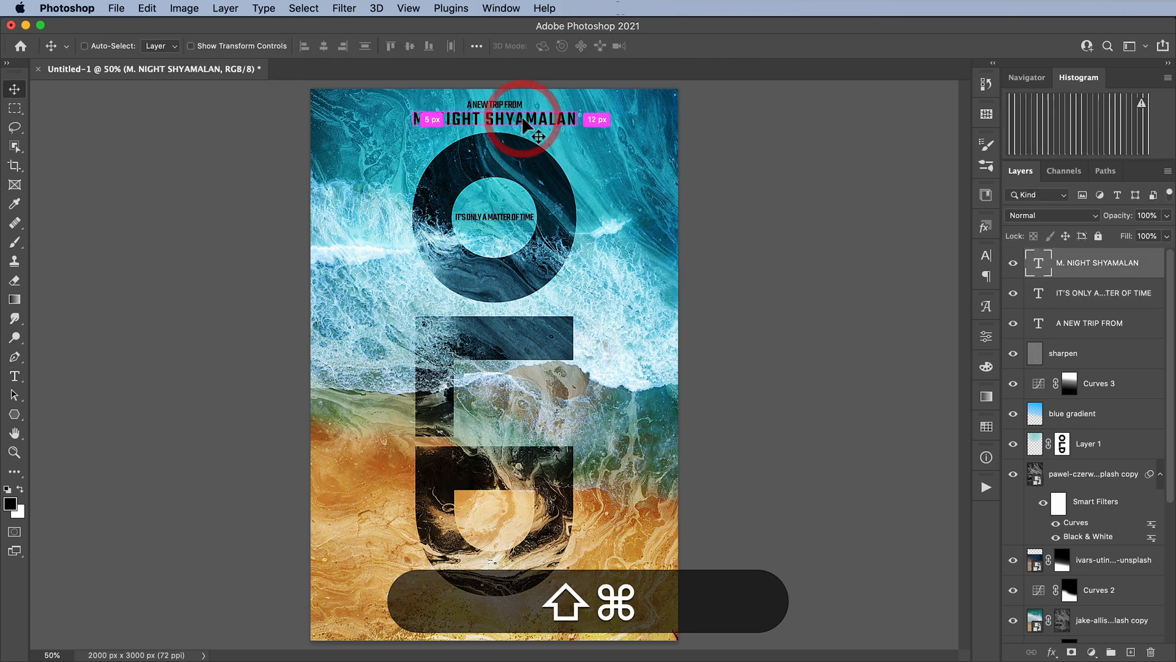
# - Centre the director credit under the top line and duplicate it with Cmd+J
pyautogui.moveTo(494, 119); pyautogui.dragTo(494, 555)
pyautogui.write('ONLY IN THEA')
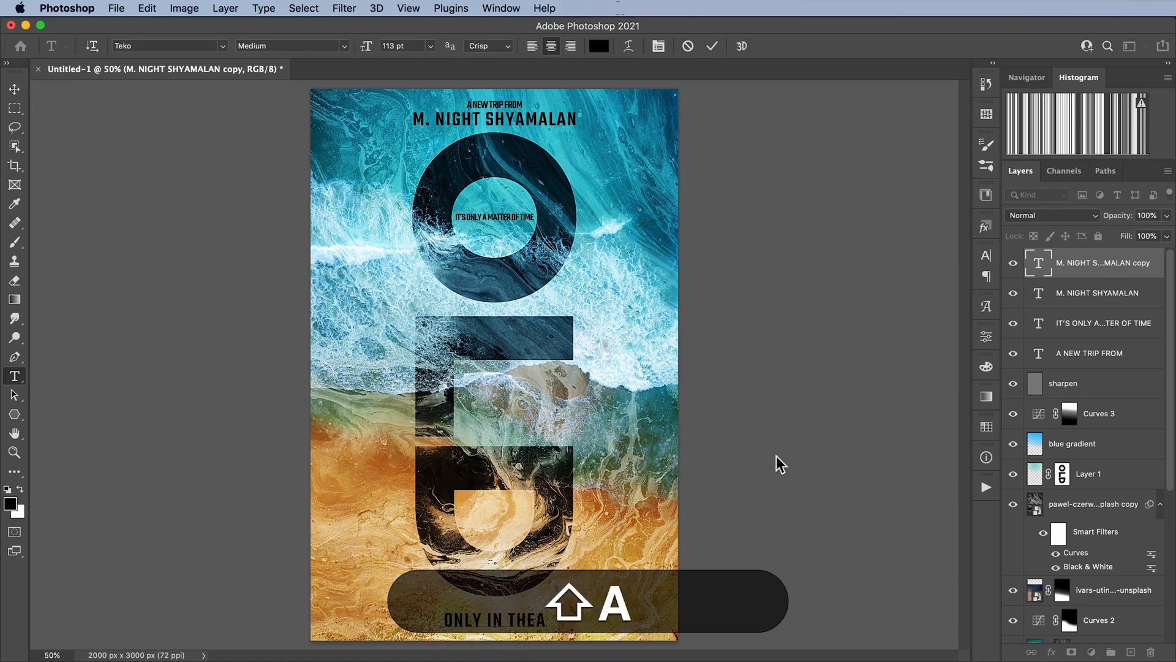
pyautogui.write('J')
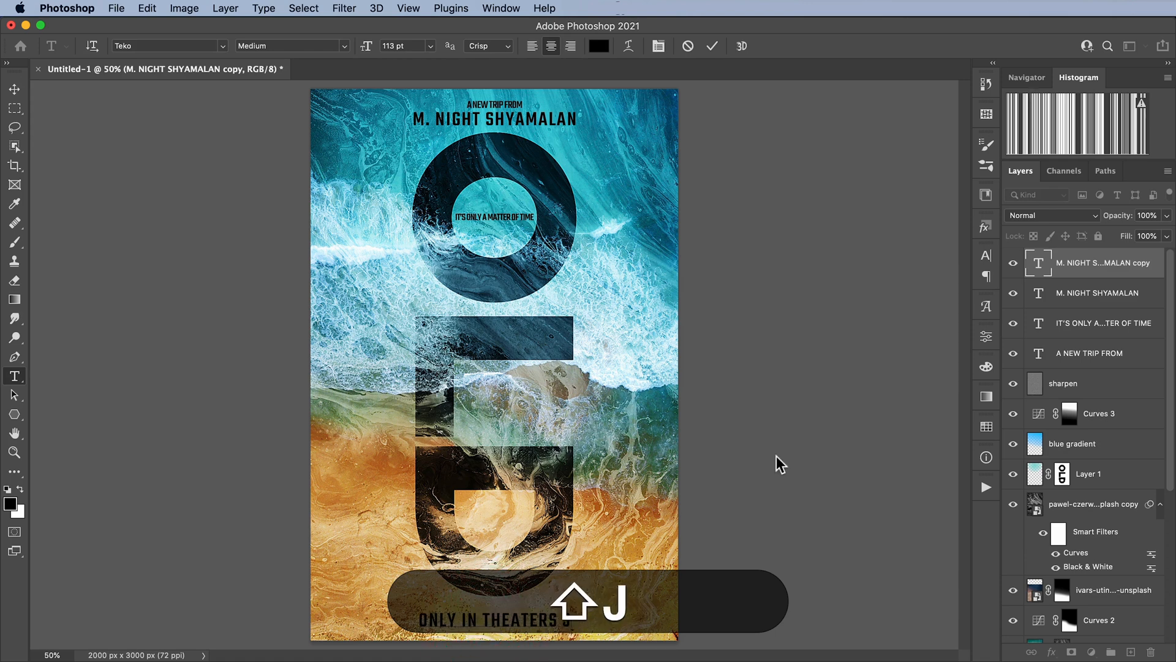